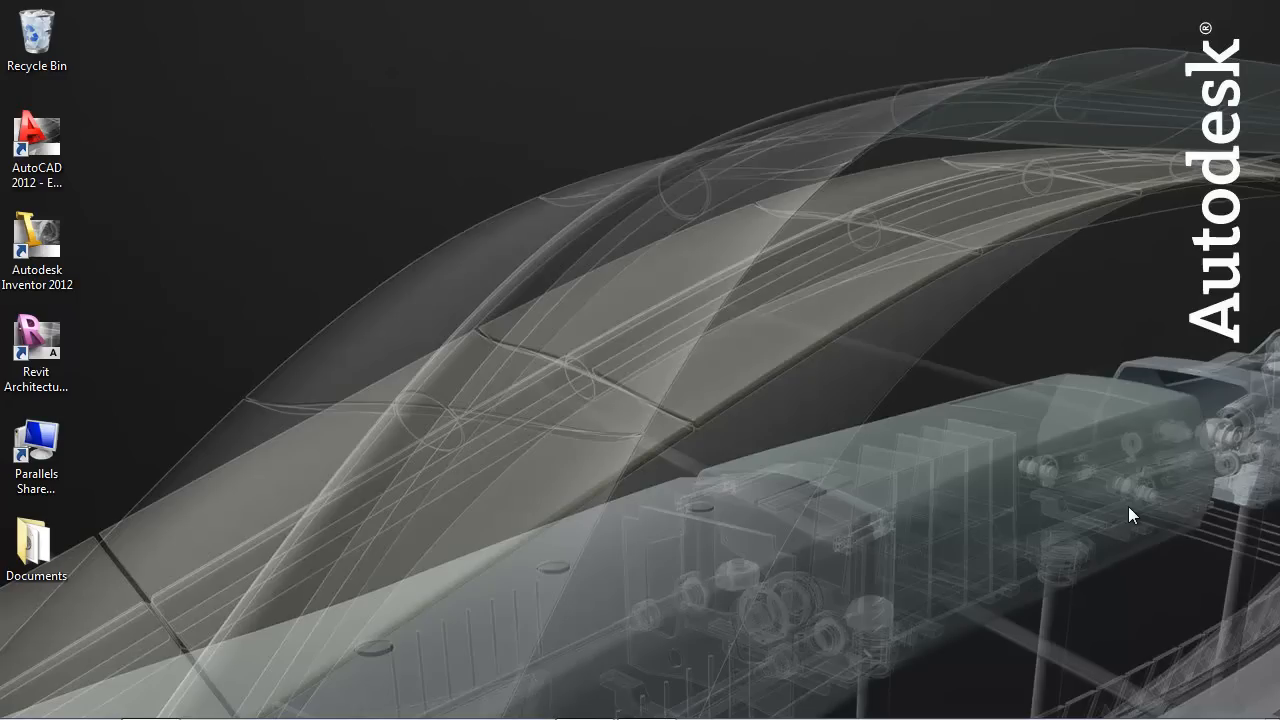
mouse_move(590, 392)
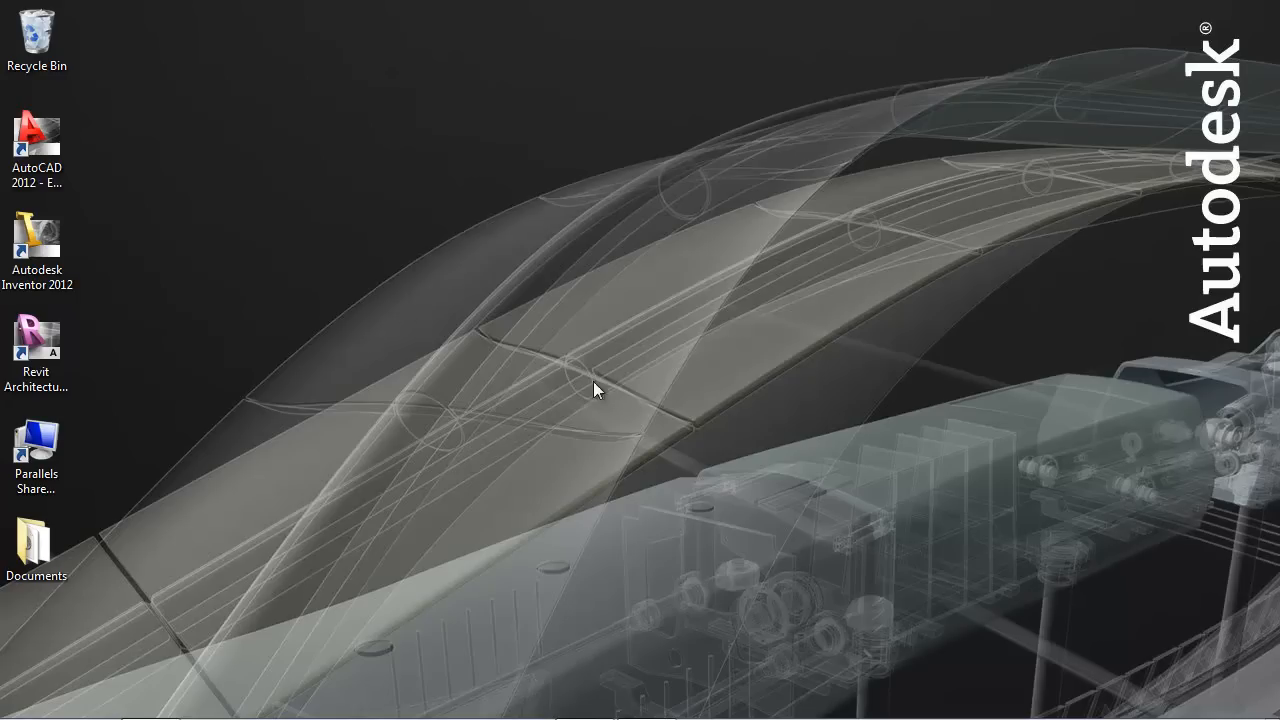
- Launch AutoCAD 2012 (dismissing a resolution error) and enter TRANSTIPS at the command line
double_click(36, 132)
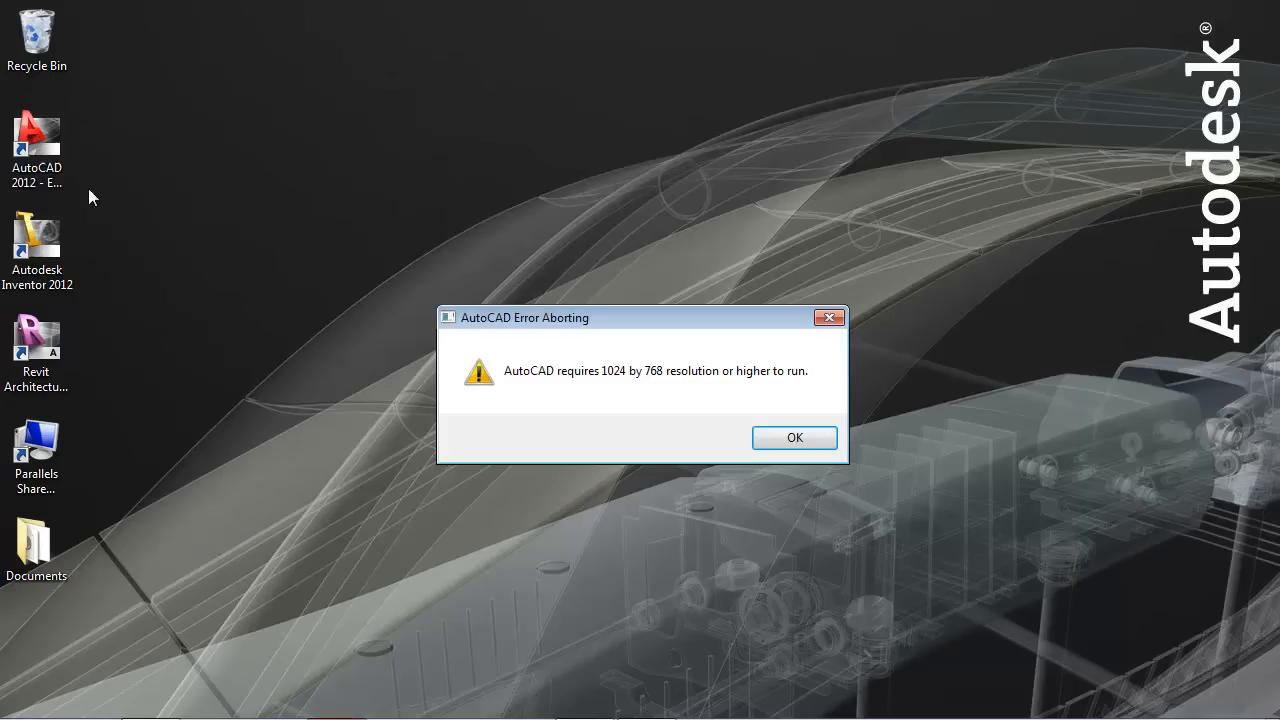
click(796, 436)
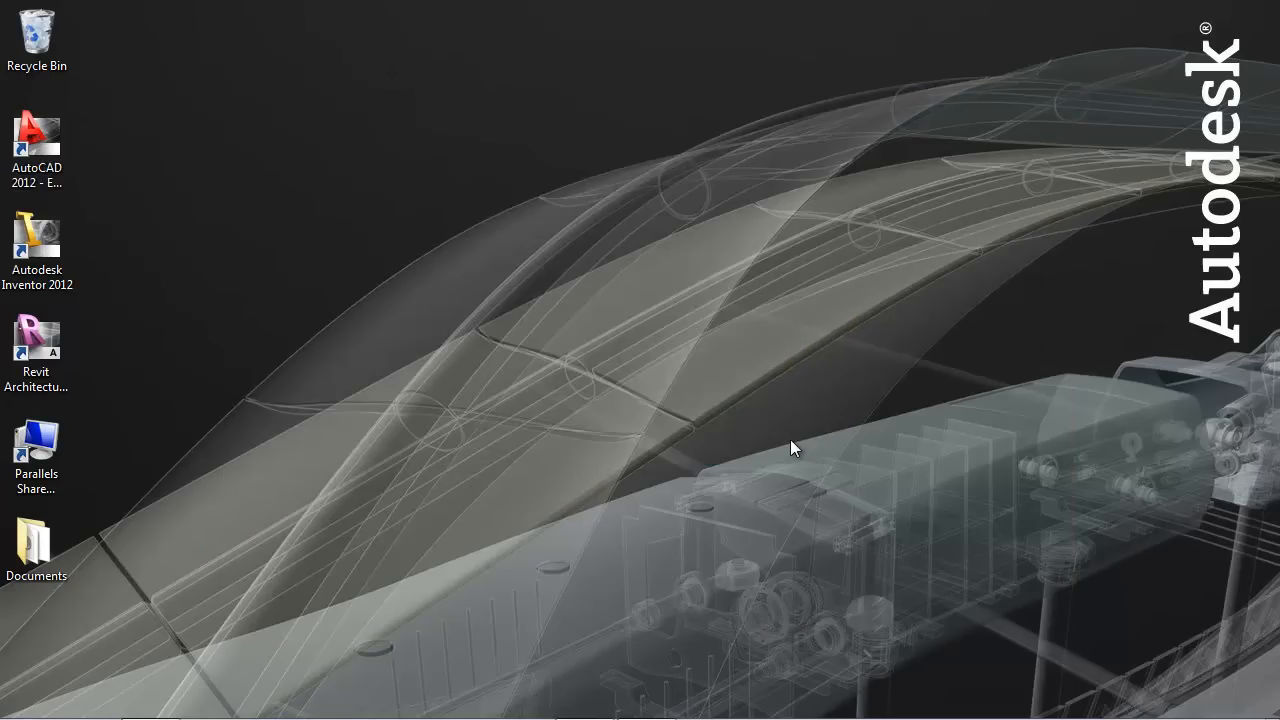
double_click(36, 136)
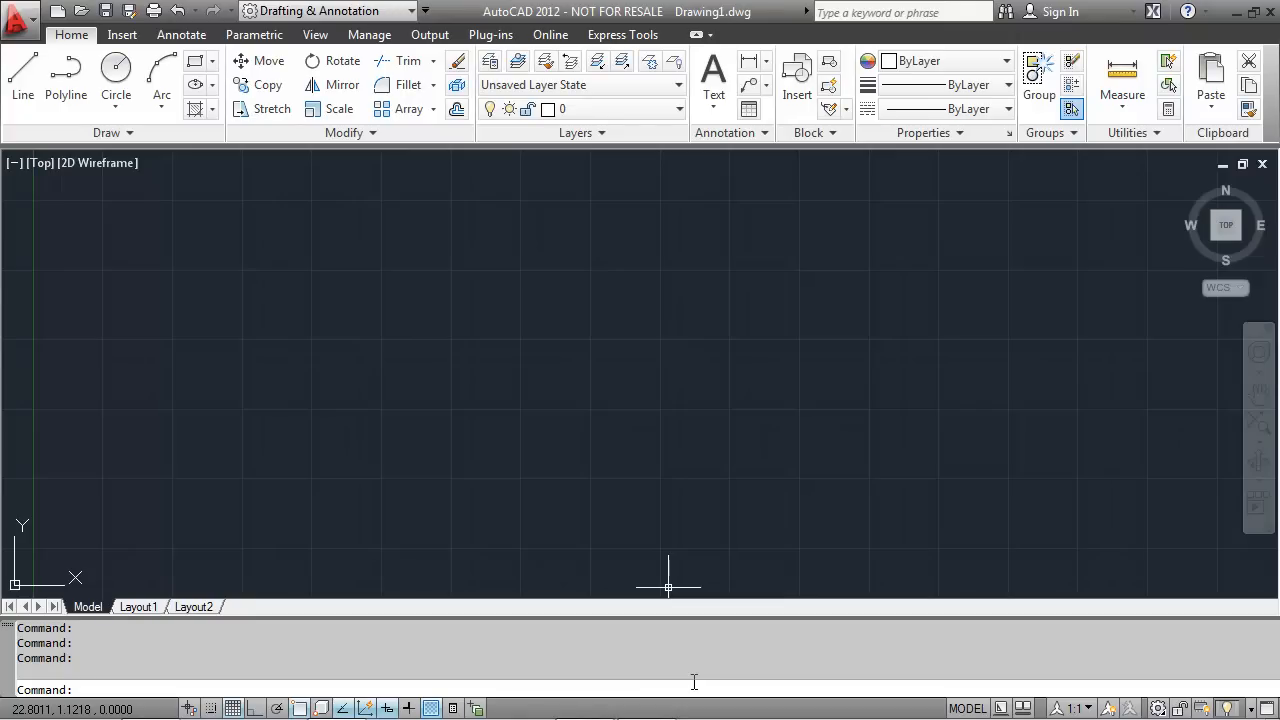
text(transtip)
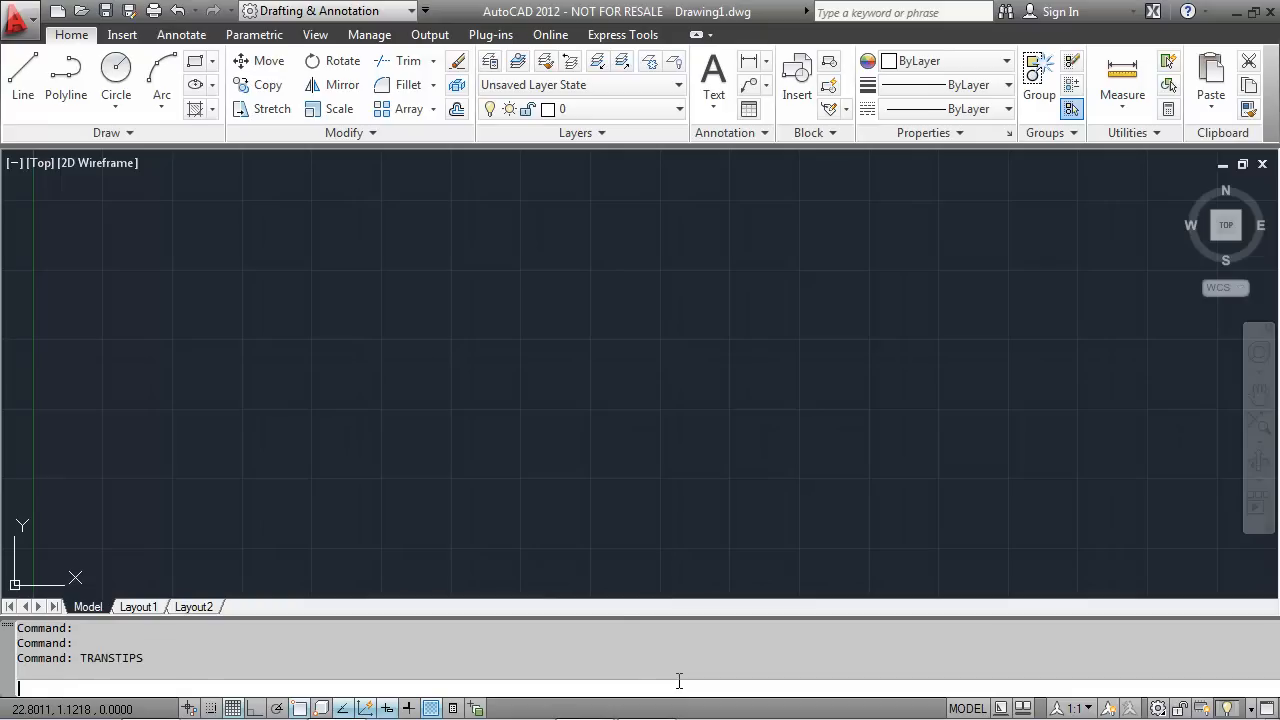
- Run TransTips and set Bulgarian as the tooltip translation language, confirming with OK
key(Enter)
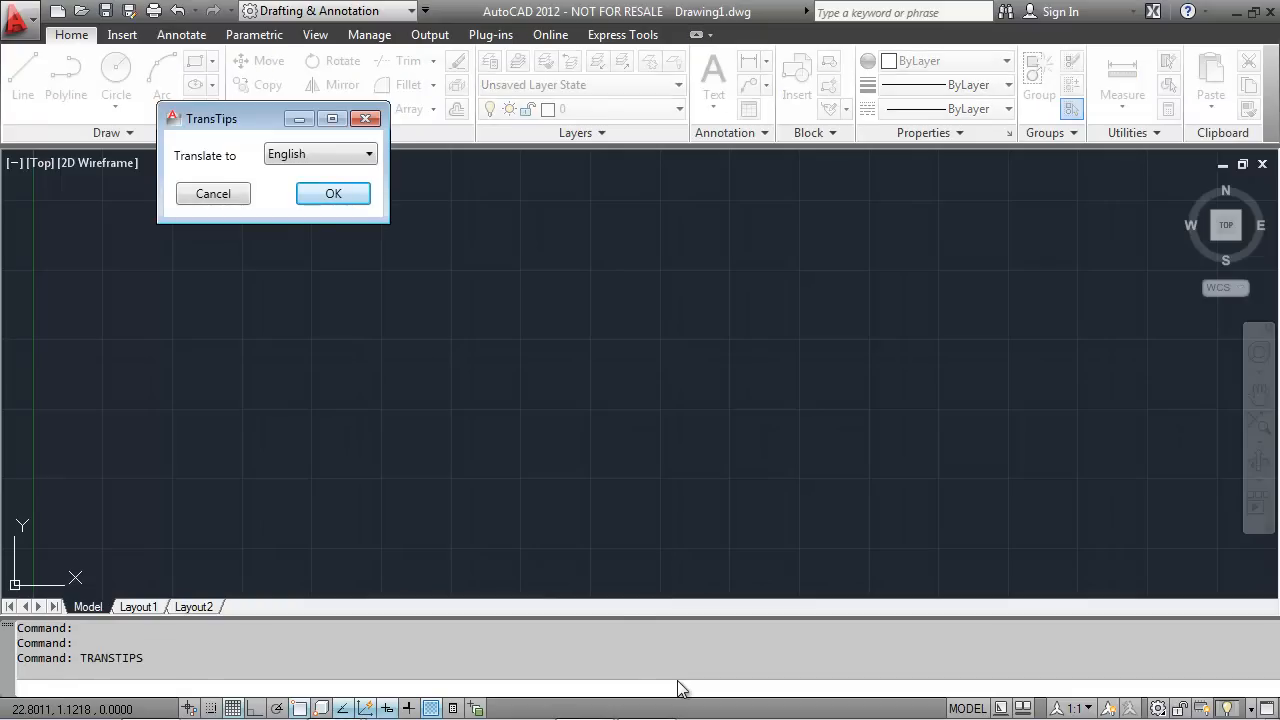
mouse_move(242, 122)
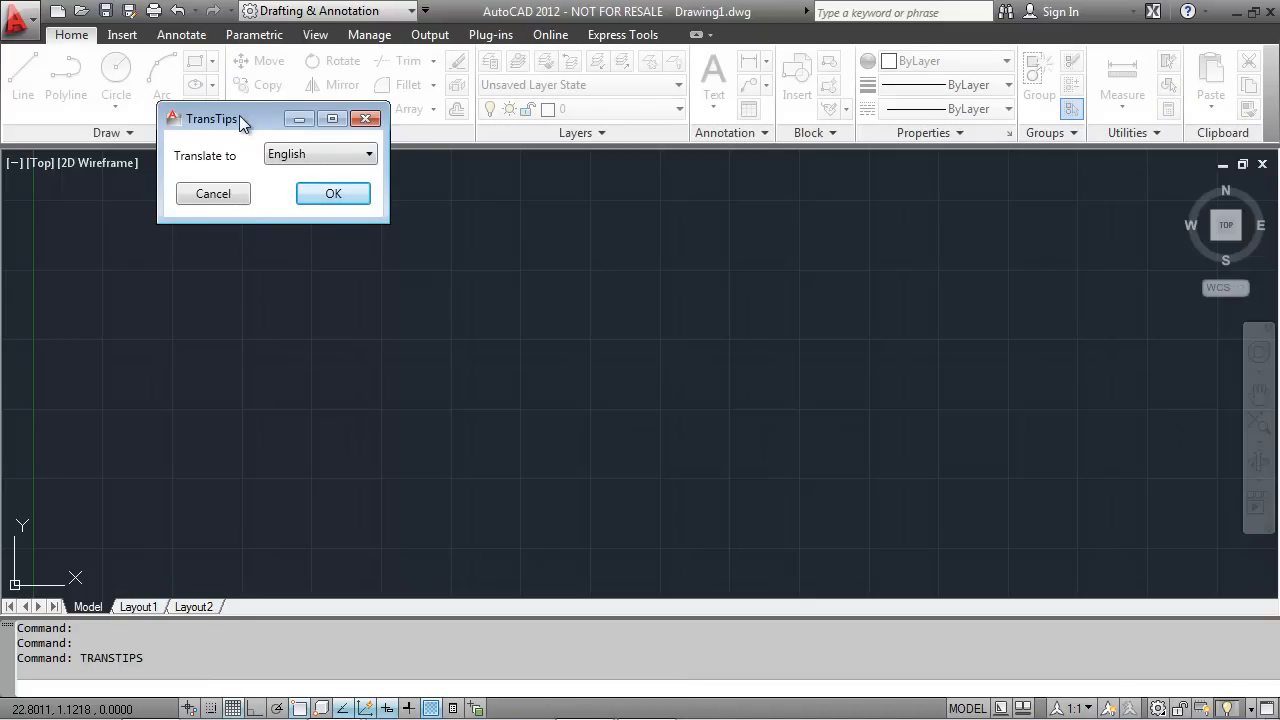
drag(240, 118, 190, 196)
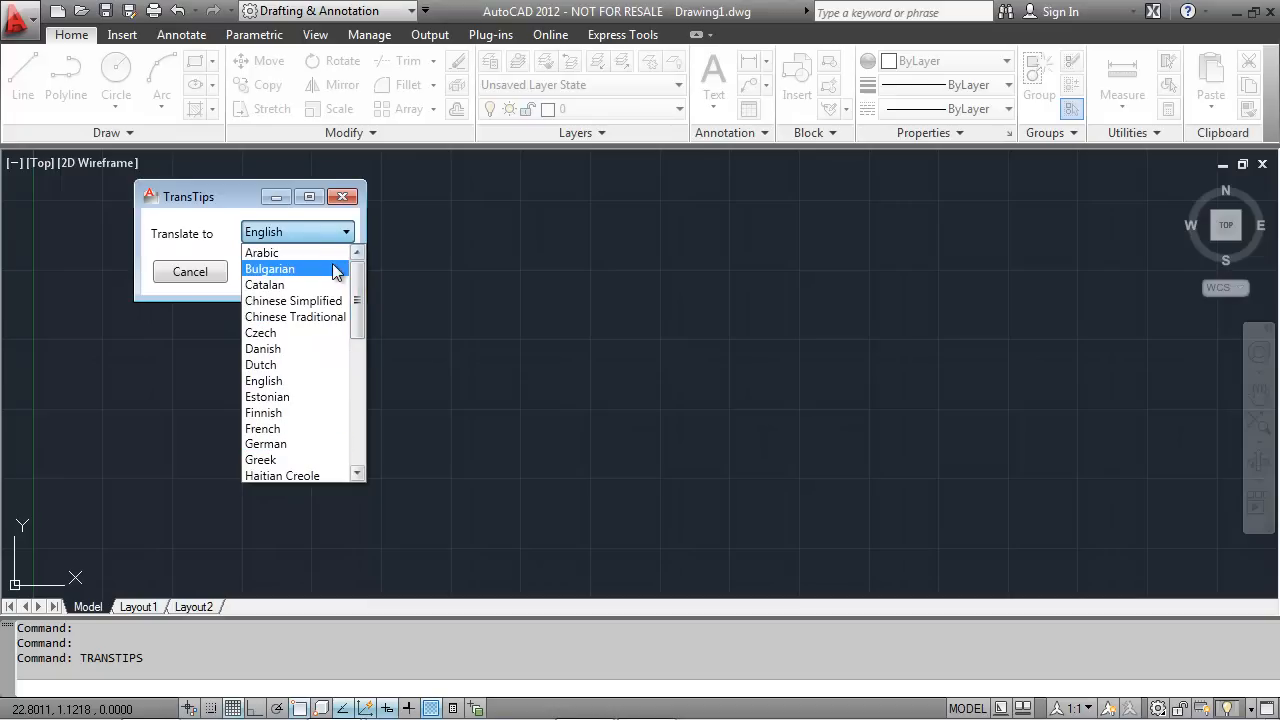
click(270, 268)
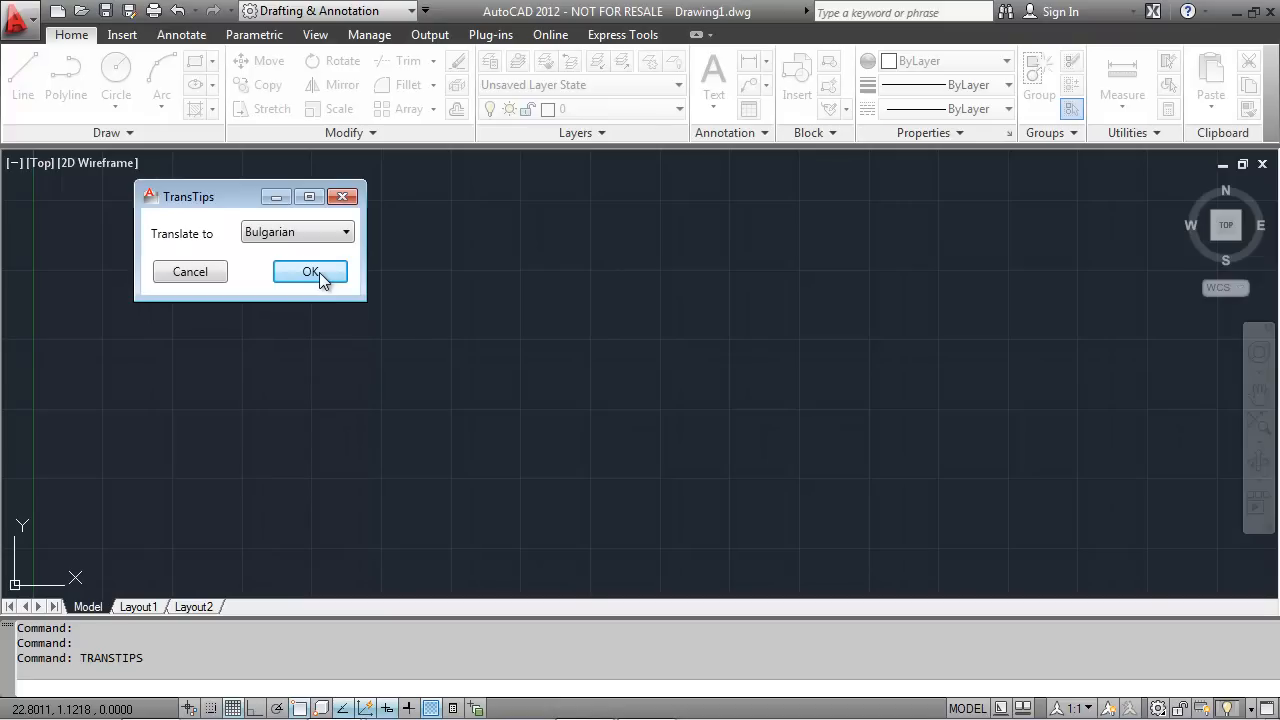
click(310, 272)
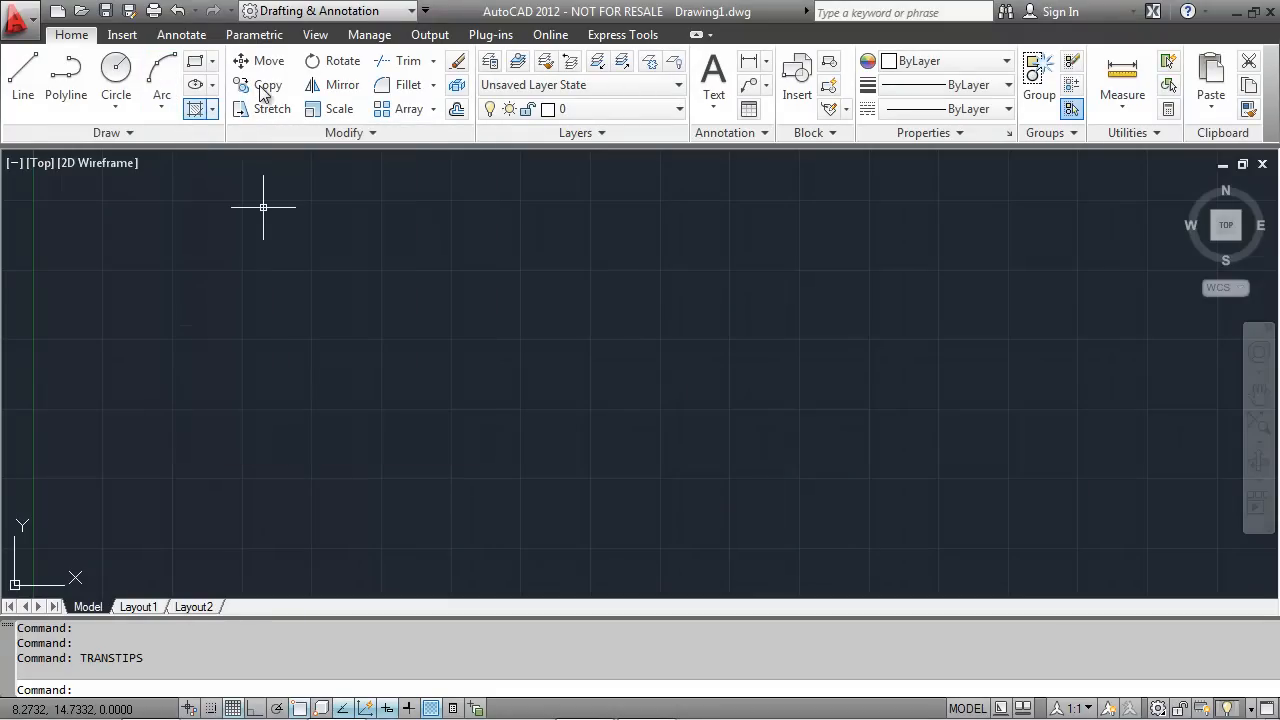
mouse_move(268, 84)
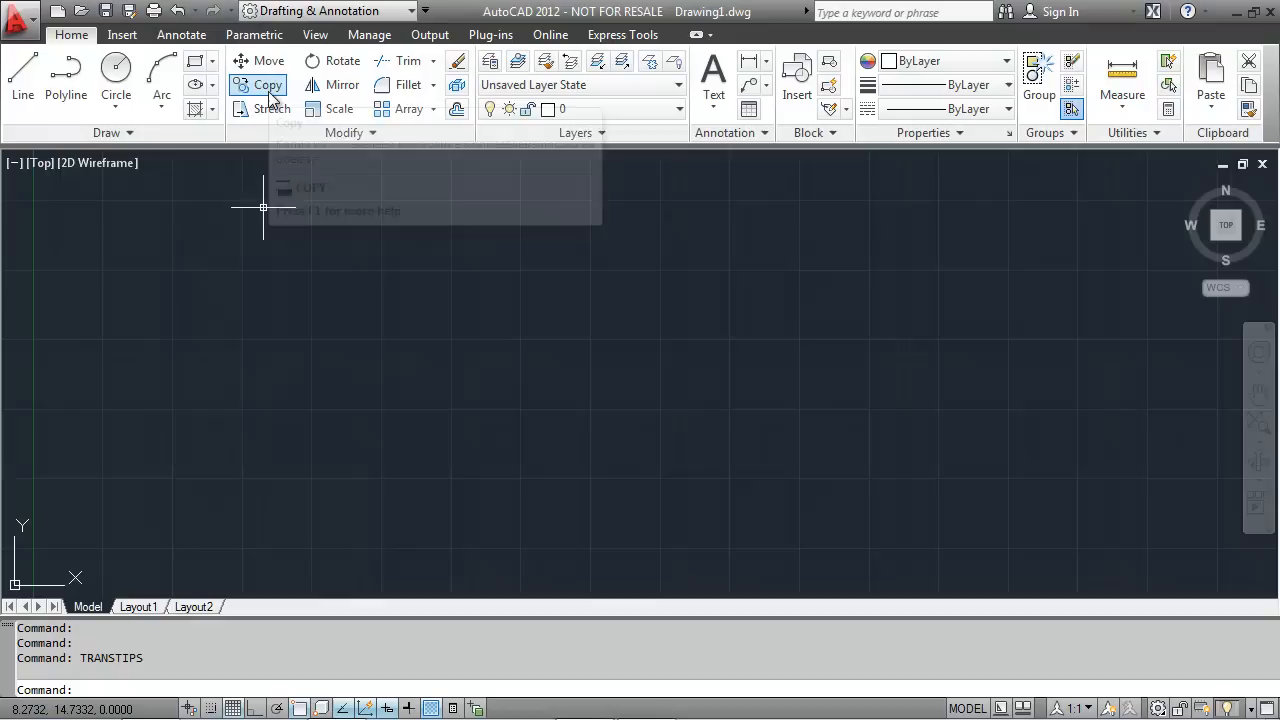
mouse_move(264, 84)
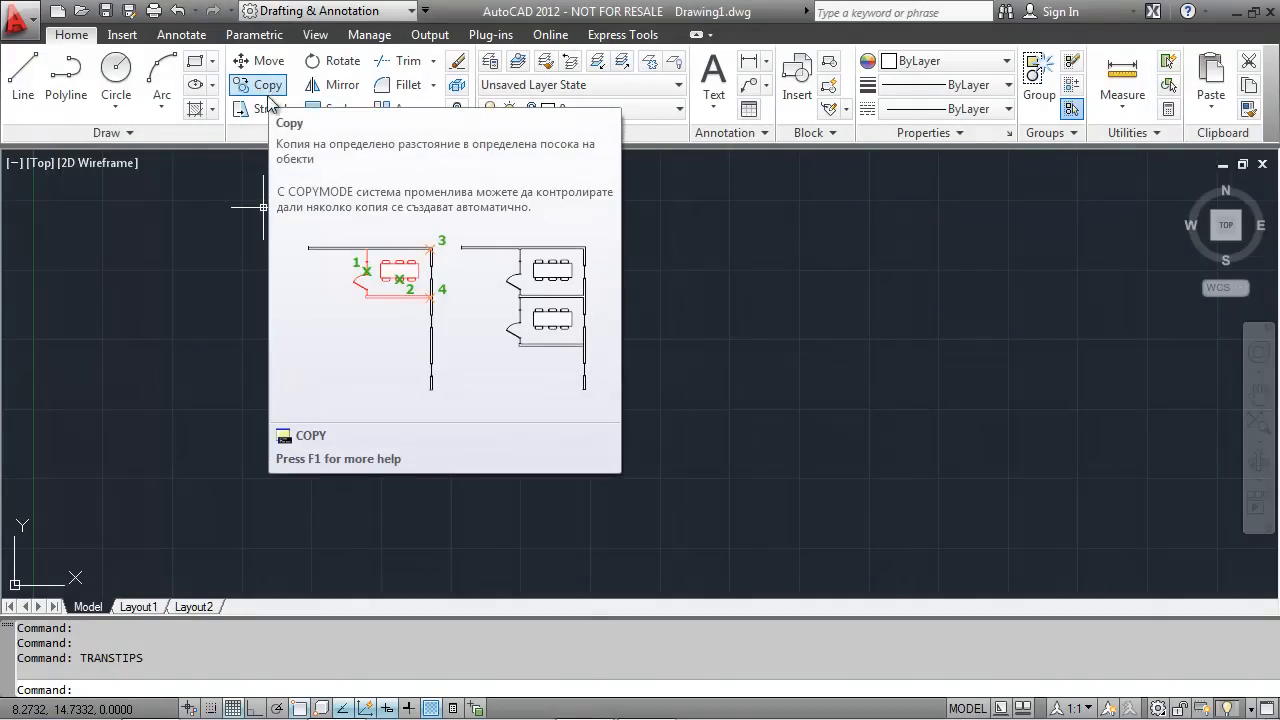
mouse_move(264, 108)
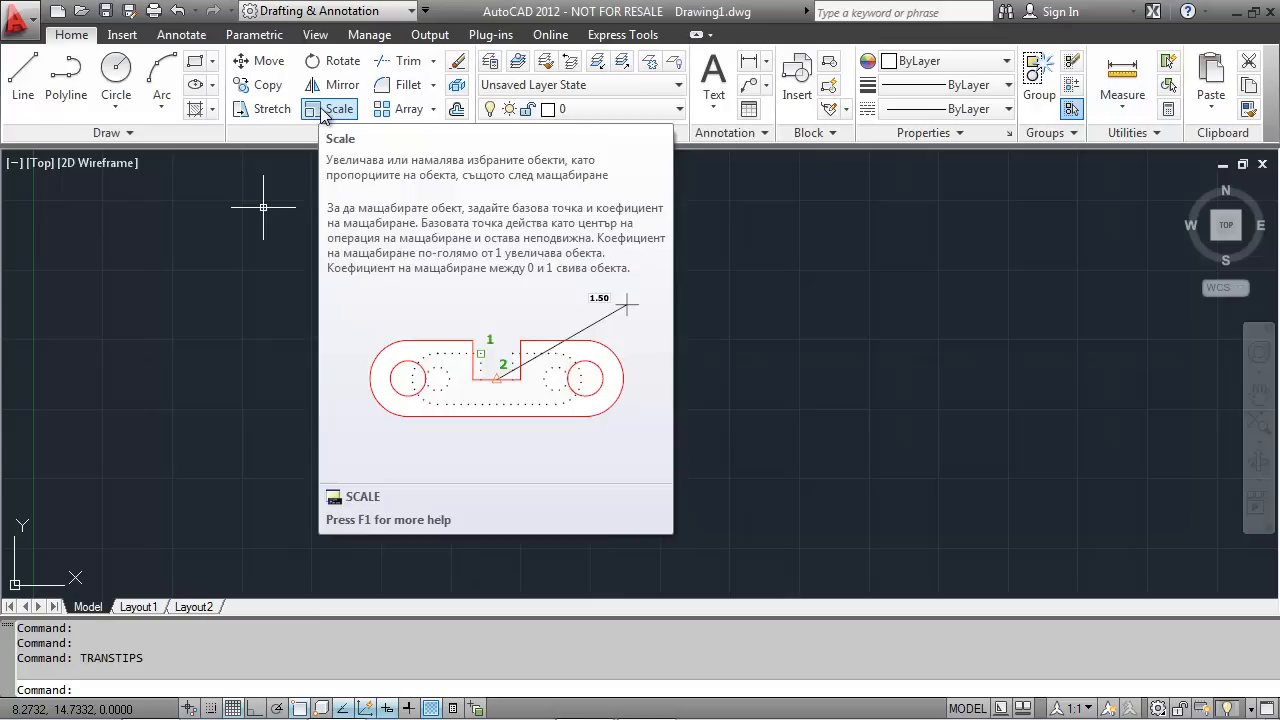
mouse_move(342, 84)
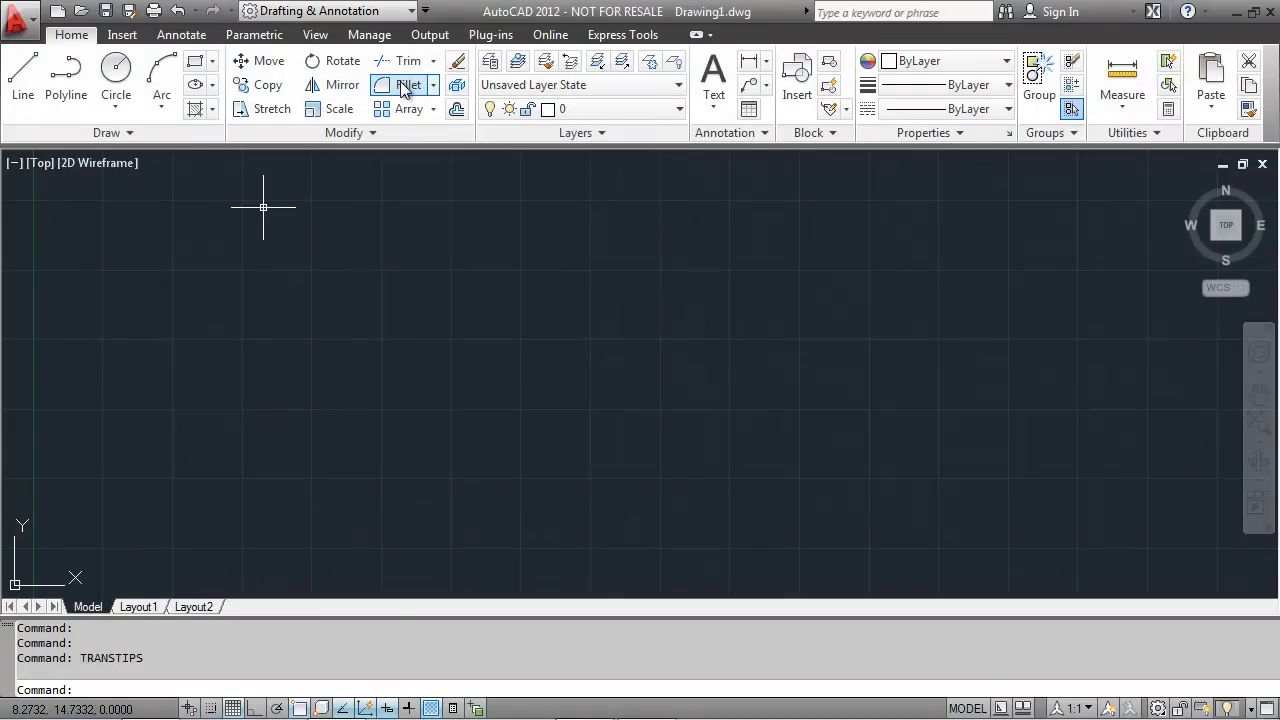
mouse_move(404, 84)
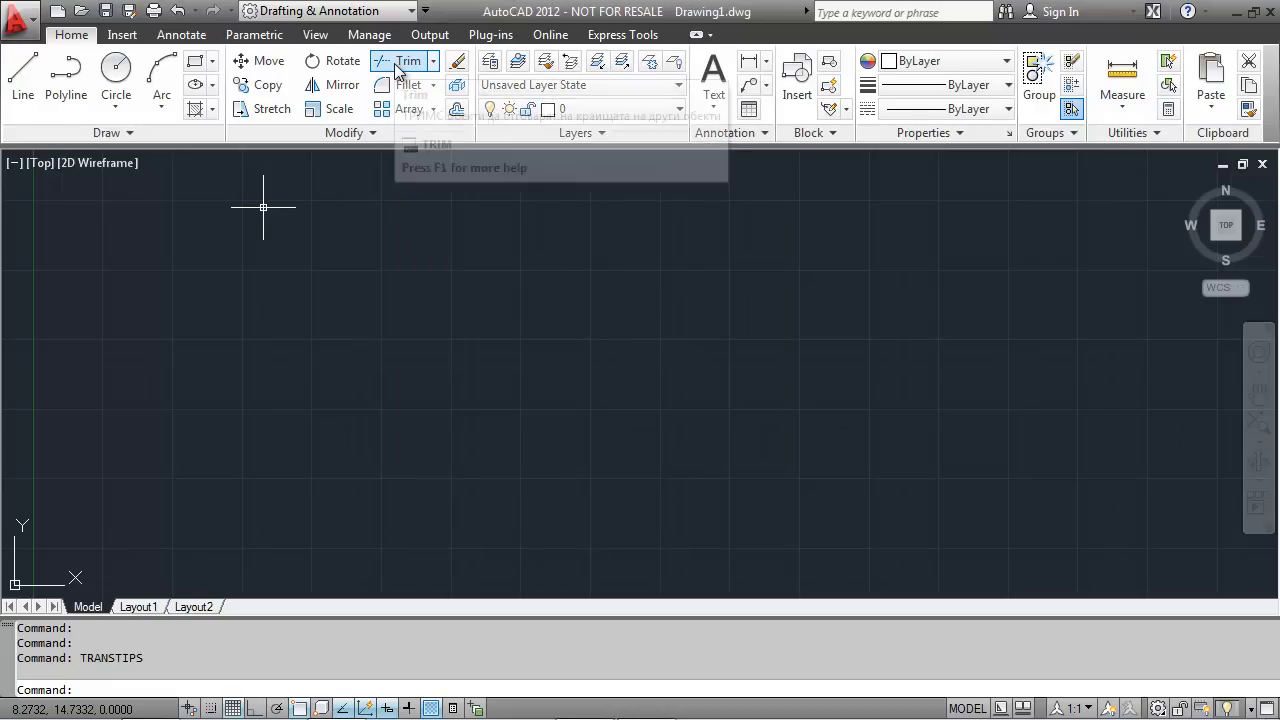
mouse_move(396, 60)
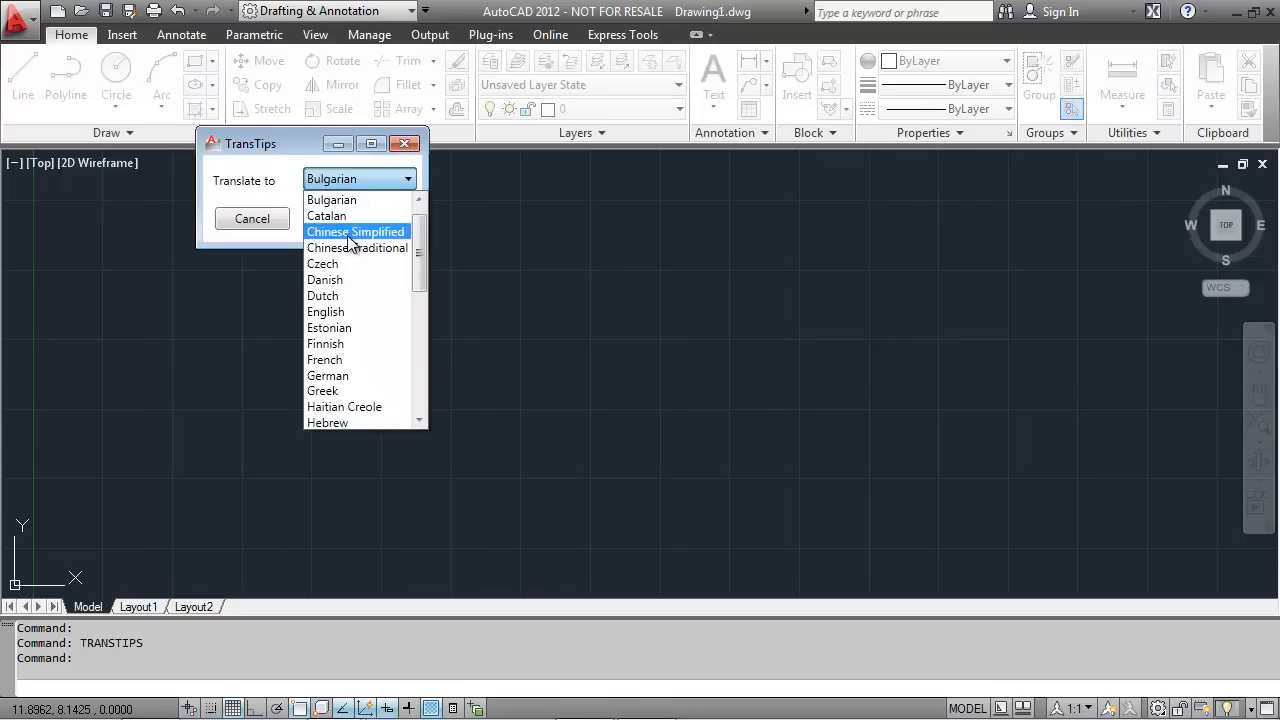
- Choose Chinese Simplified as the TransTips target language
click(252, 218)
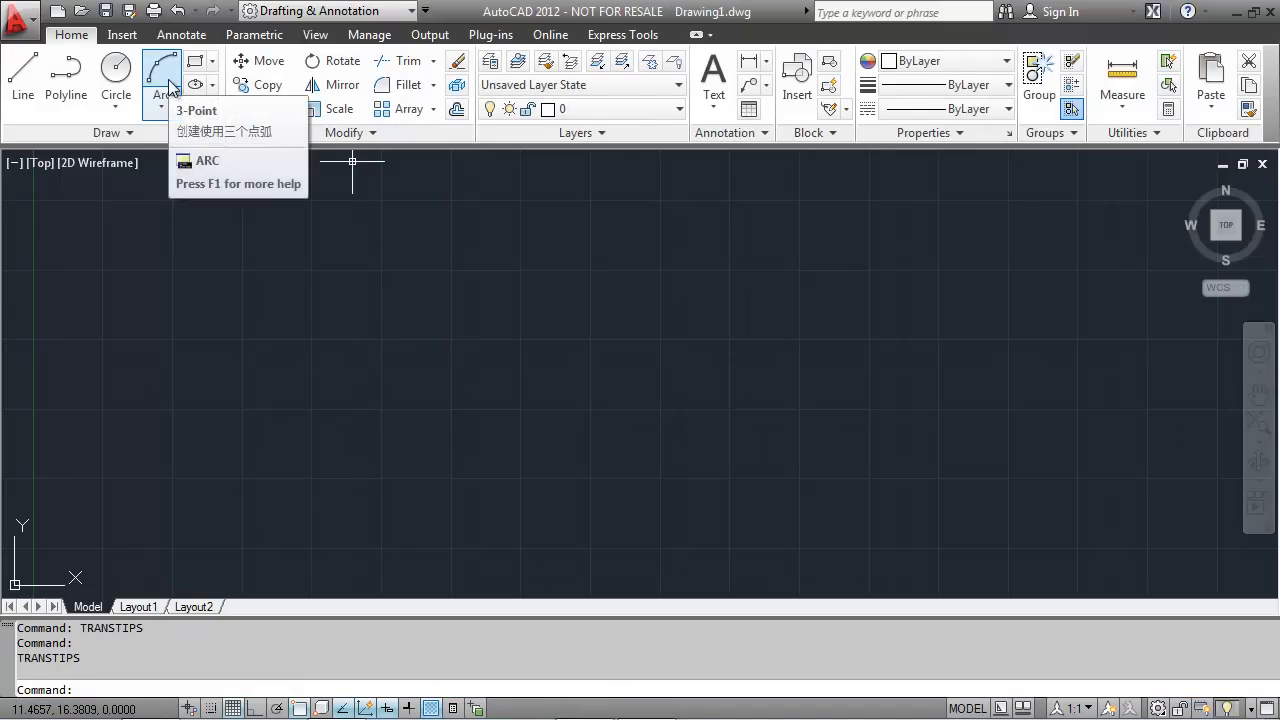
mouse_move(284, 556)
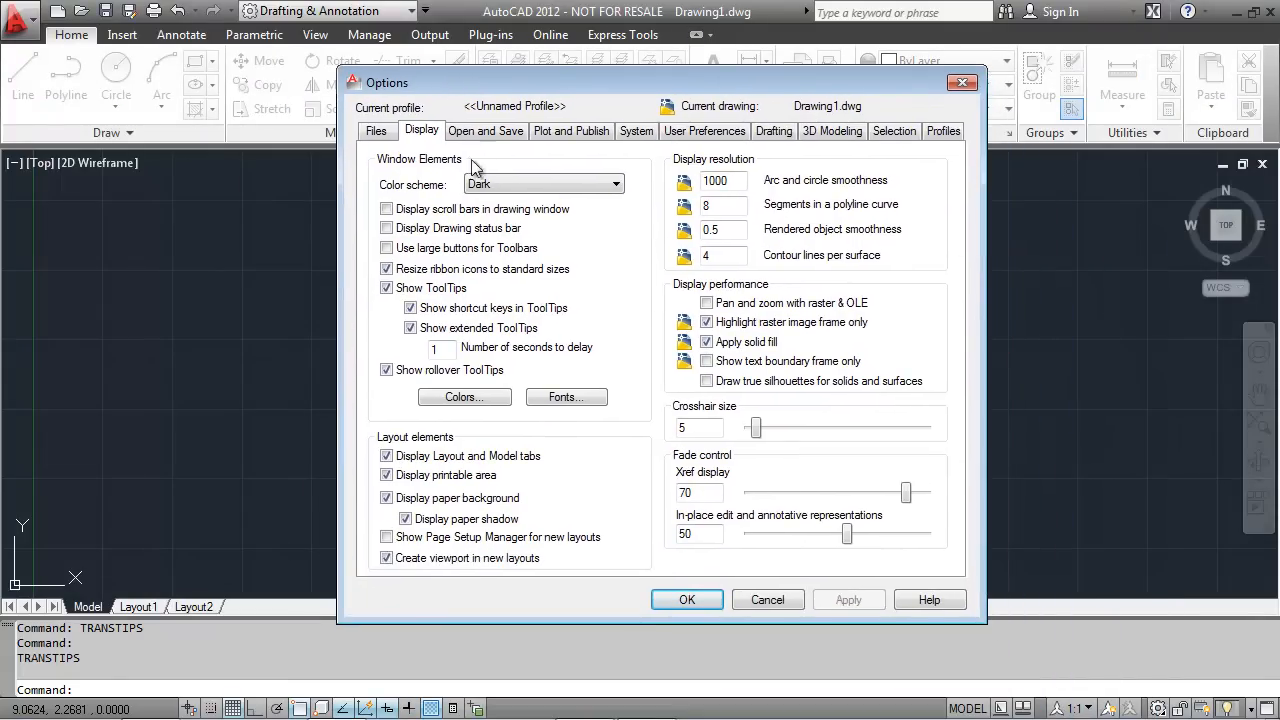
click(540, 184)
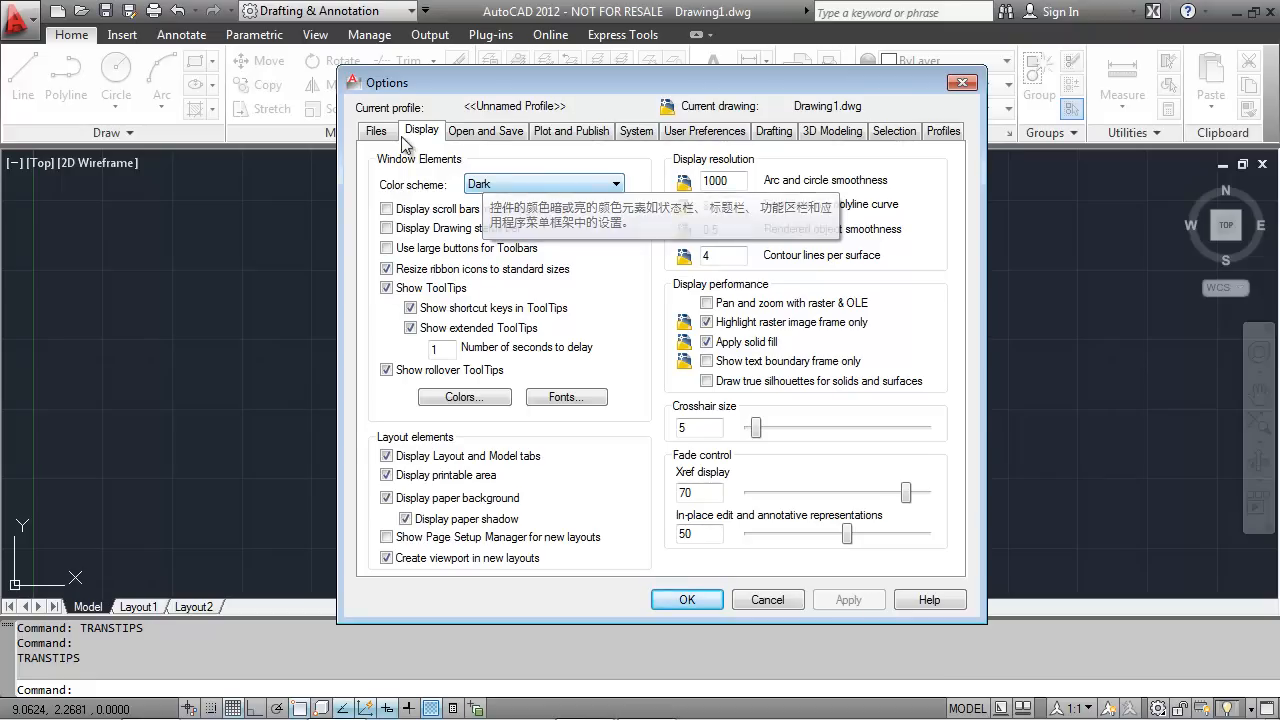
click(376, 130)
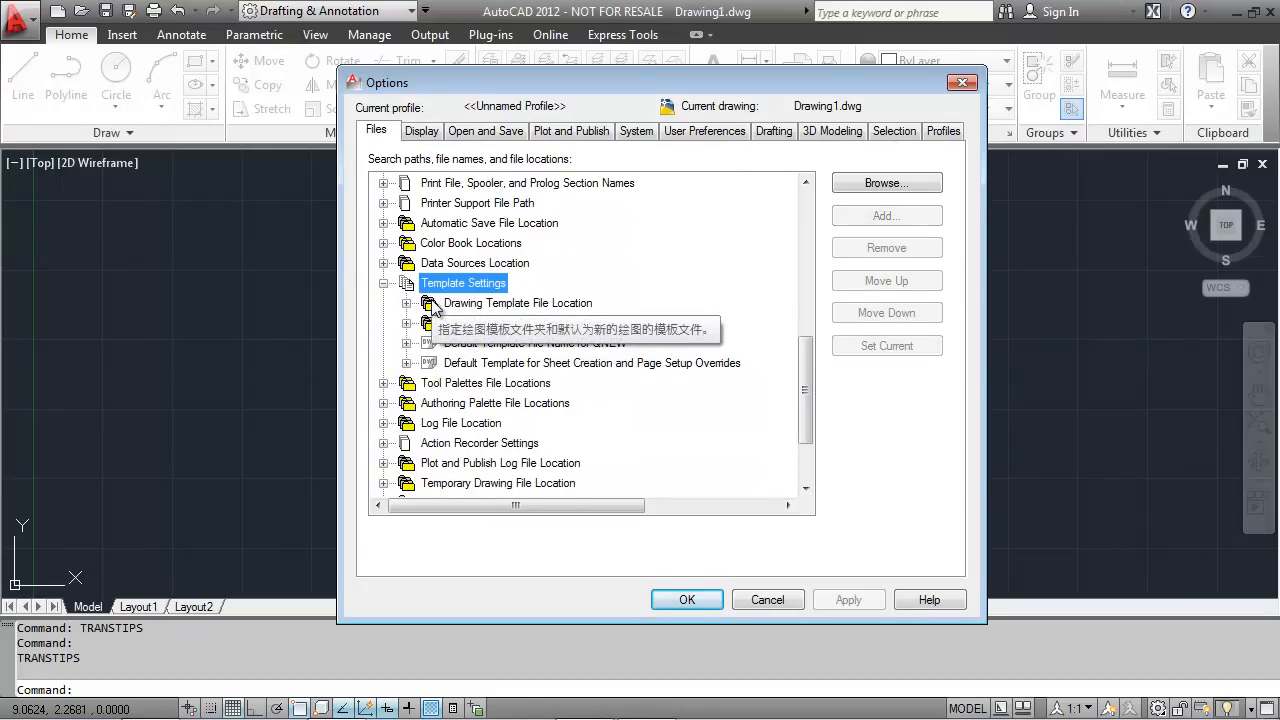
mouse_move(688, 600)
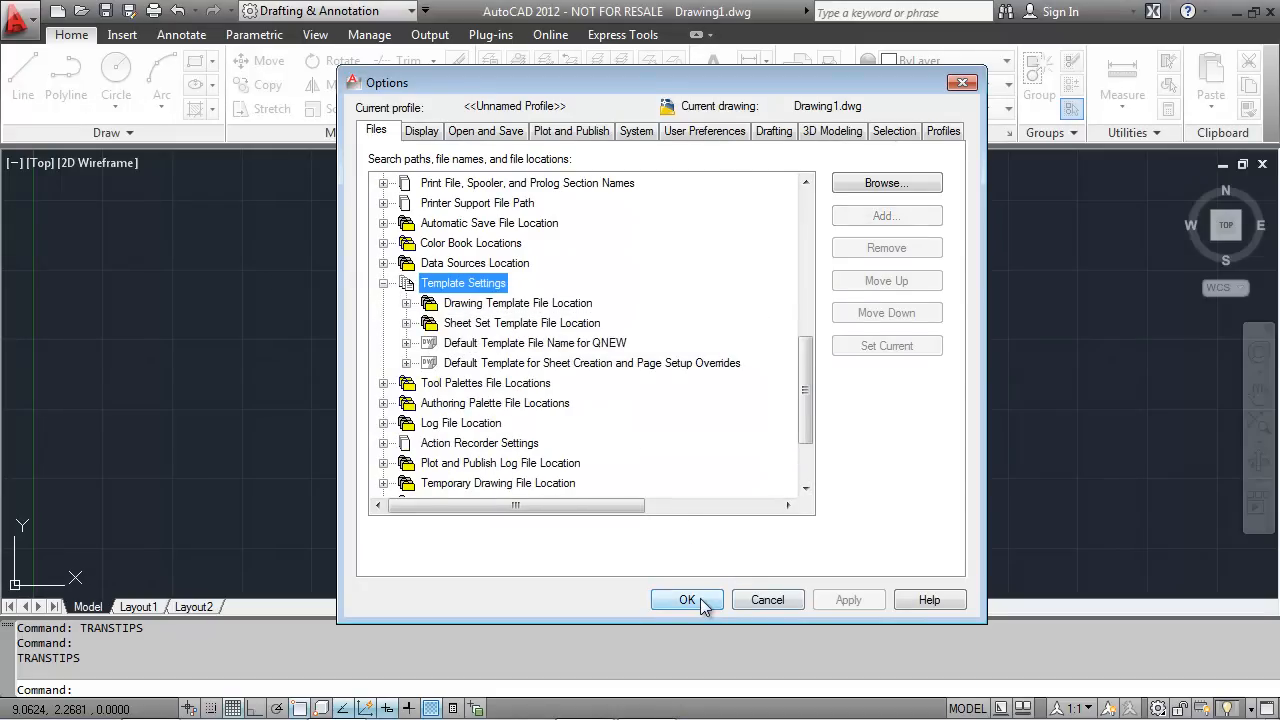
click(688, 600)
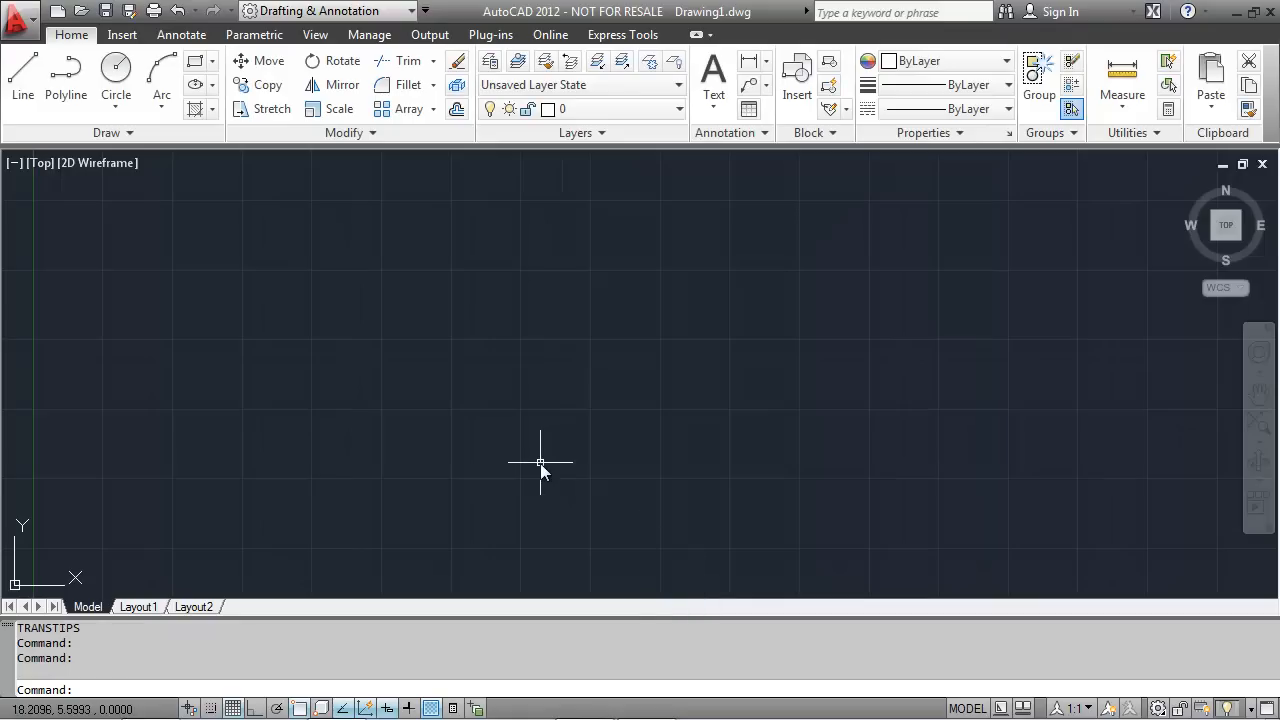
- Enter TRANSTIPS with CMDDIA at 0 so it prompts with a numbered language list
text(tra)
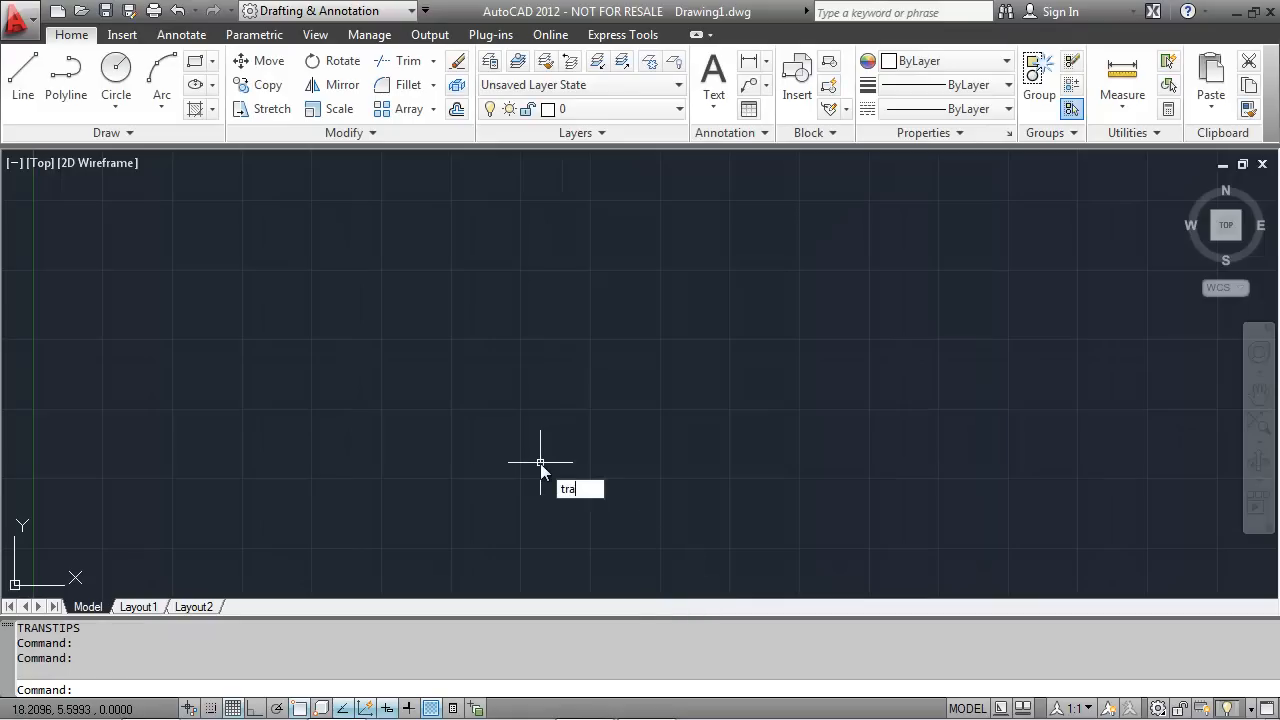
text(s)
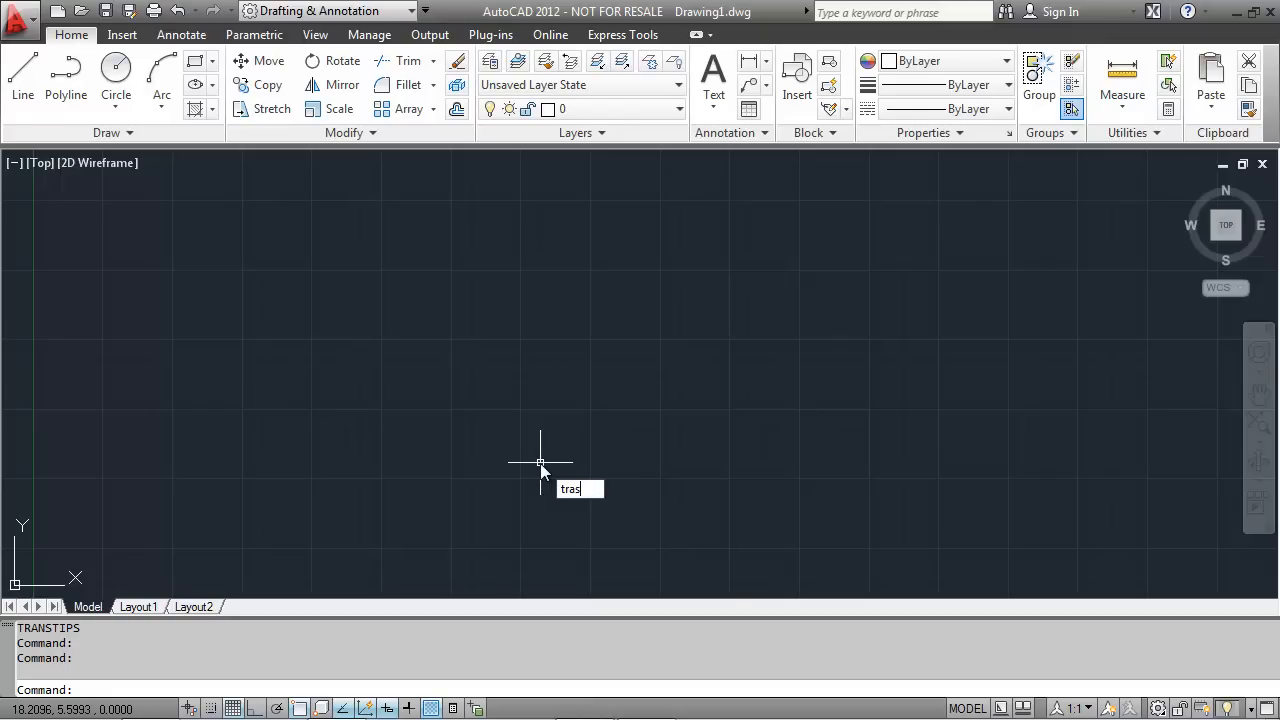
text(TRANST)
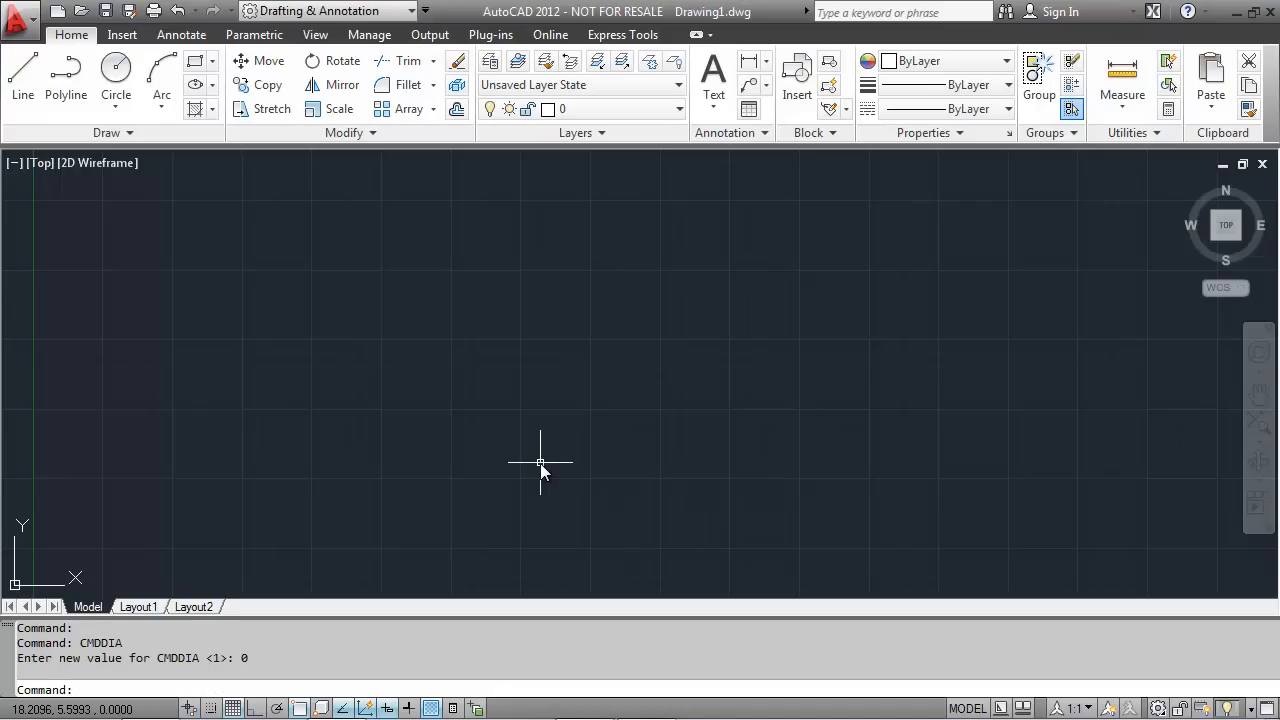
text(TRANSTIPS)
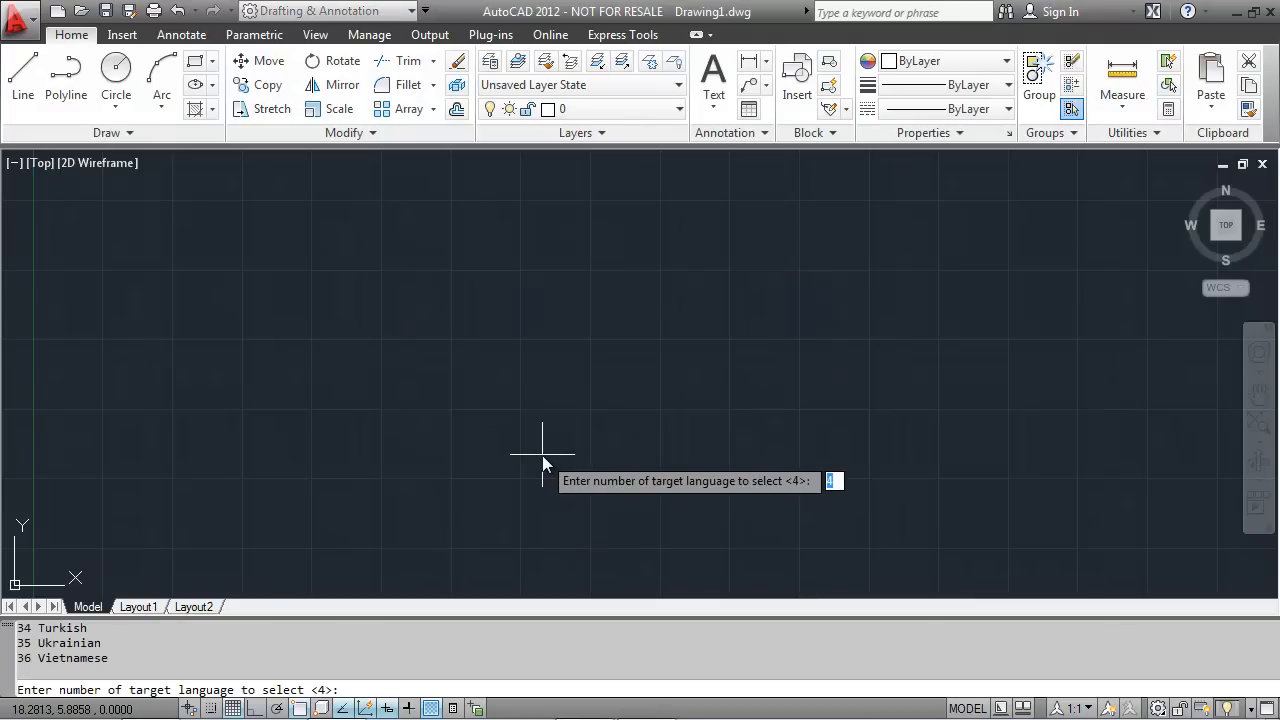
- Show the full language list with F2 and answer 'en' to turn tooltip translation off
key(F2)
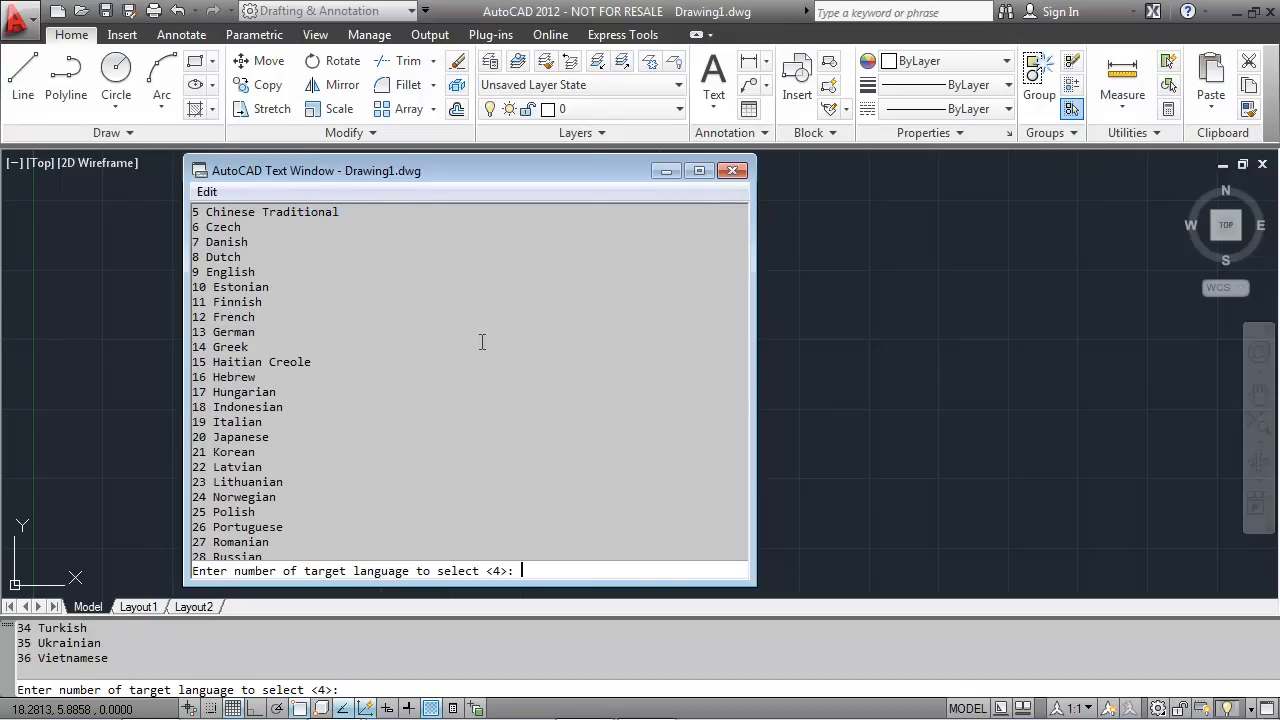
text(en)
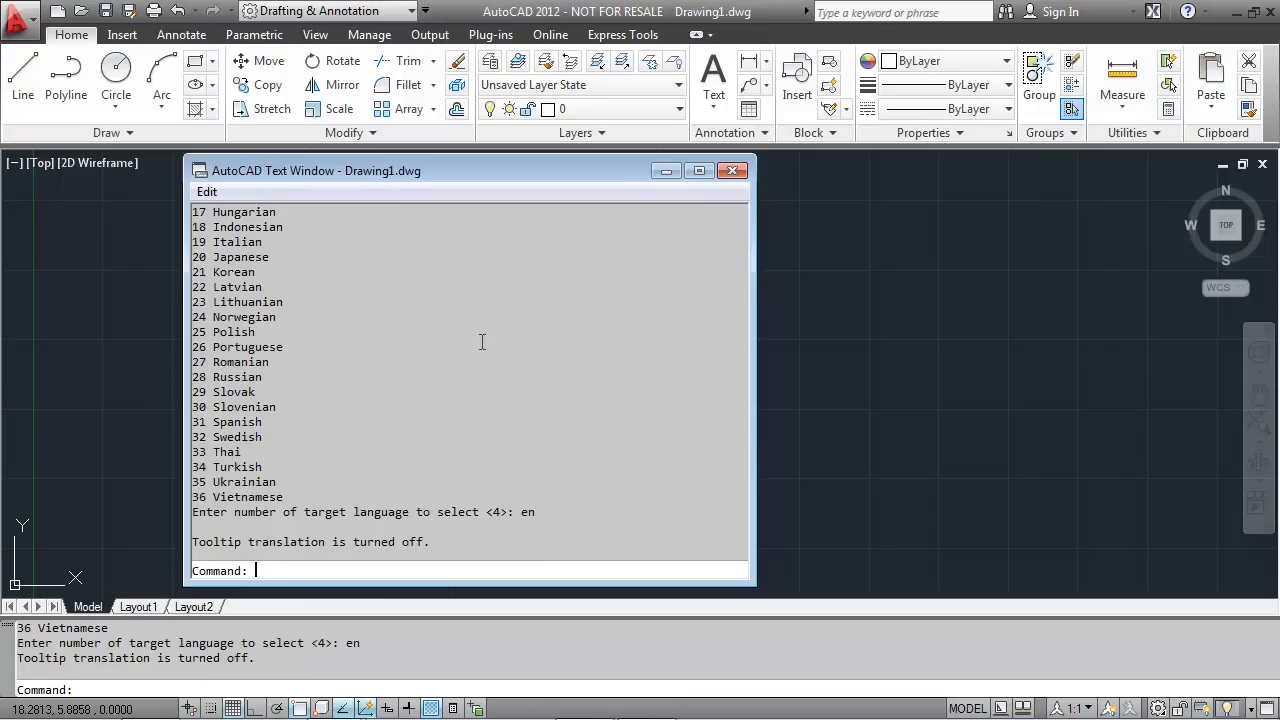
mouse_move(292, 660)
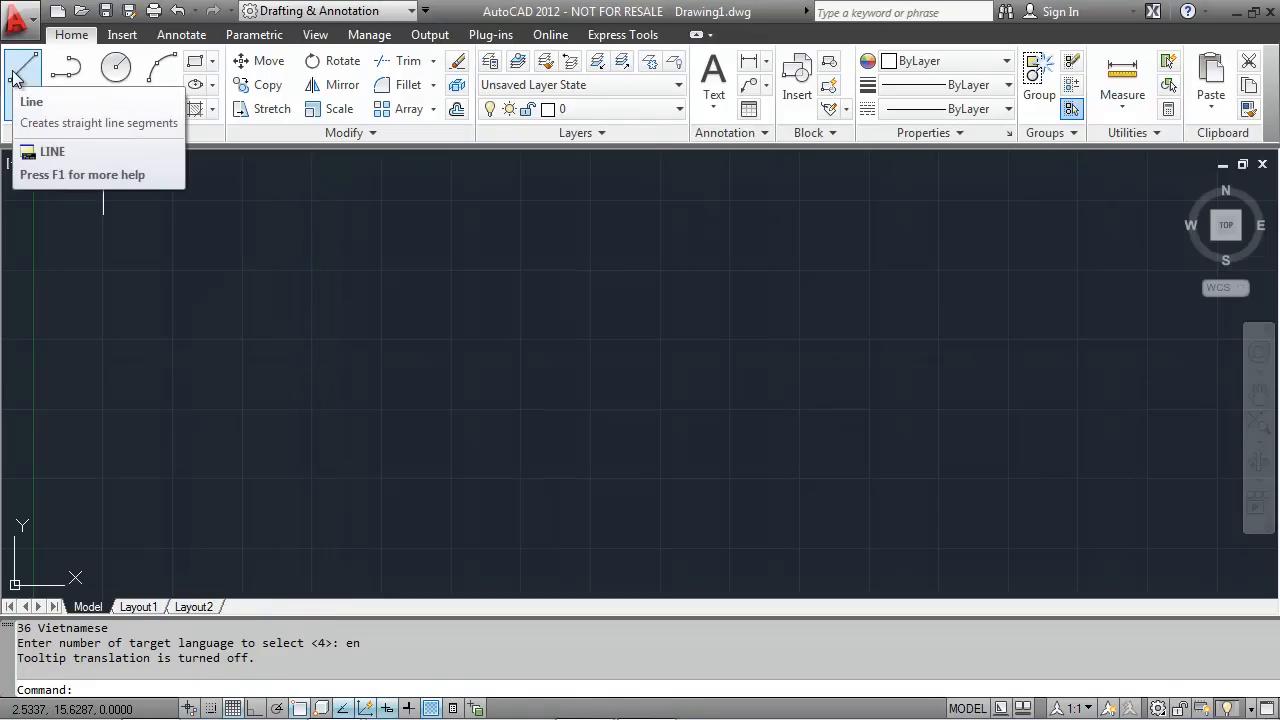
mouse_move(66, 74)
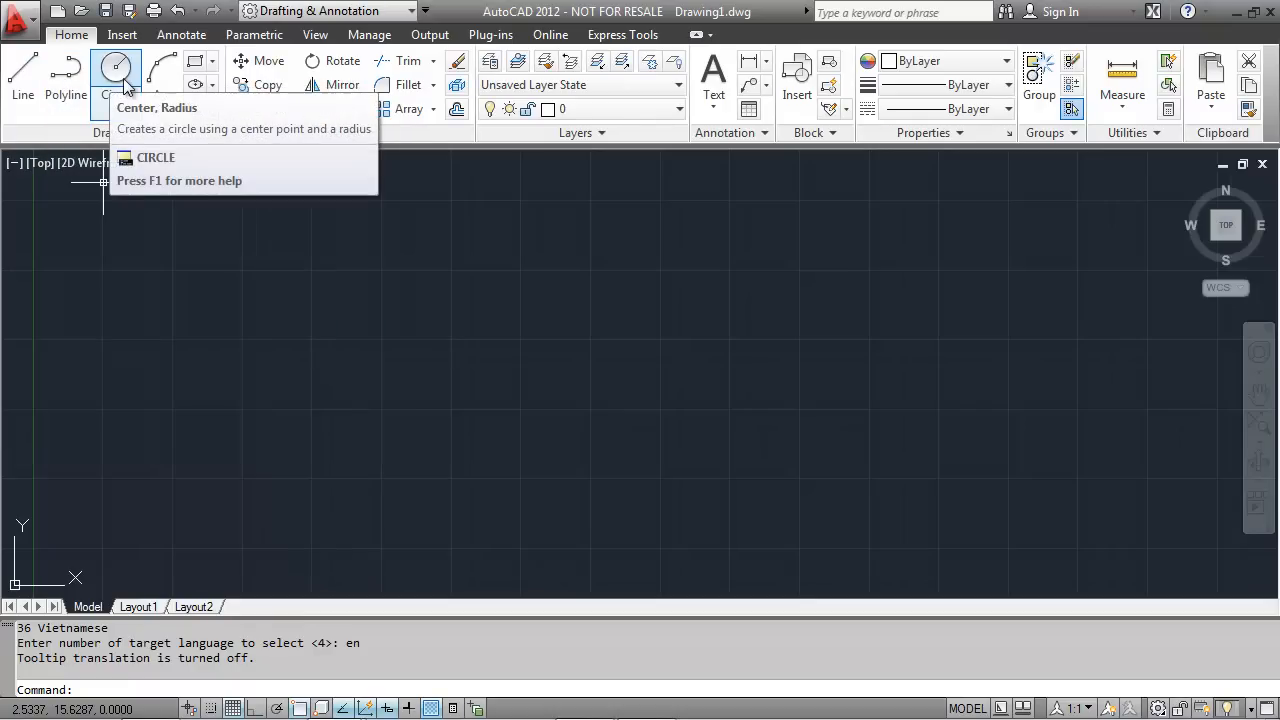
mouse_move(412, 516)
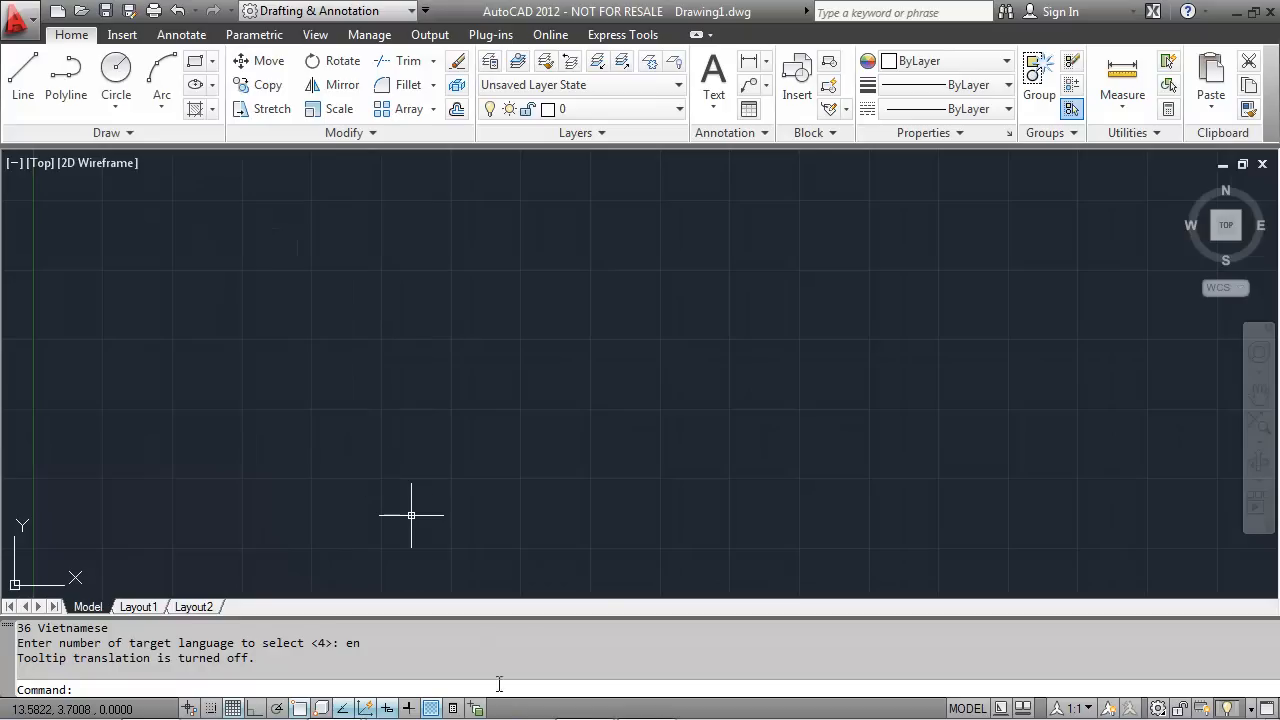
- Start entering EXIT after checking the Line and Circle tooltips read in English
text(exi)
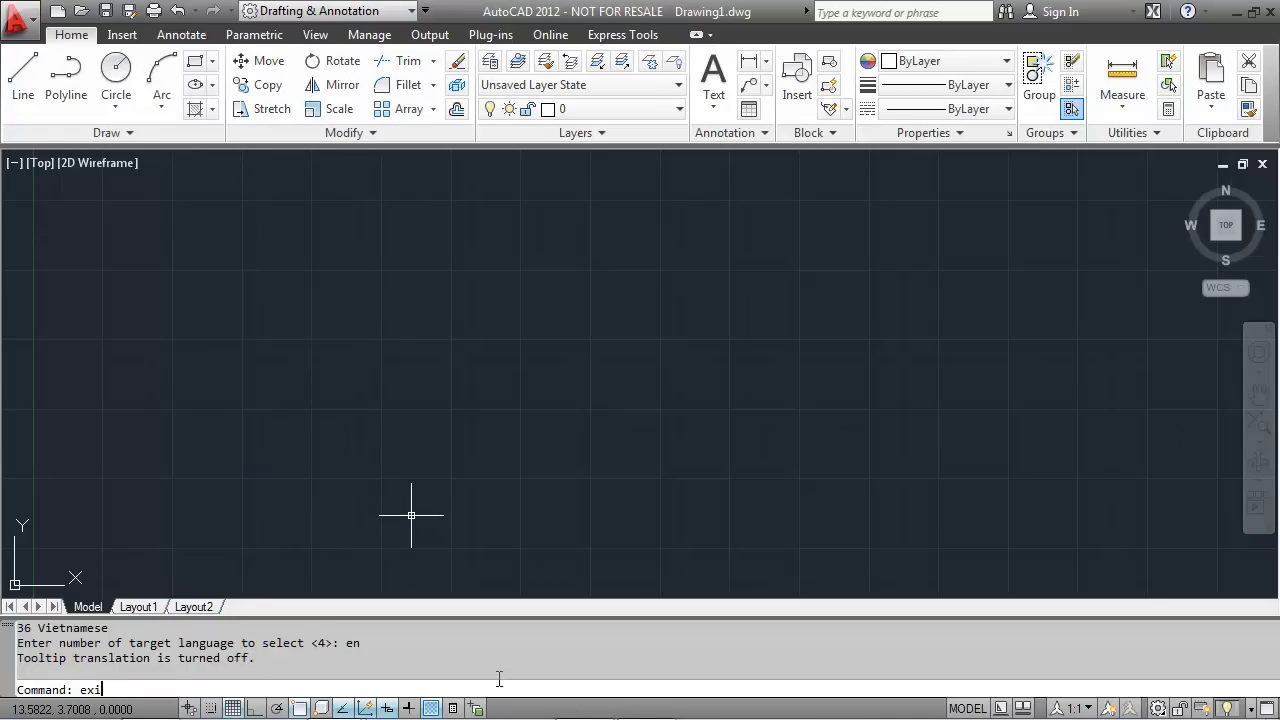
- Quit AutoCAD and launch Revit Architecture 2012 from its desktop shortcut
key(Enter)
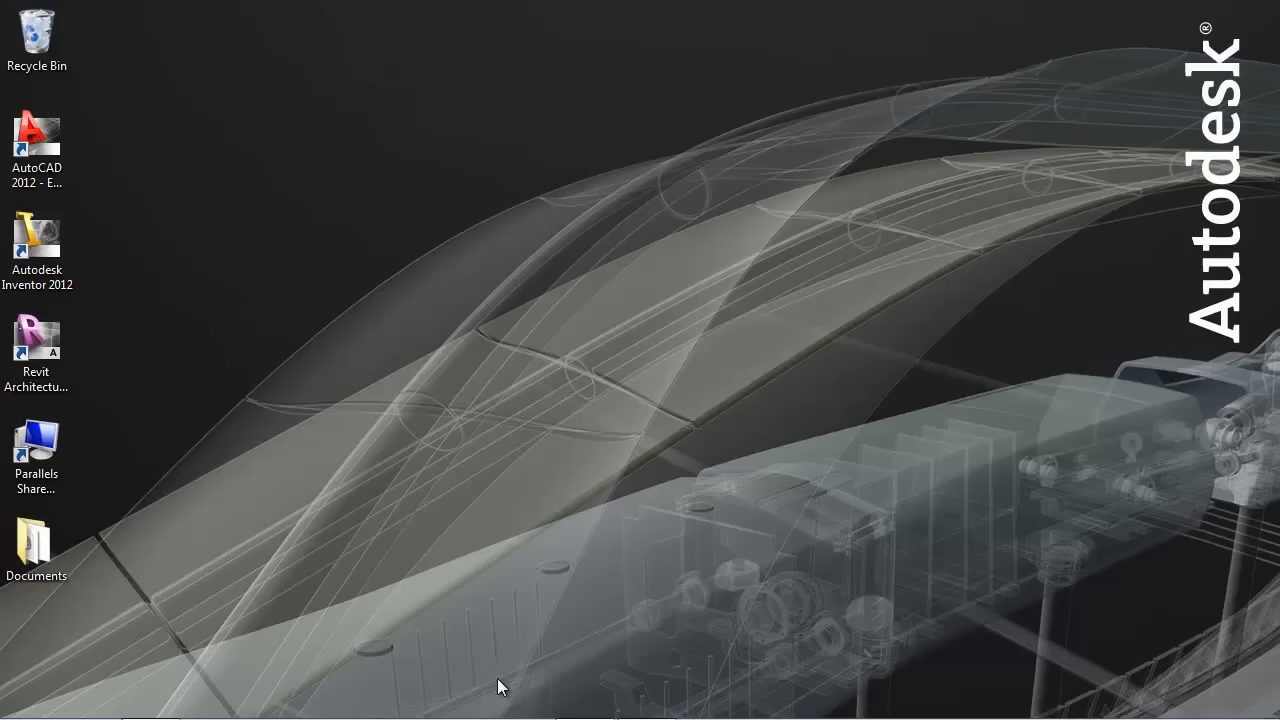
click(36, 344)
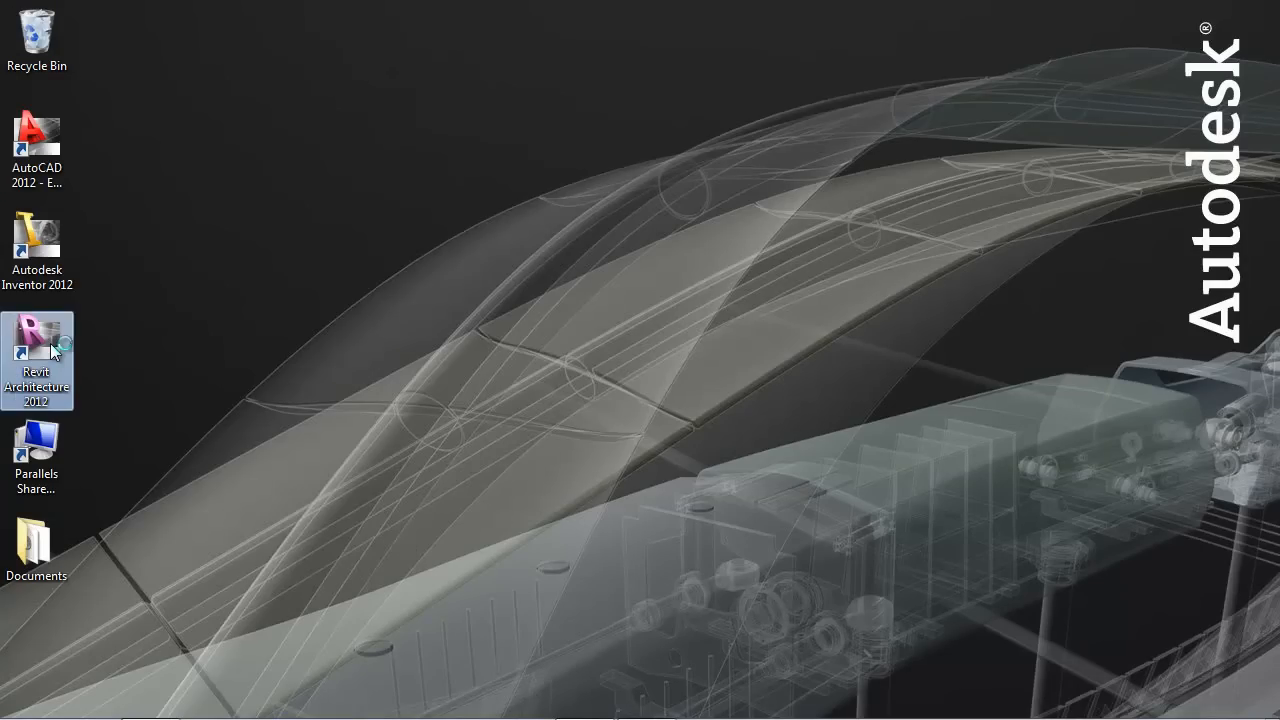
double_click(36, 340)
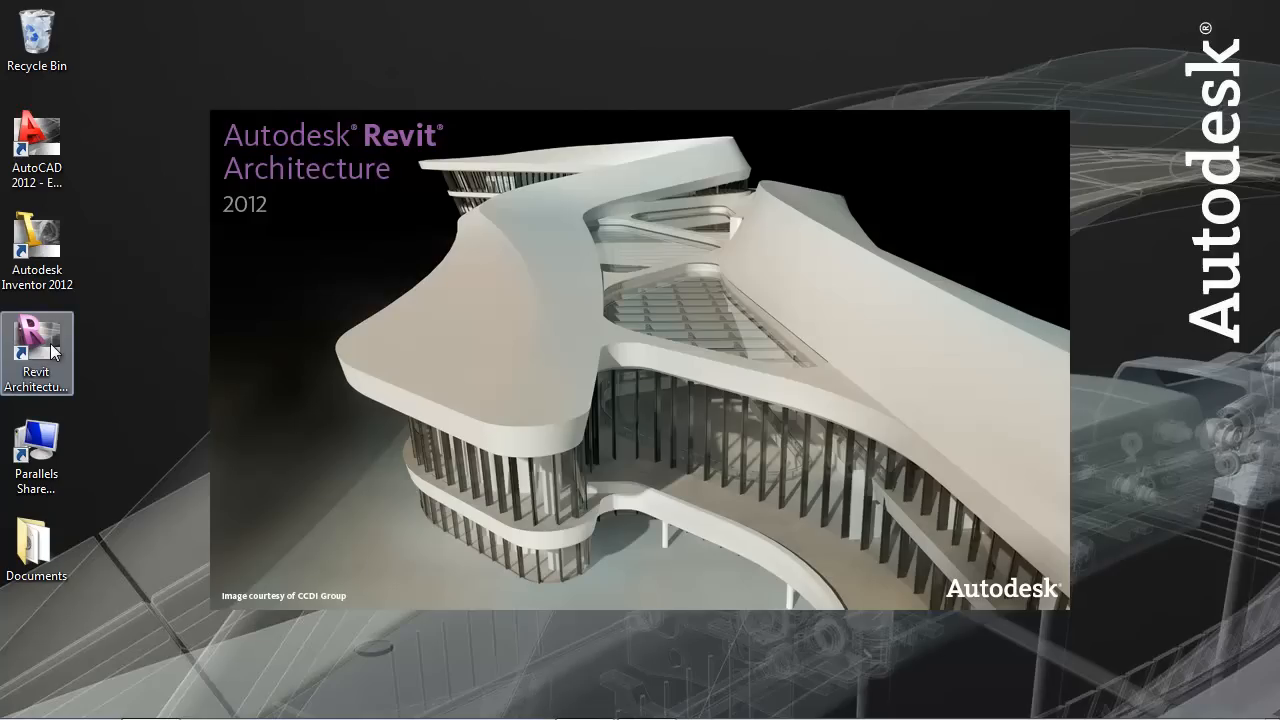
double_click(36, 344)
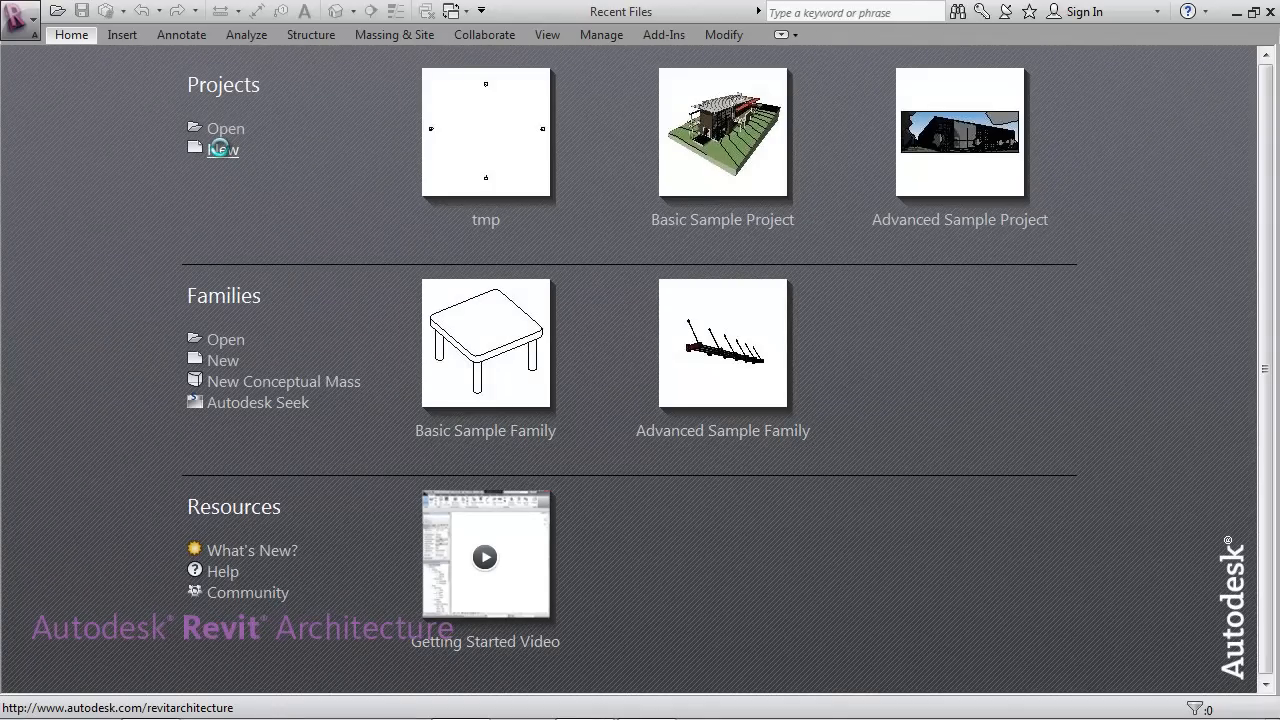
- Create a new Revit project, Project1
click(224, 148)
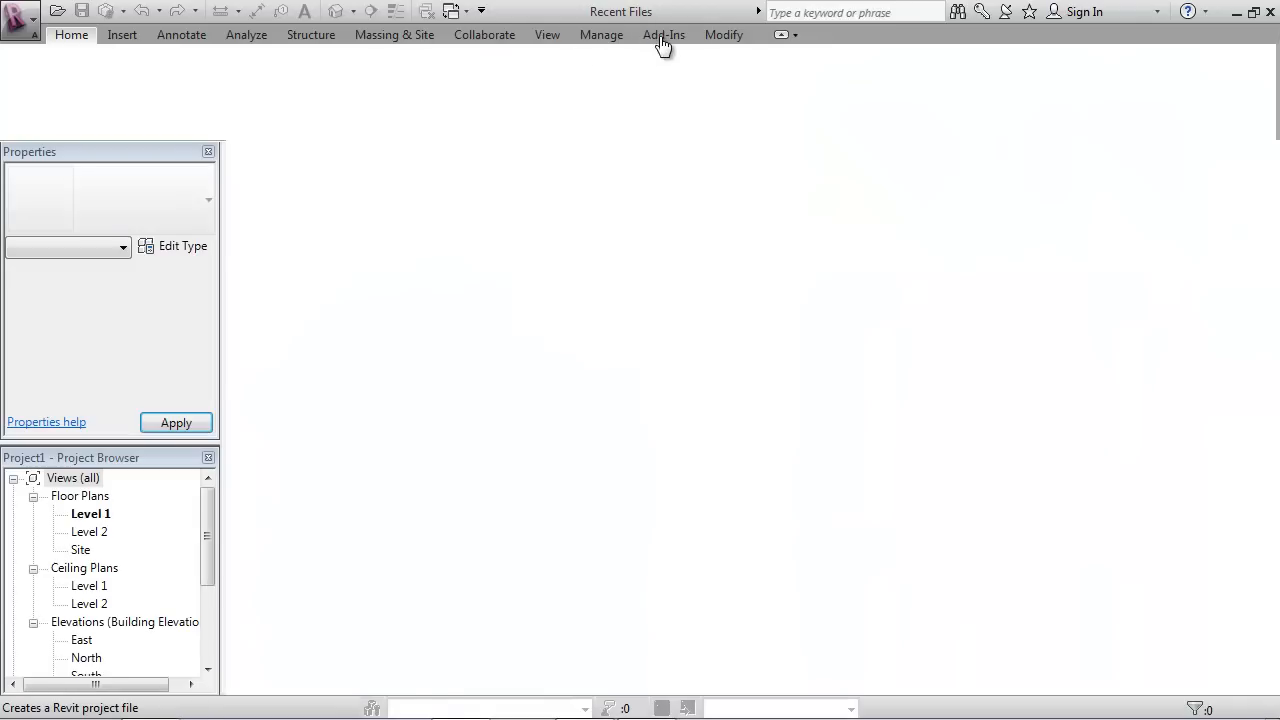
double_click(90, 512)
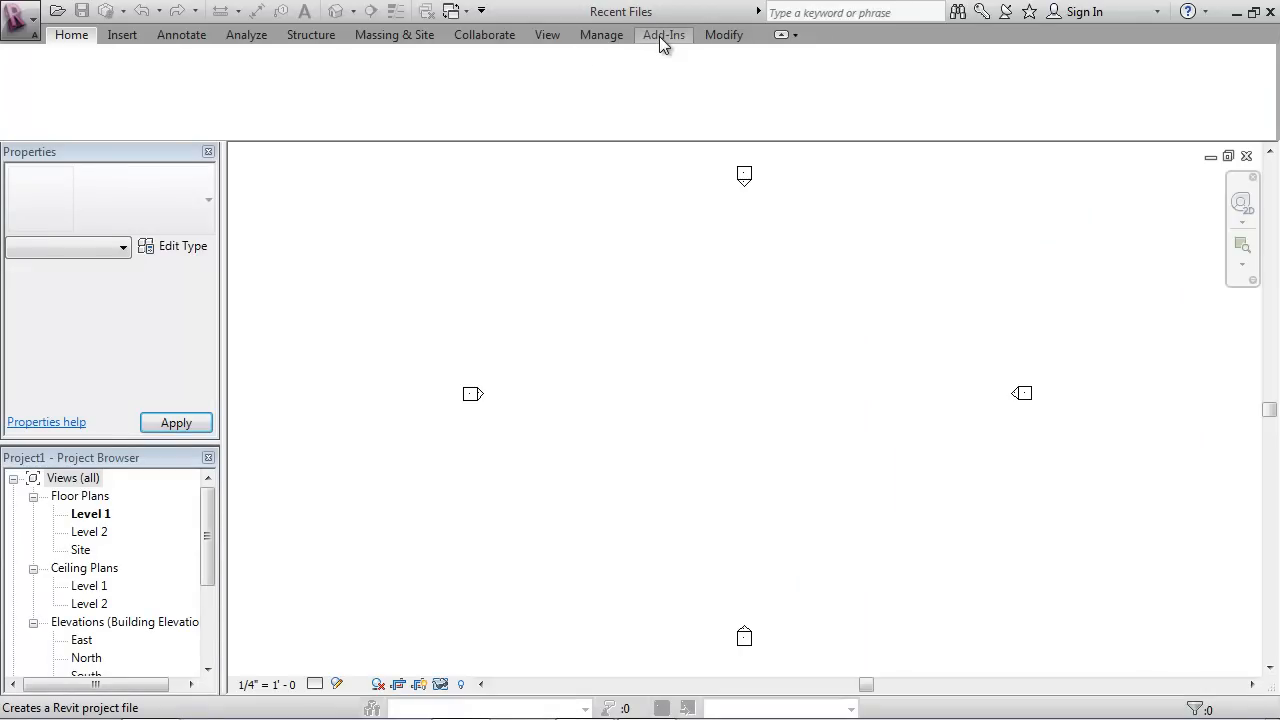
double_click(90, 512)
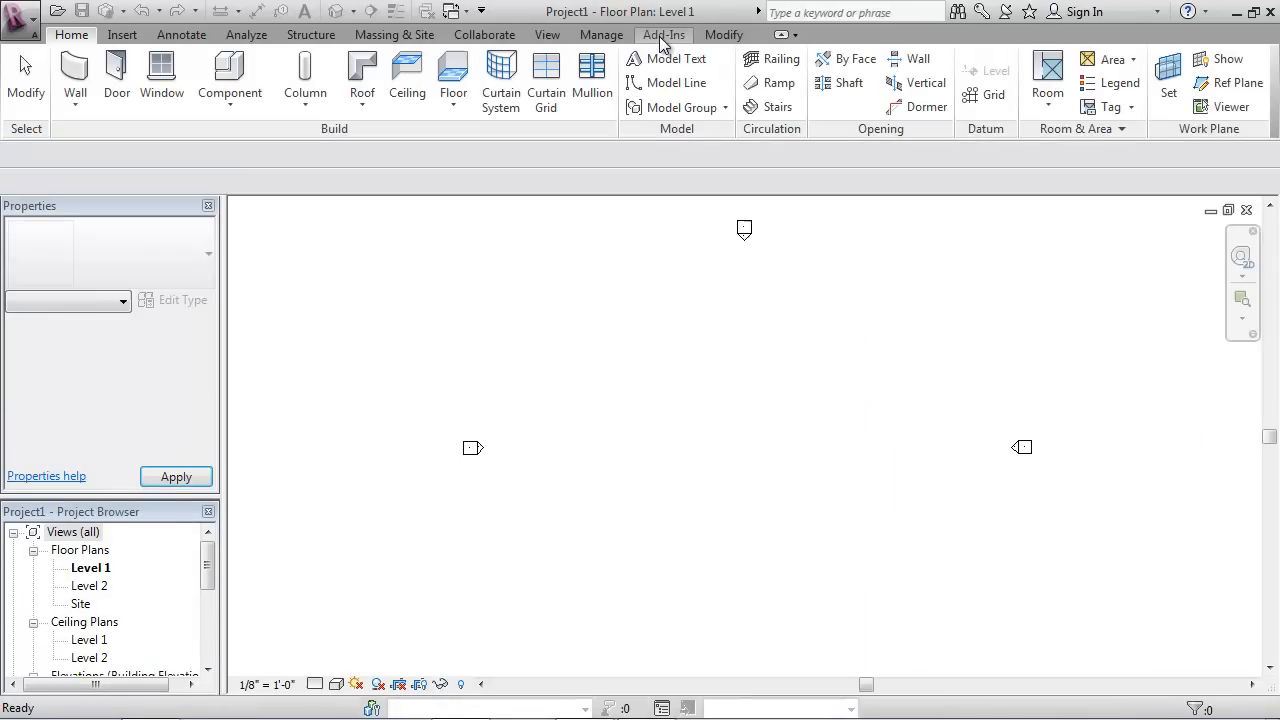
- Launch Translate Tooltips from Add-Ins > External Tools and browse its target-language list
click(664, 34)
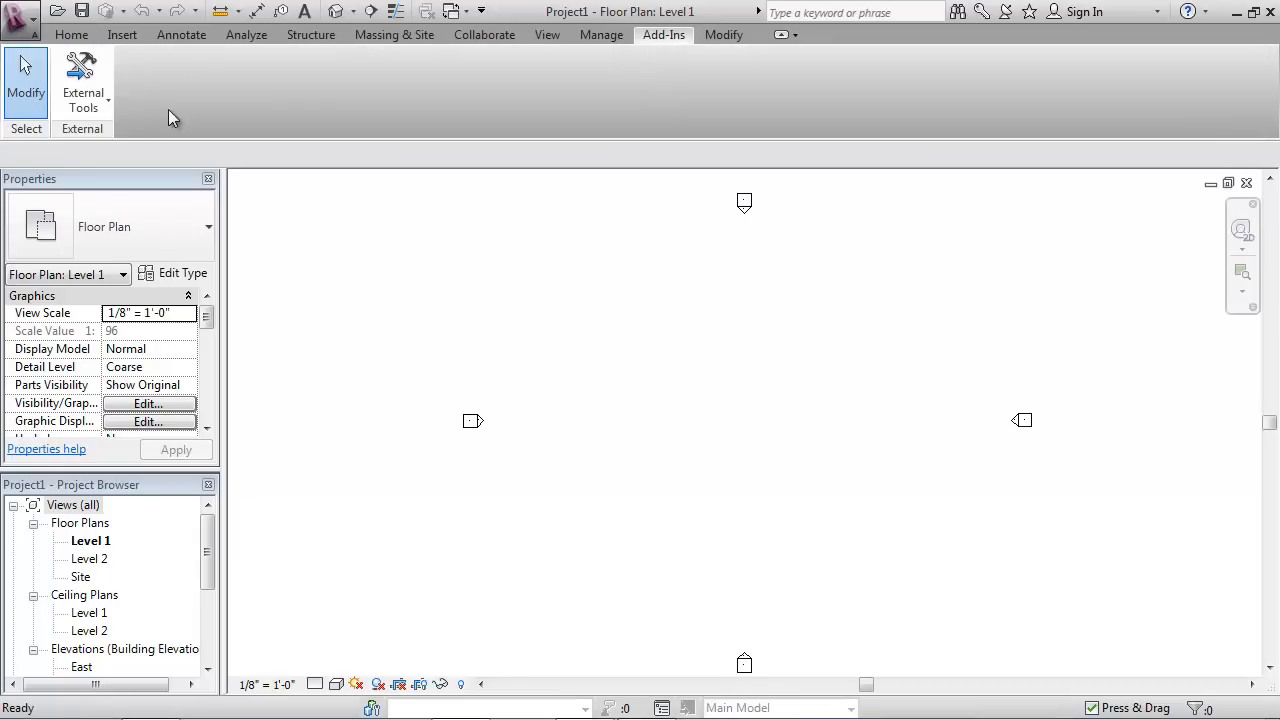
mouse_move(82, 76)
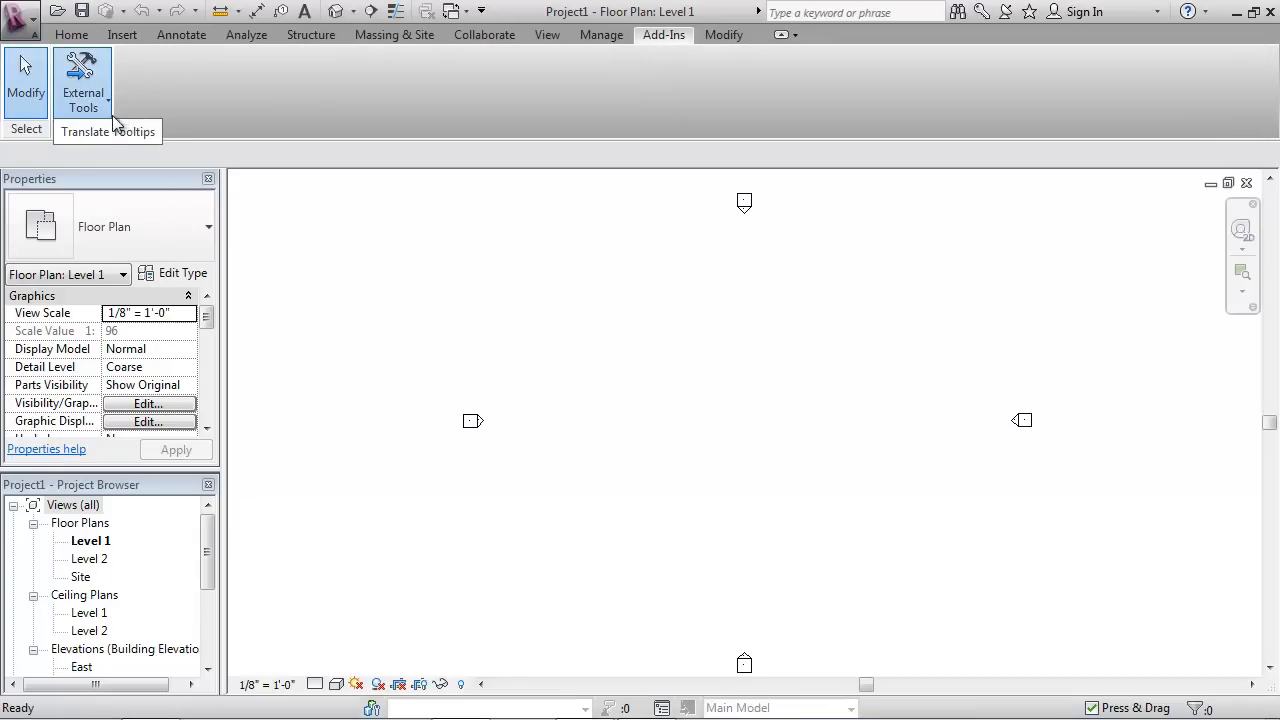
mouse_move(118, 132)
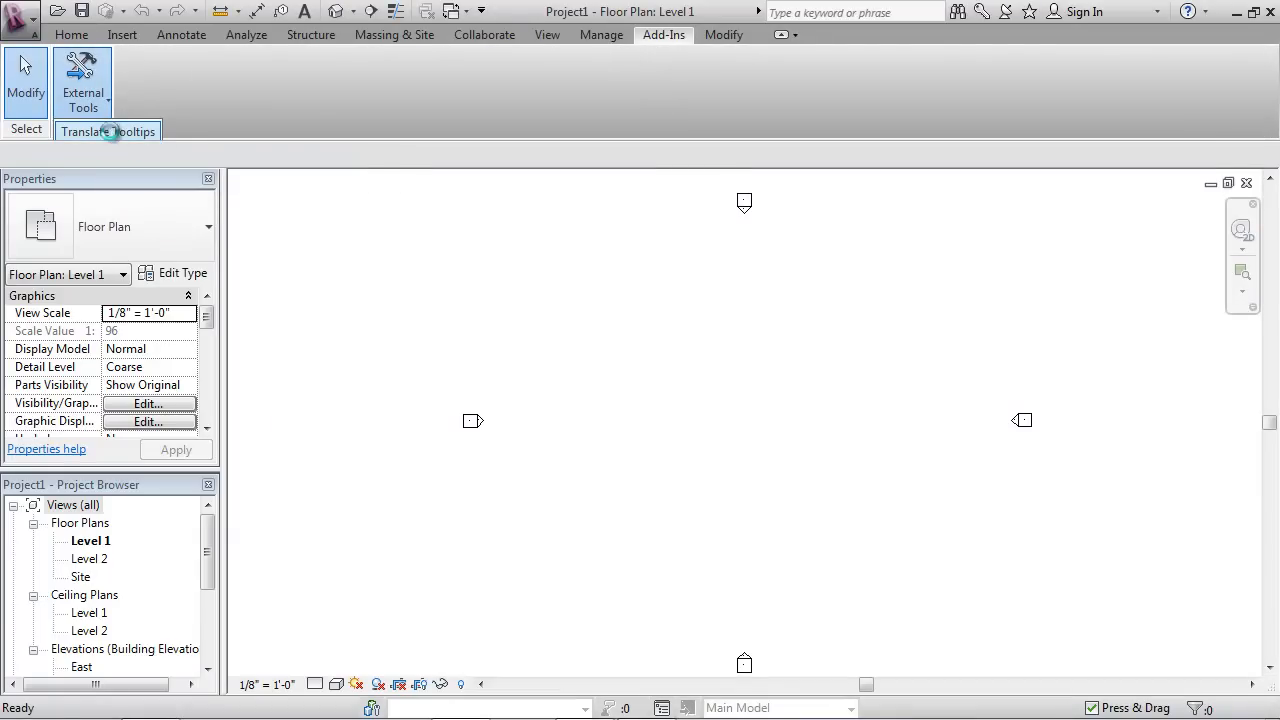
click(90, 132)
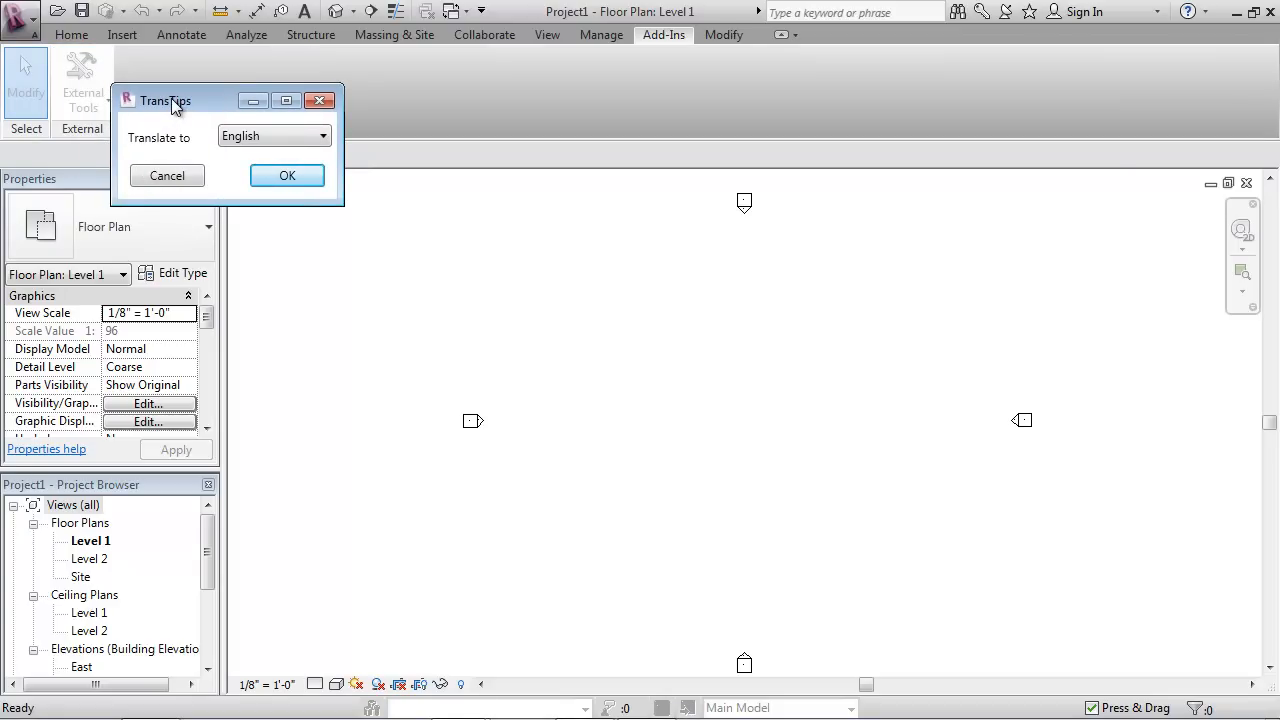
mouse_move(140, 120)
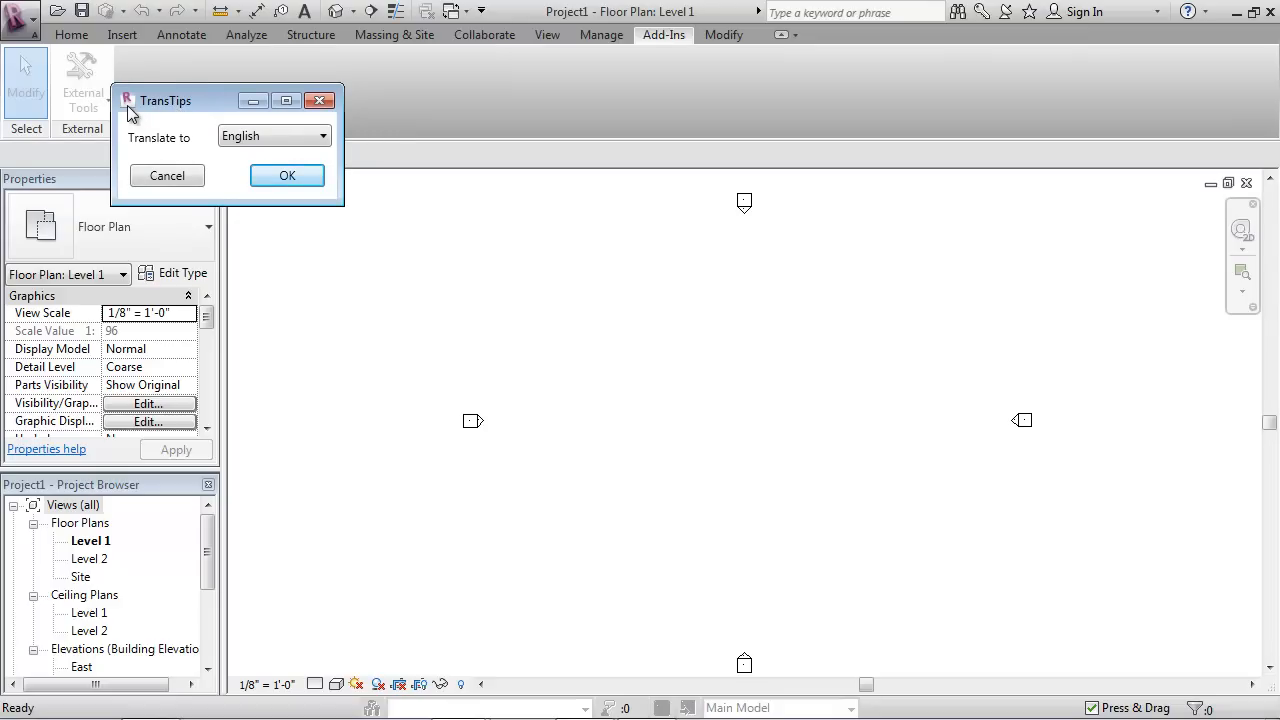
mouse_move(168, 116)
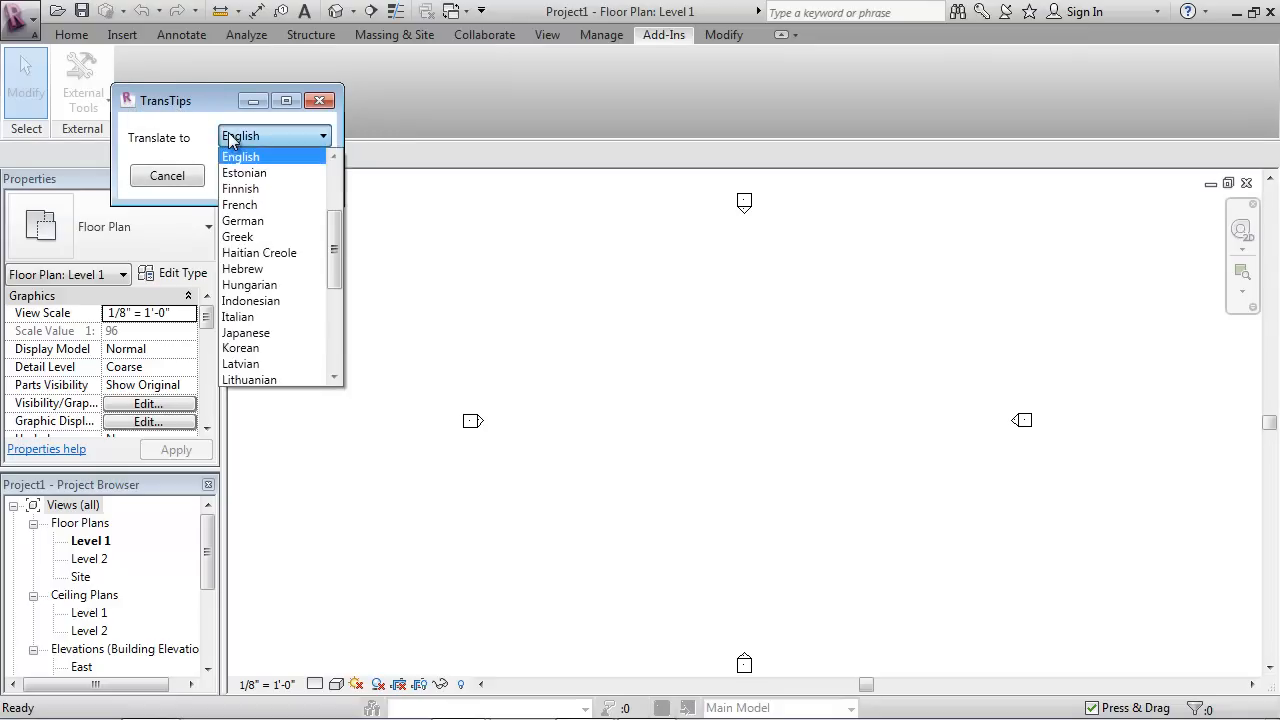
mouse_move(262, 220)
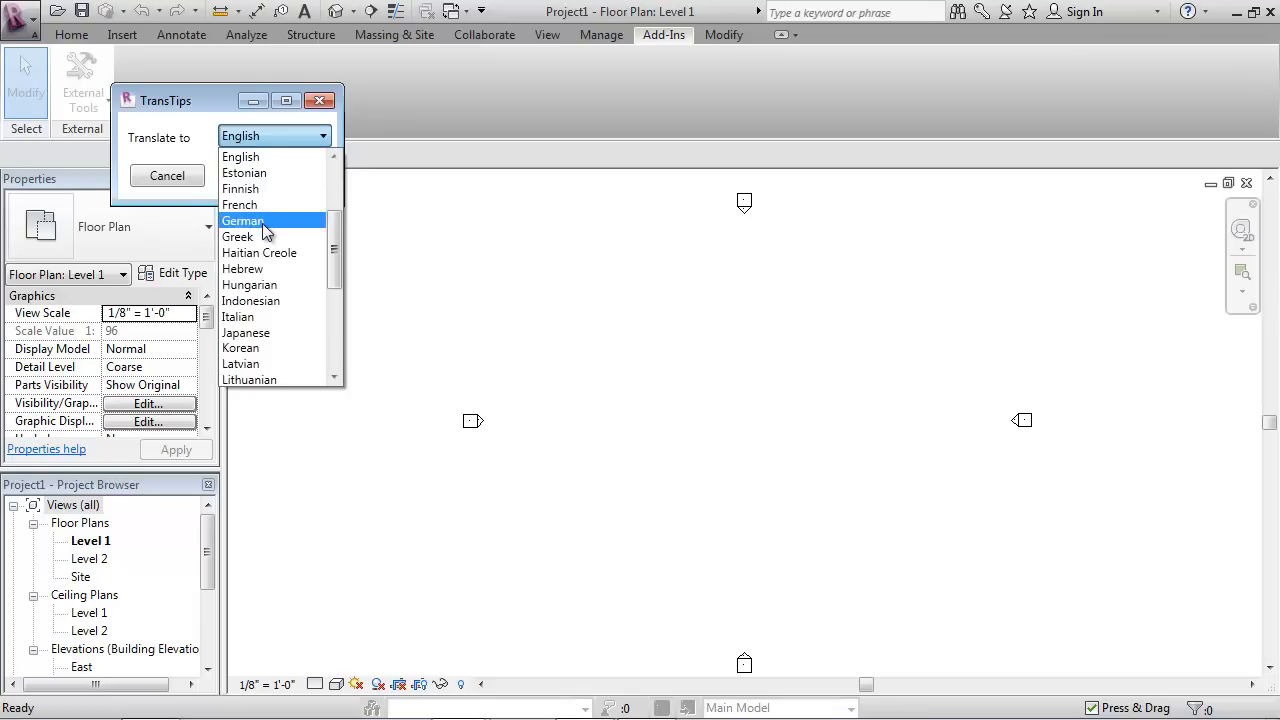
mouse_move(264, 280)
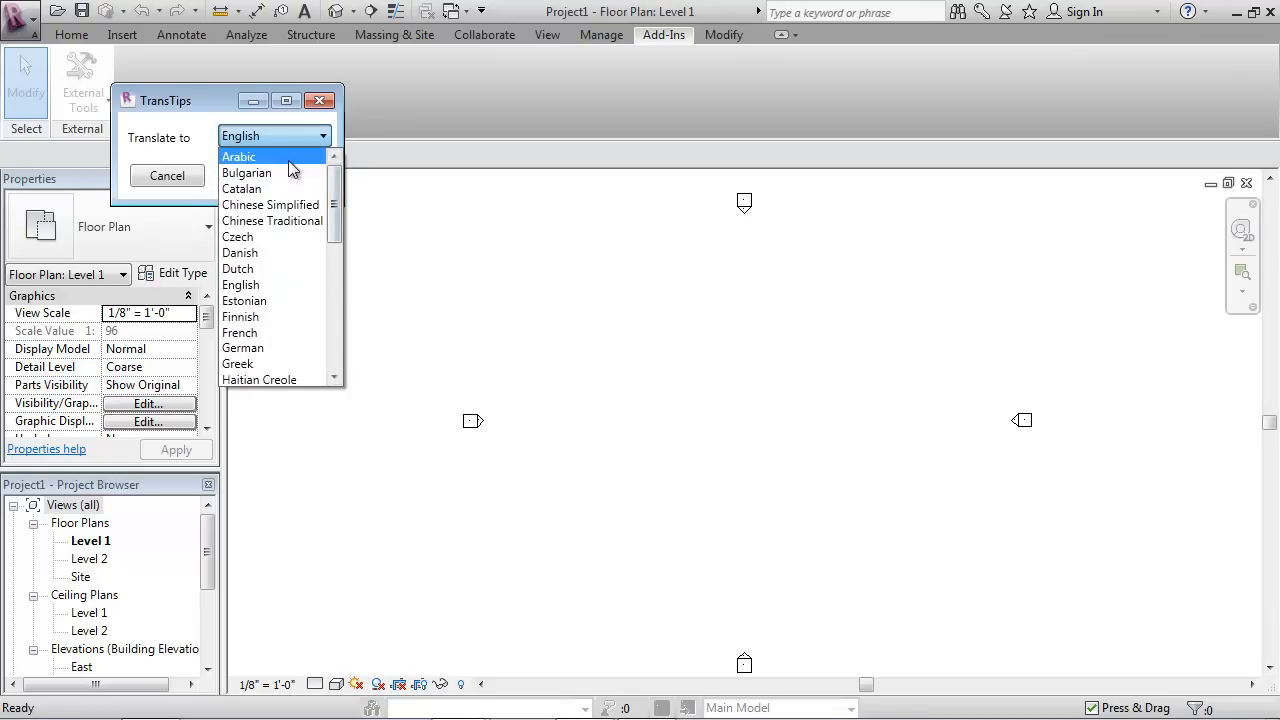
click(168, 176)
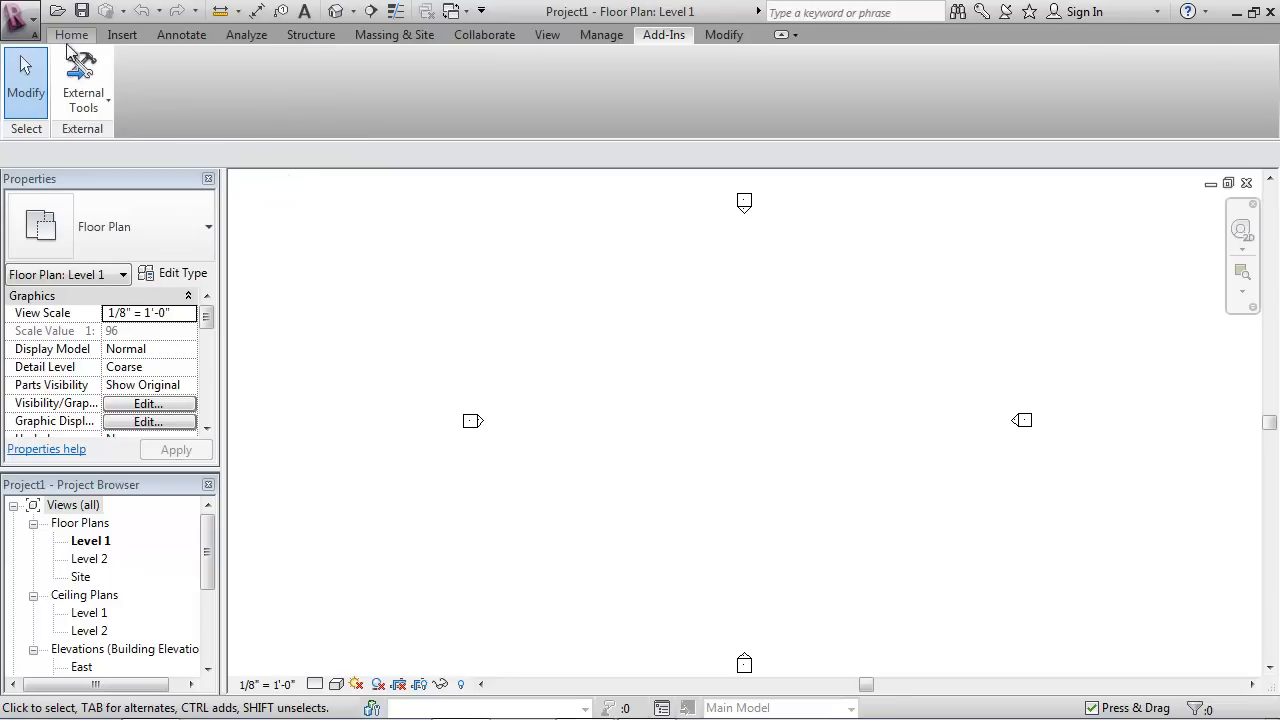
click(72, 36)
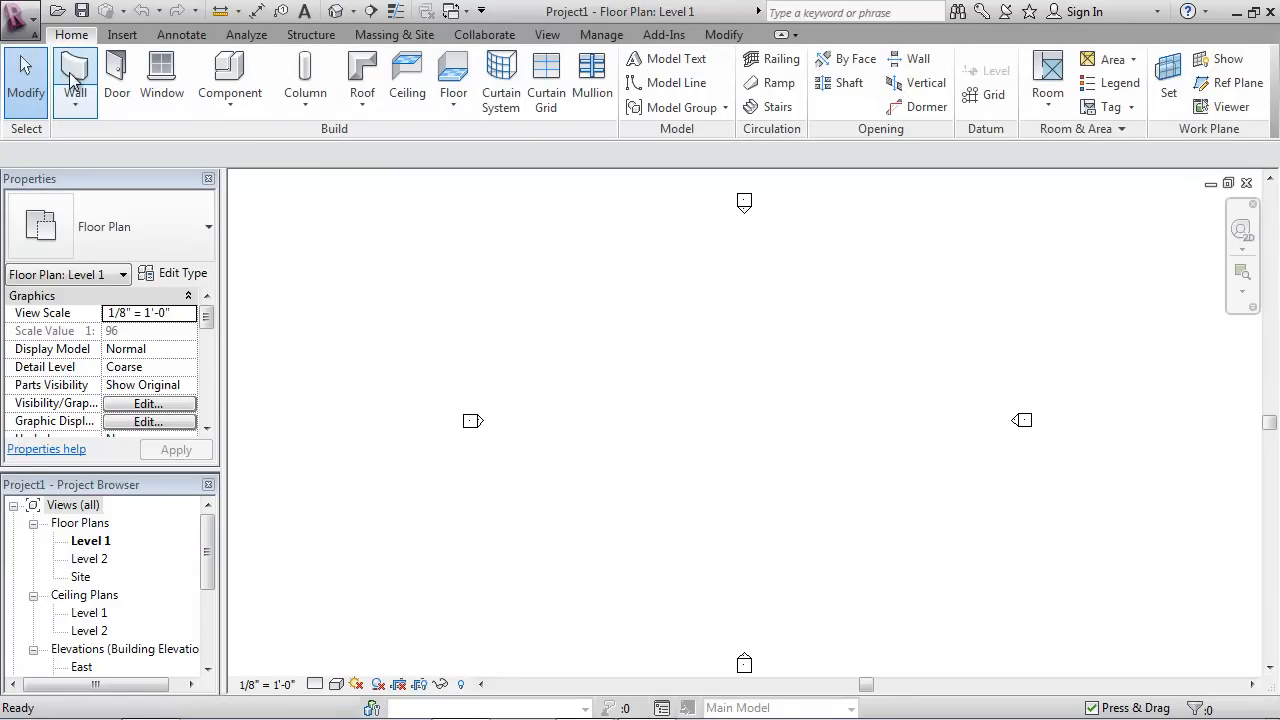
click(72, 70)
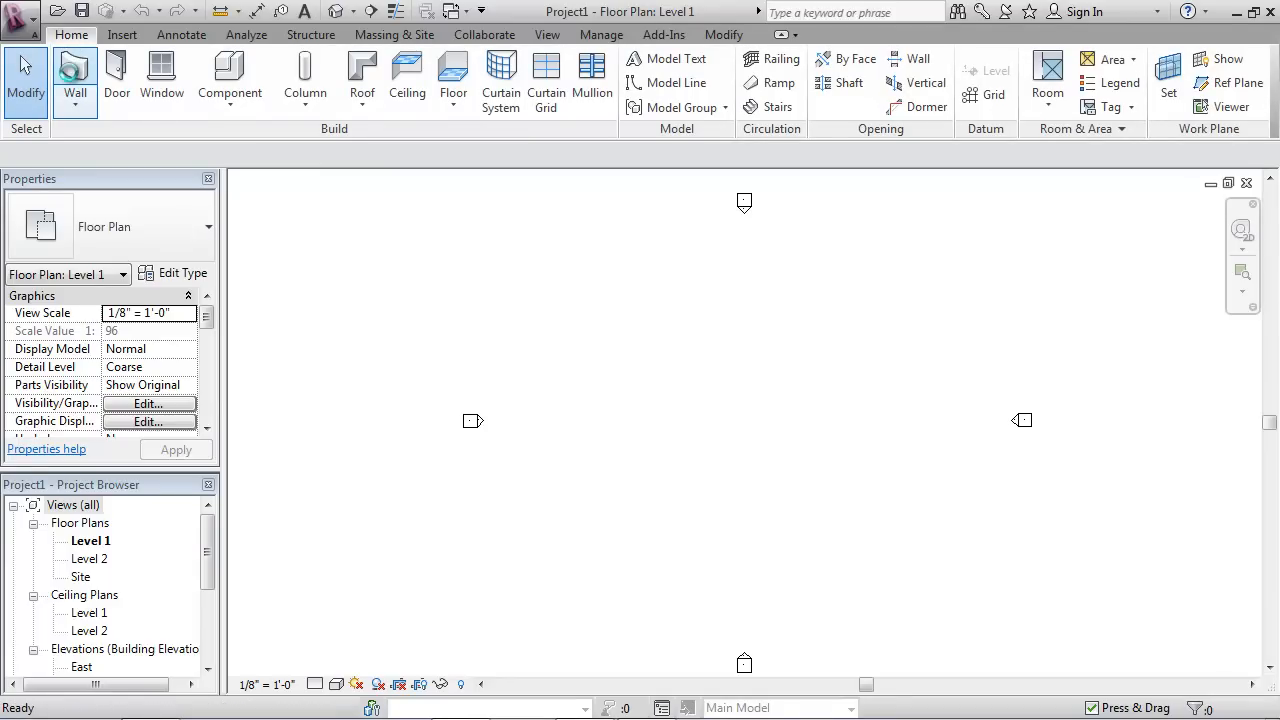
mouse_move(72, 78)
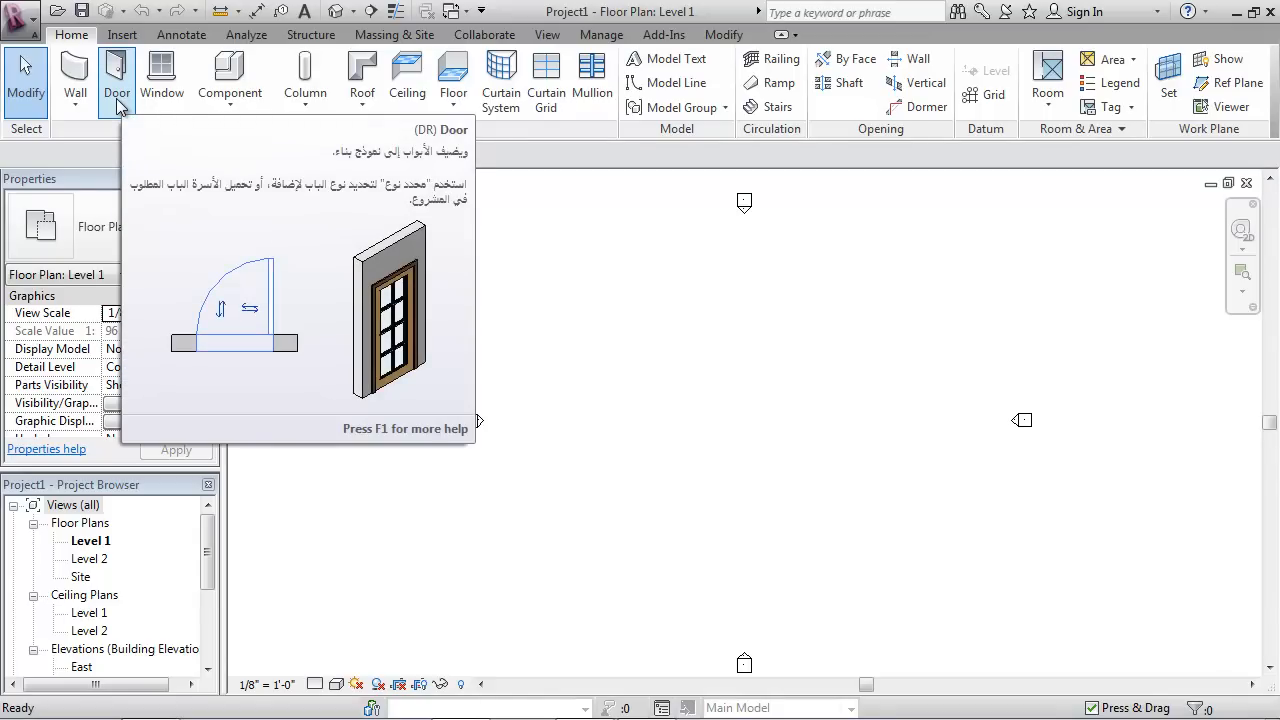
mouse_move(160, 80)
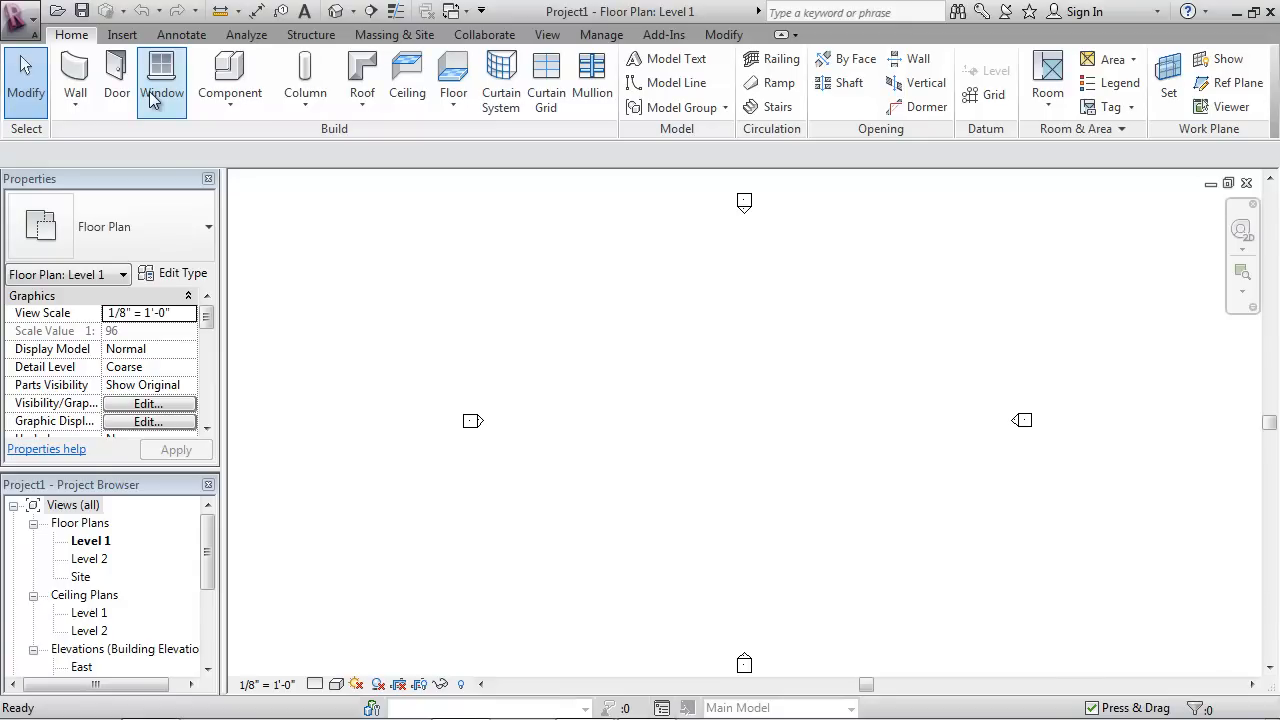
click(158, 74)
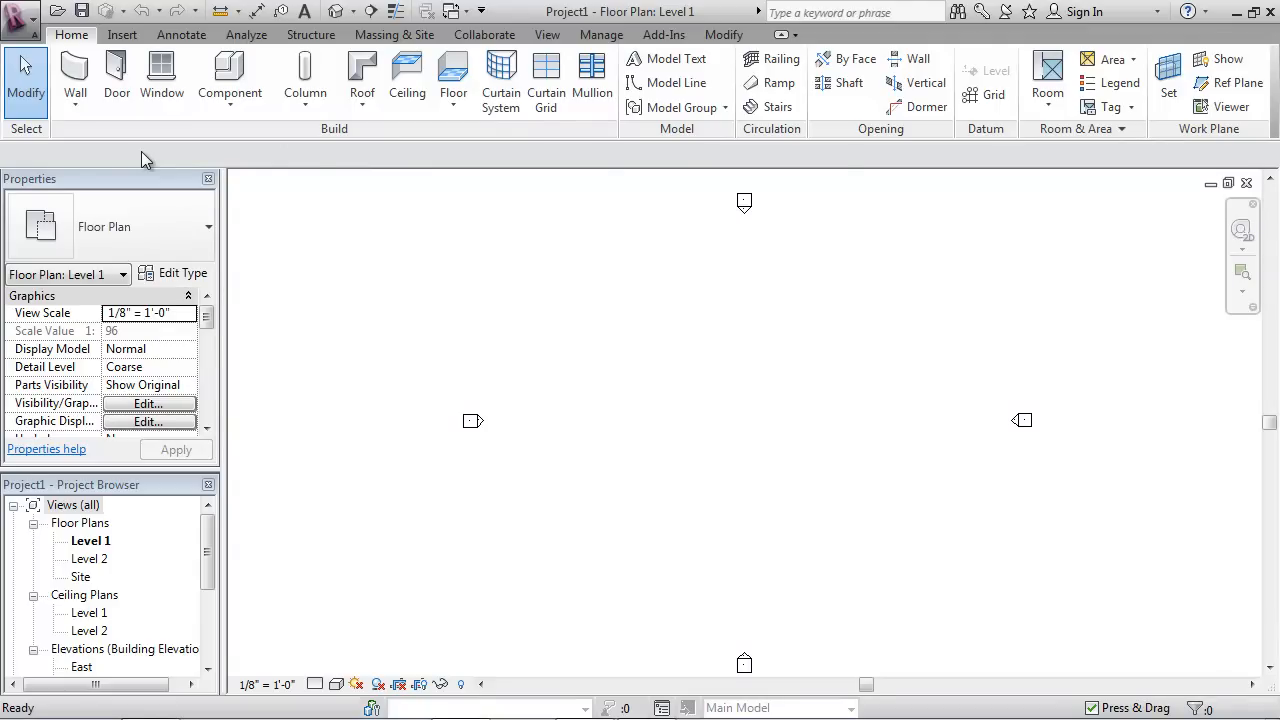
mouse_move(510, 158)
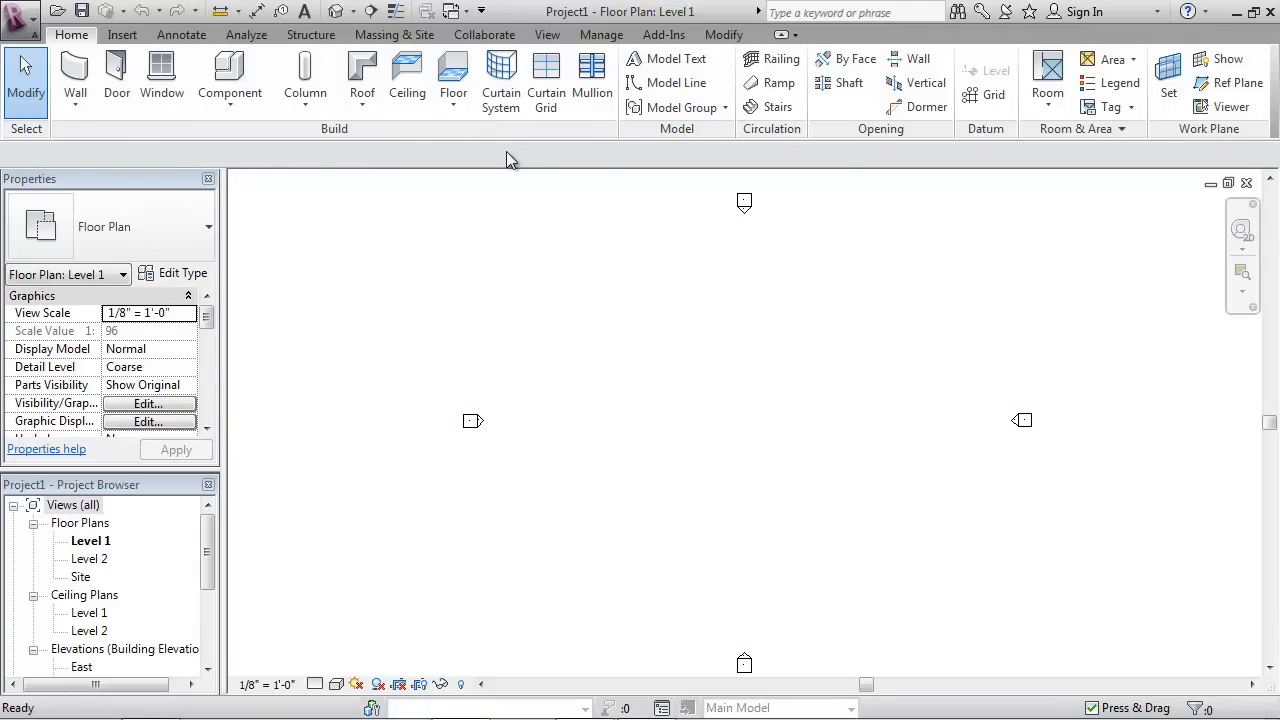
- Set Haitian Creole via Add-Ins External Tools, check the building tooltips, then close Revit
click(664, 34)
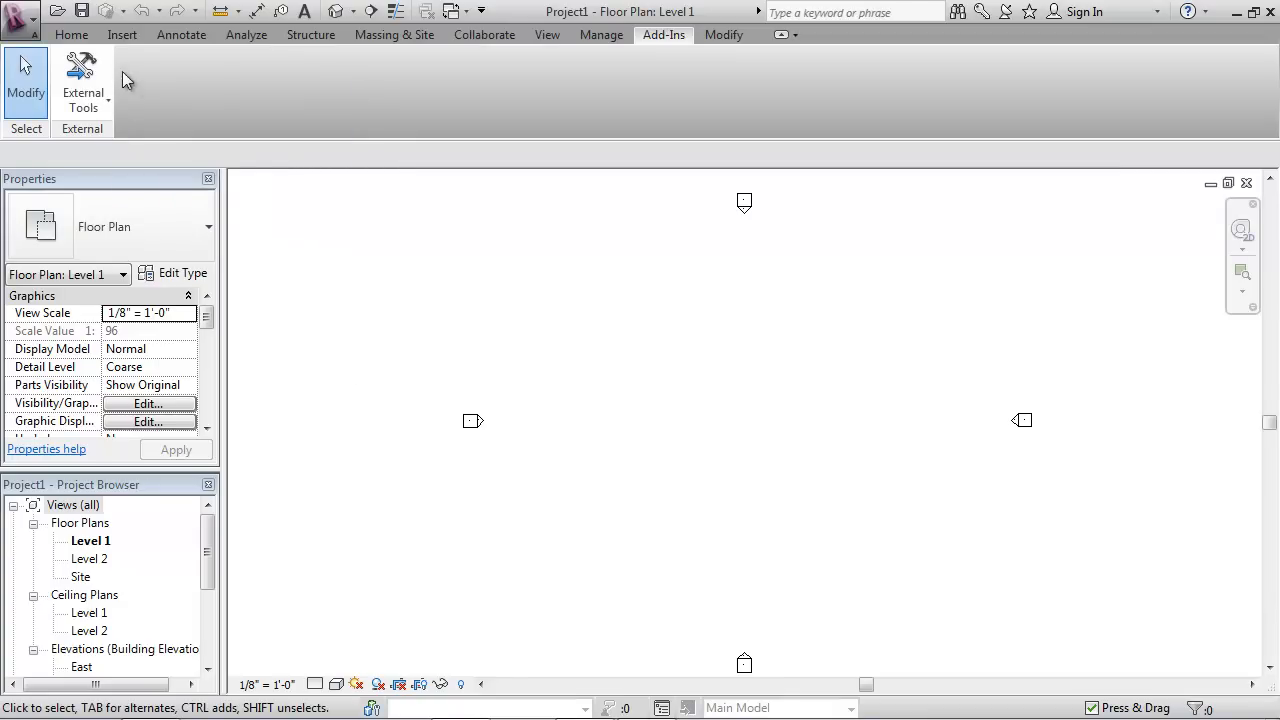
click(72, 36)
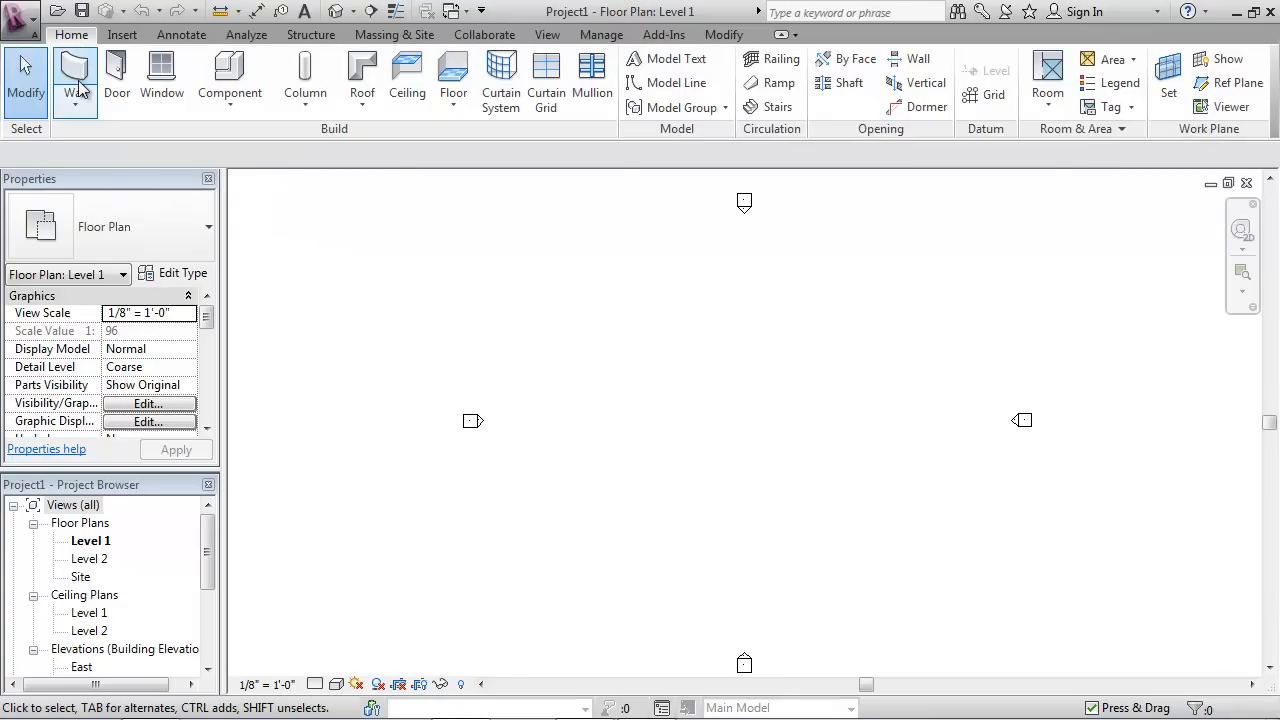
mouse_move(72, 64)
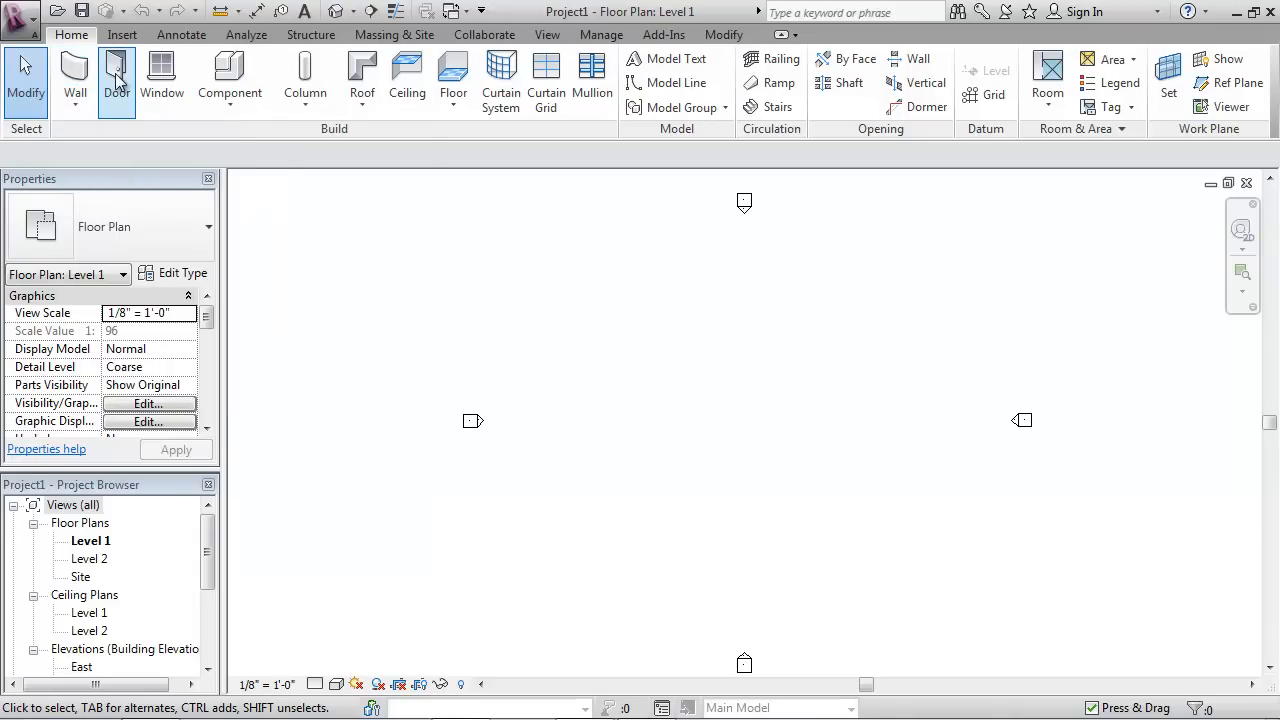
mouse_move(120, 84)
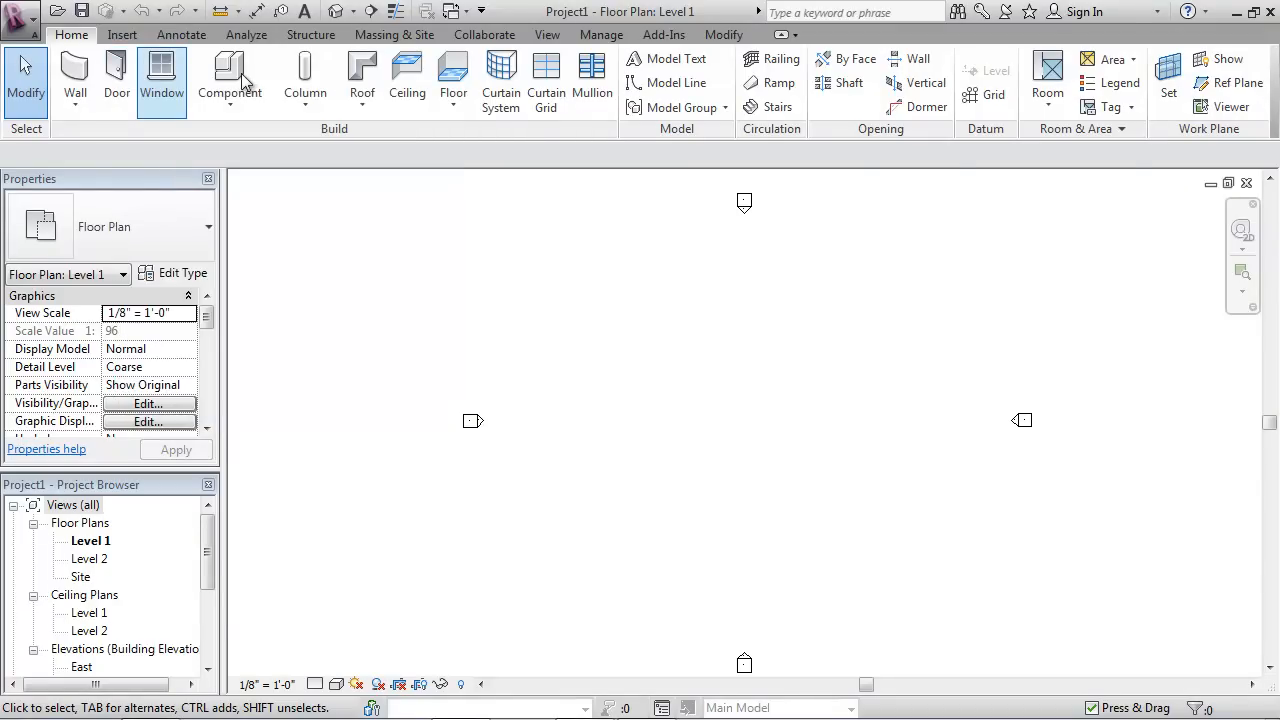
click(230, 78)
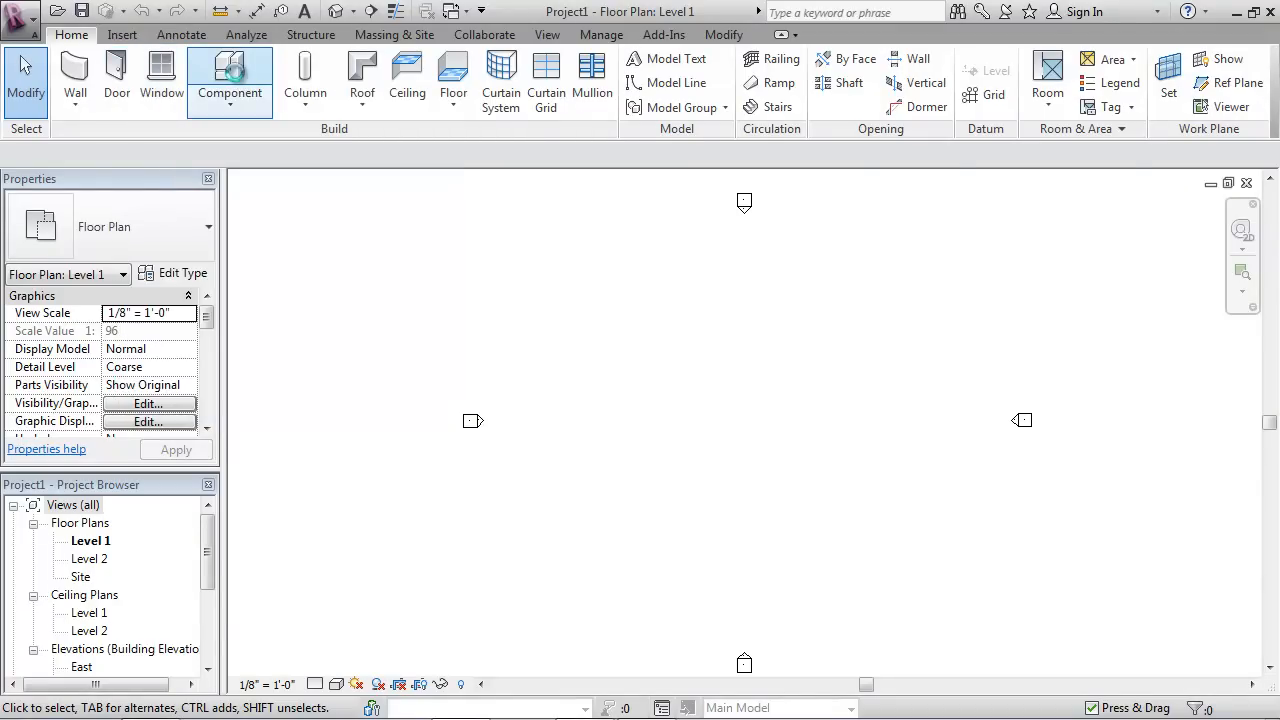
mouse_move(216, 76)
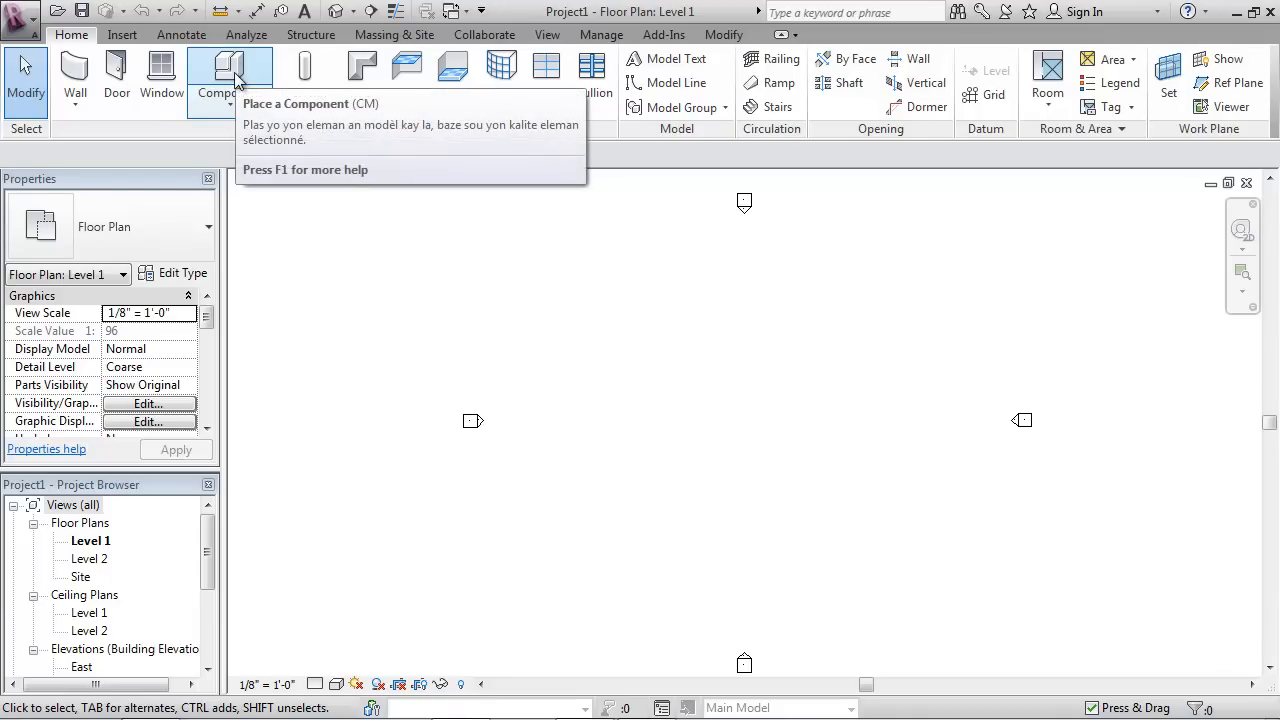
mouse_move(164, 76)
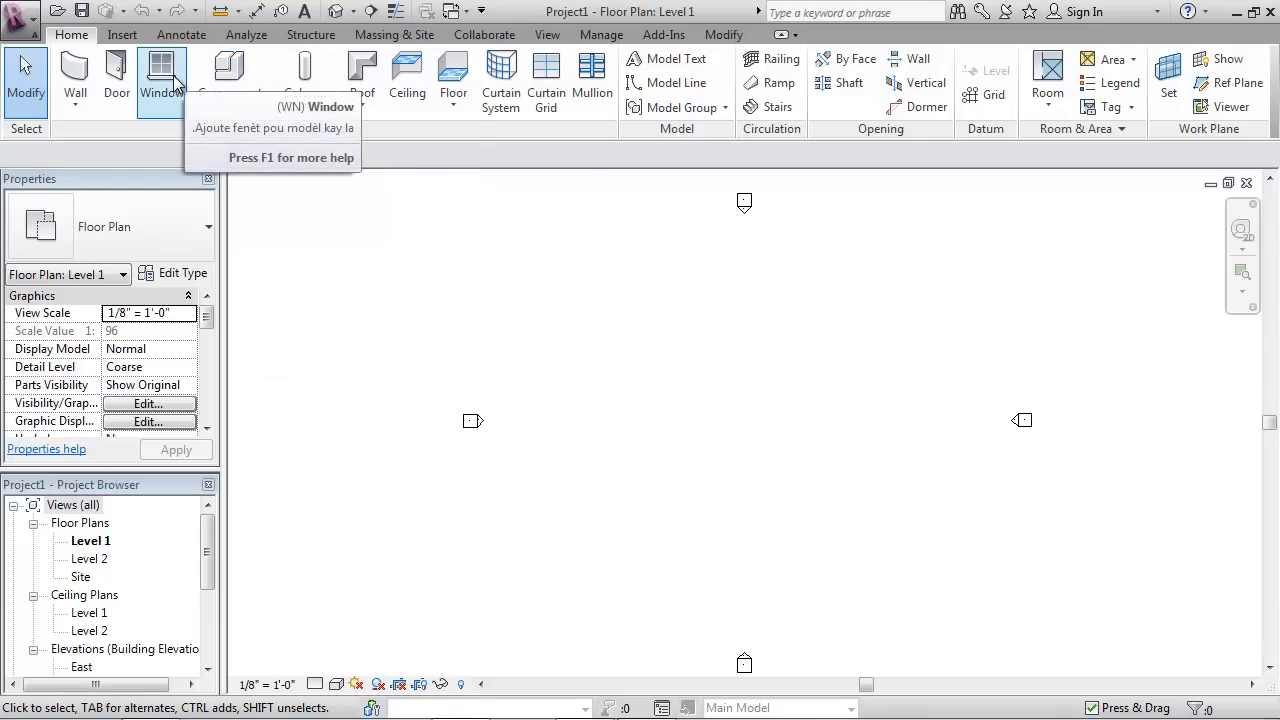
mouse_move(248, 76)
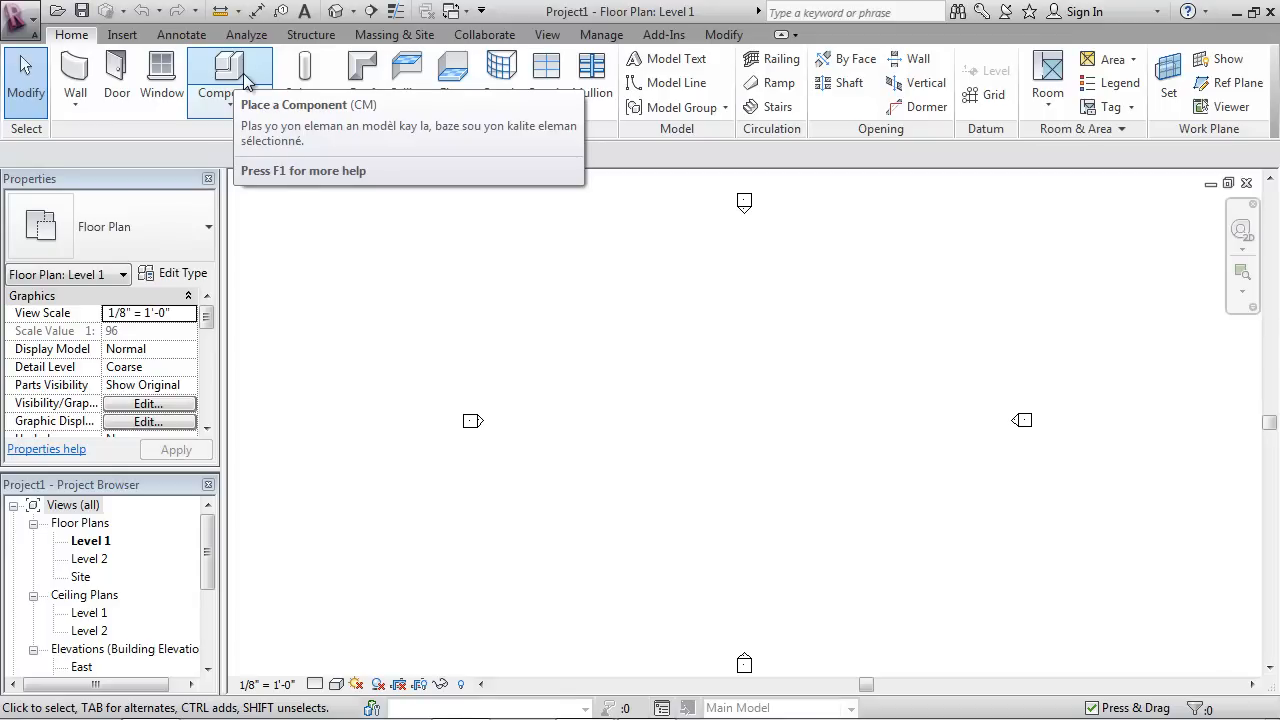
mouse_move(248, 80)
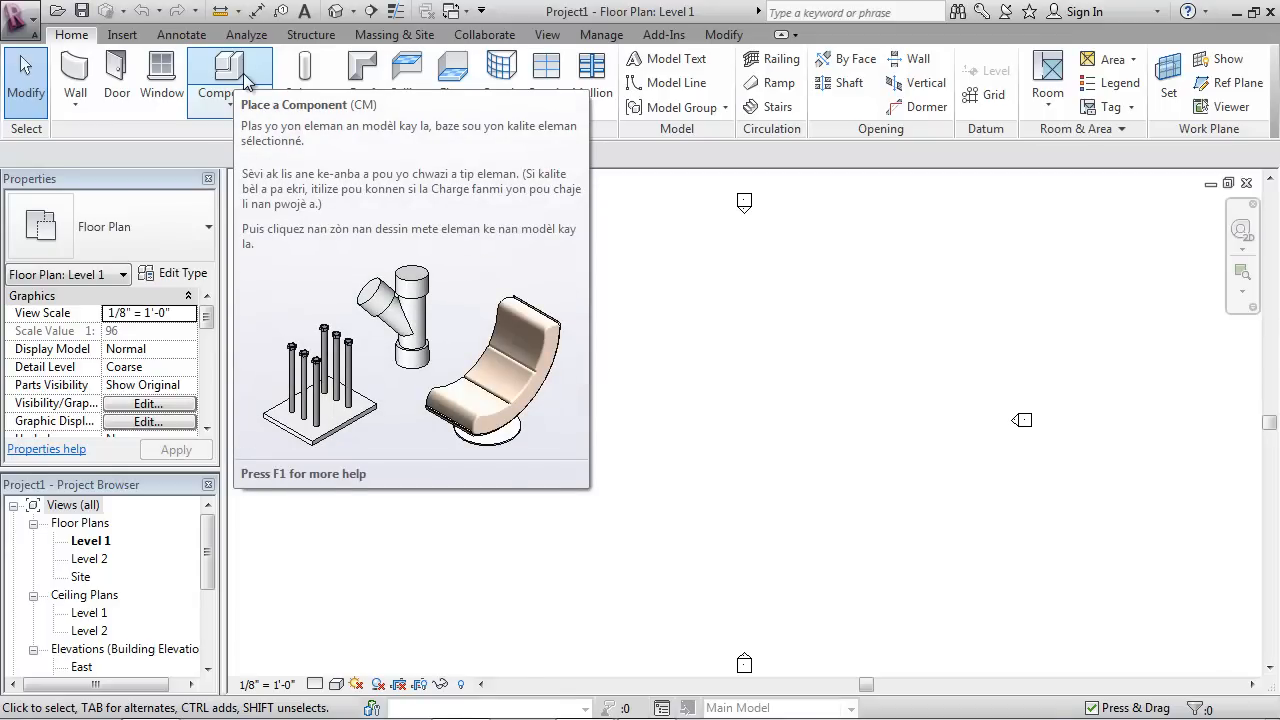
mouse_move(554, 562)
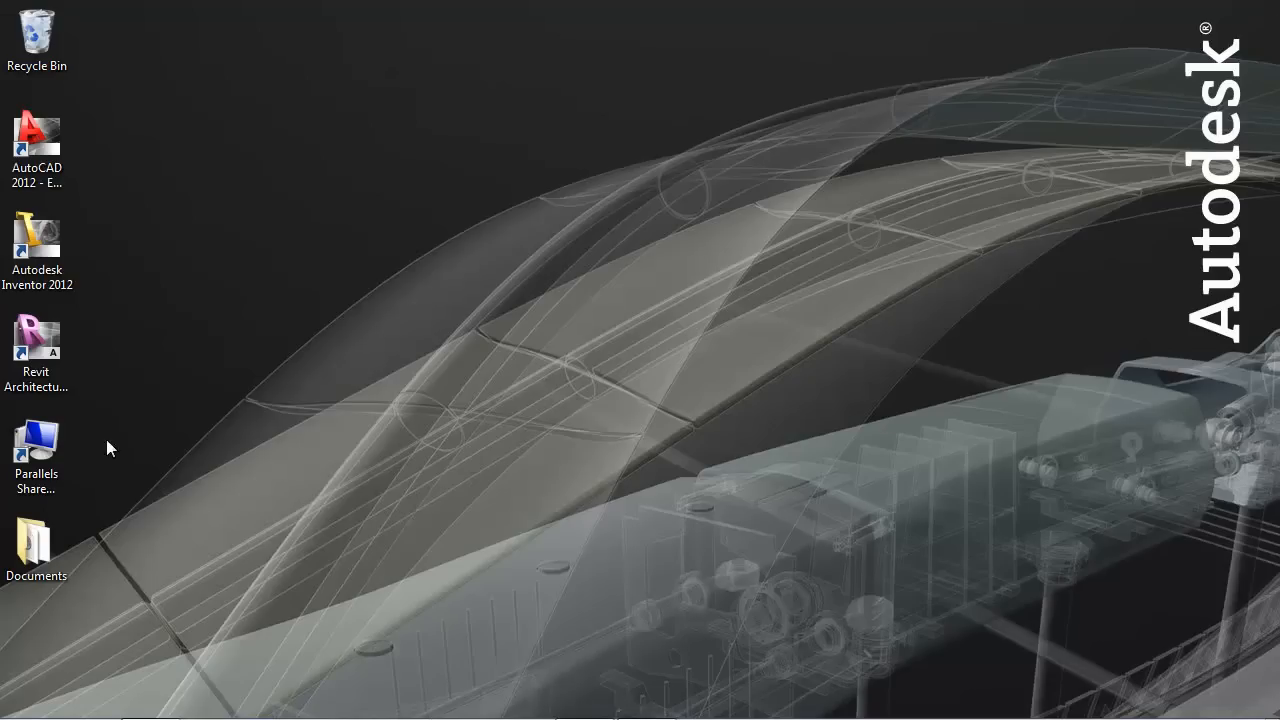
- Launch Autodesk Inventor 2012 from its desktop icon
click(36, 244)
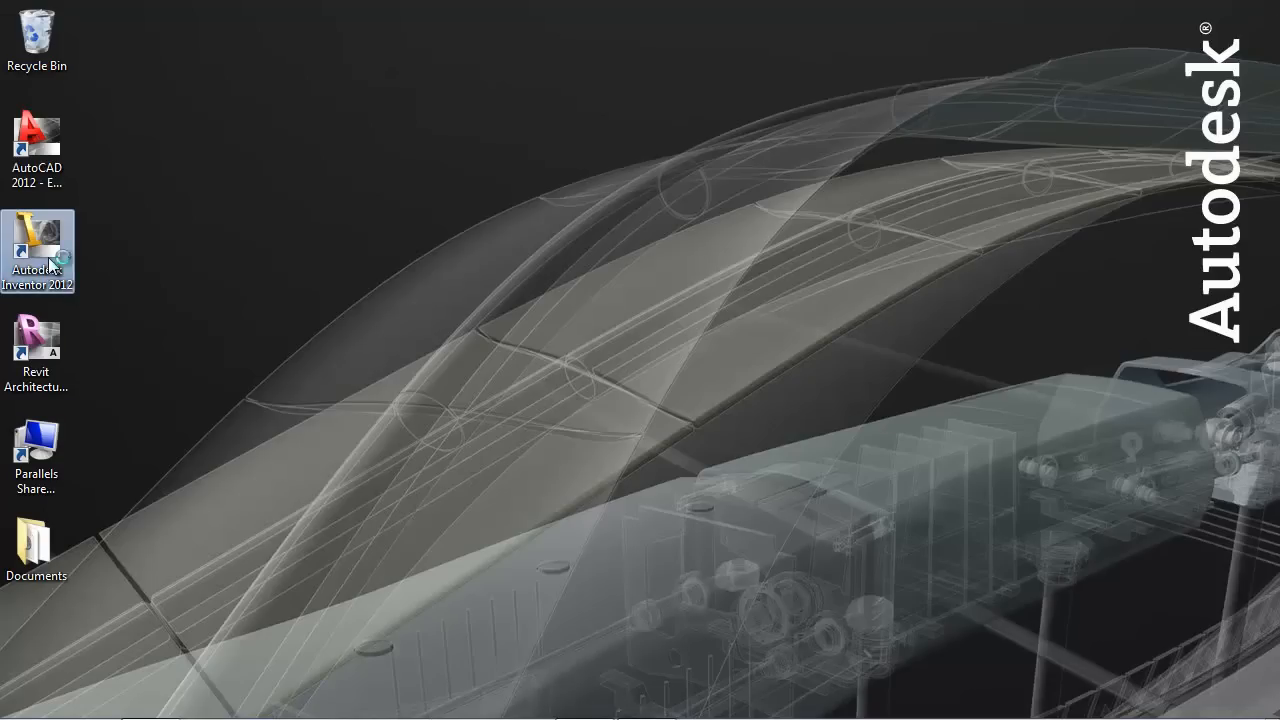
double_click(36, 238)
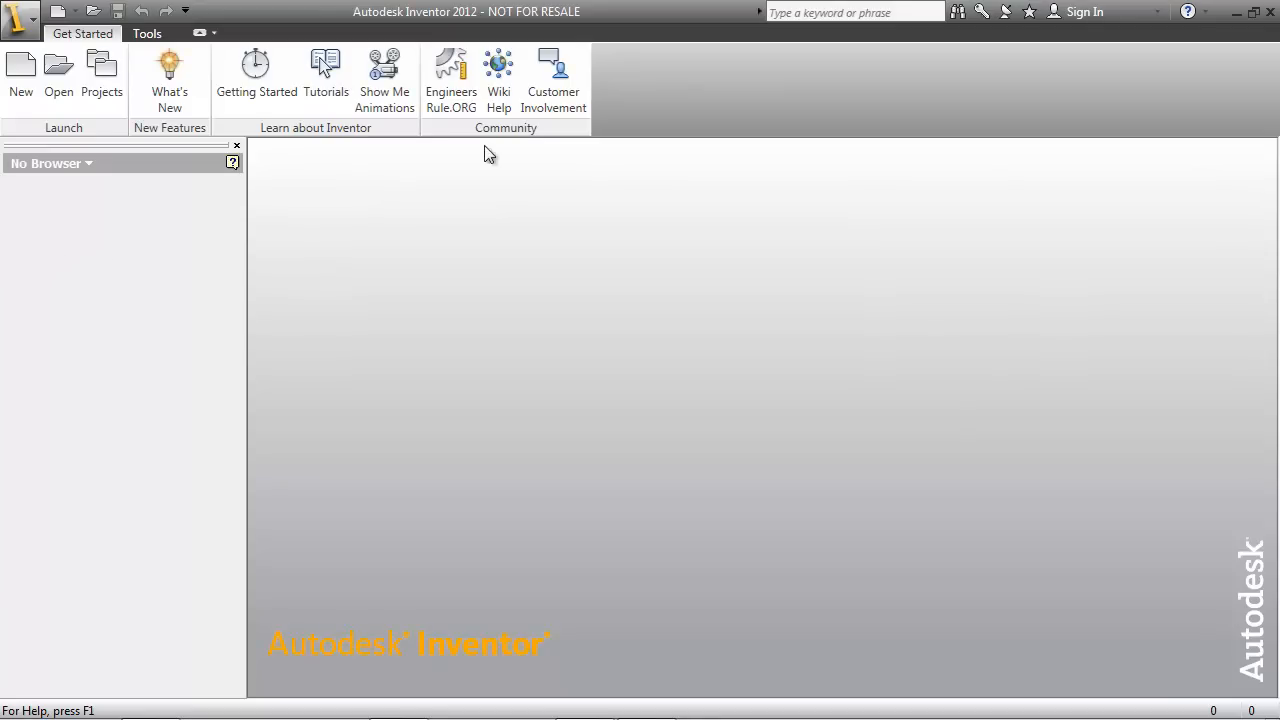
- Set Thai as the tooltip language through Tools > Translate Tooltips
click(146, 32)
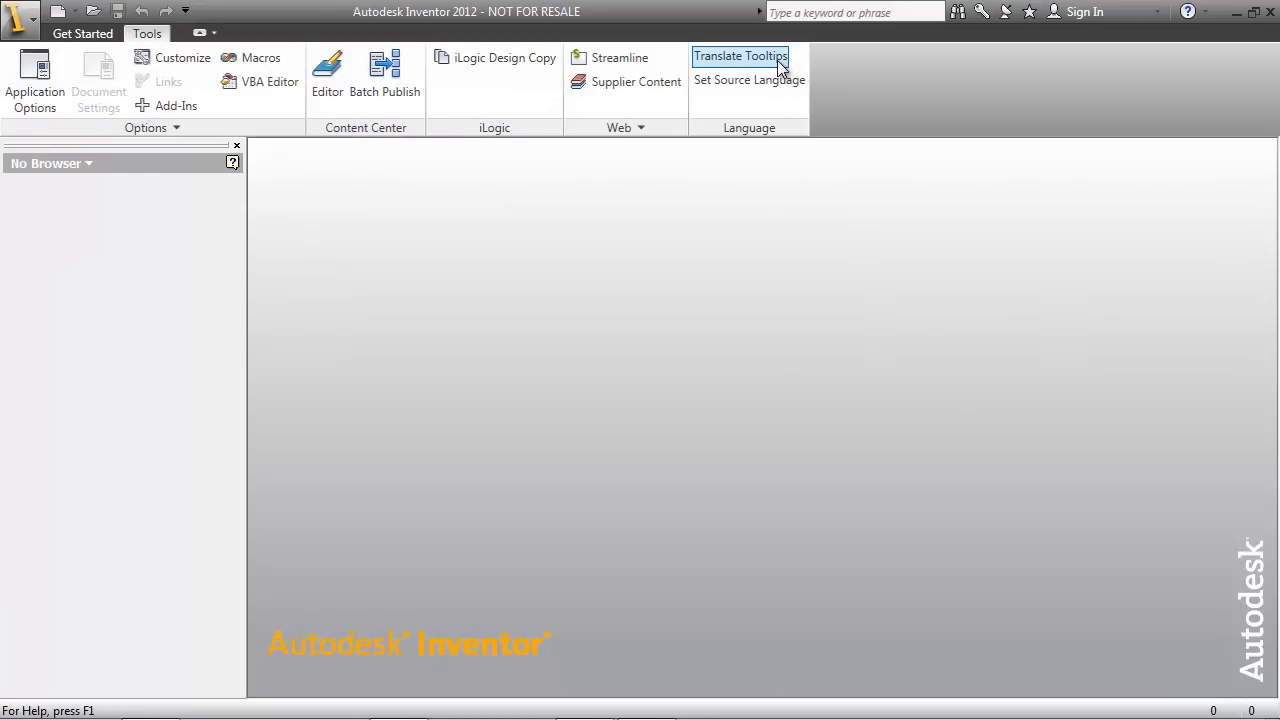
click(742, 56)
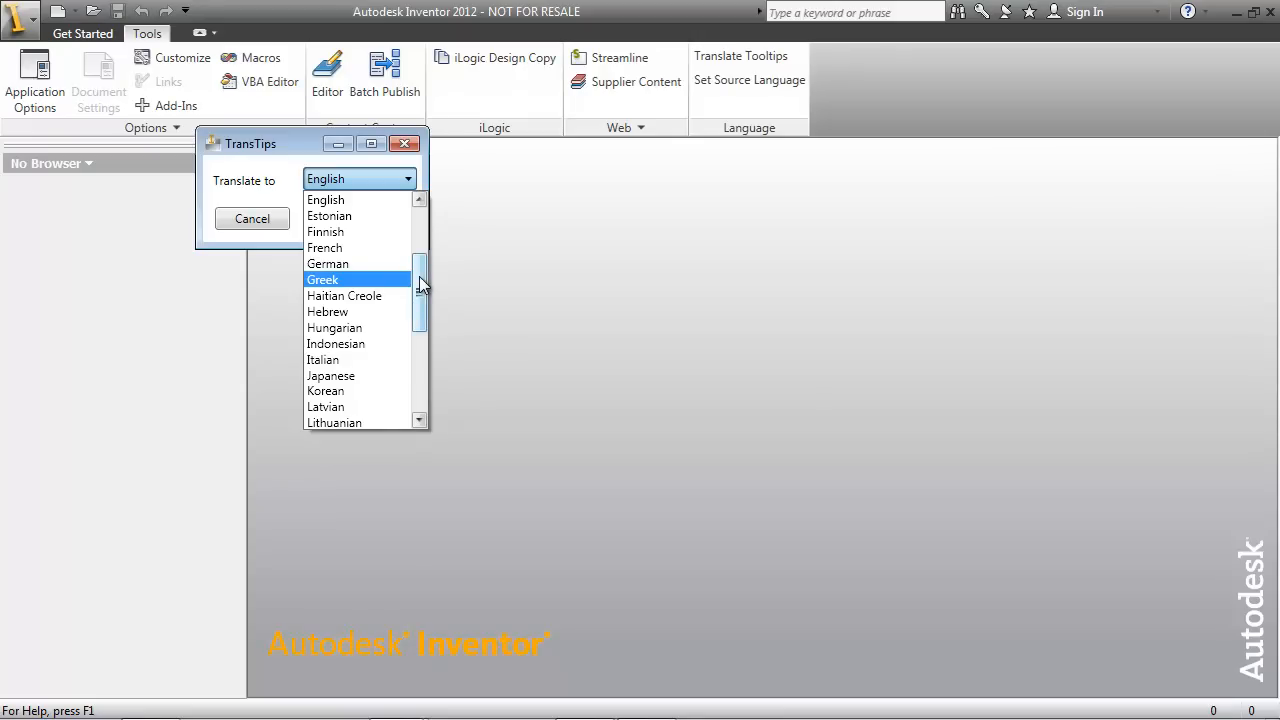
scroll(down, 3)
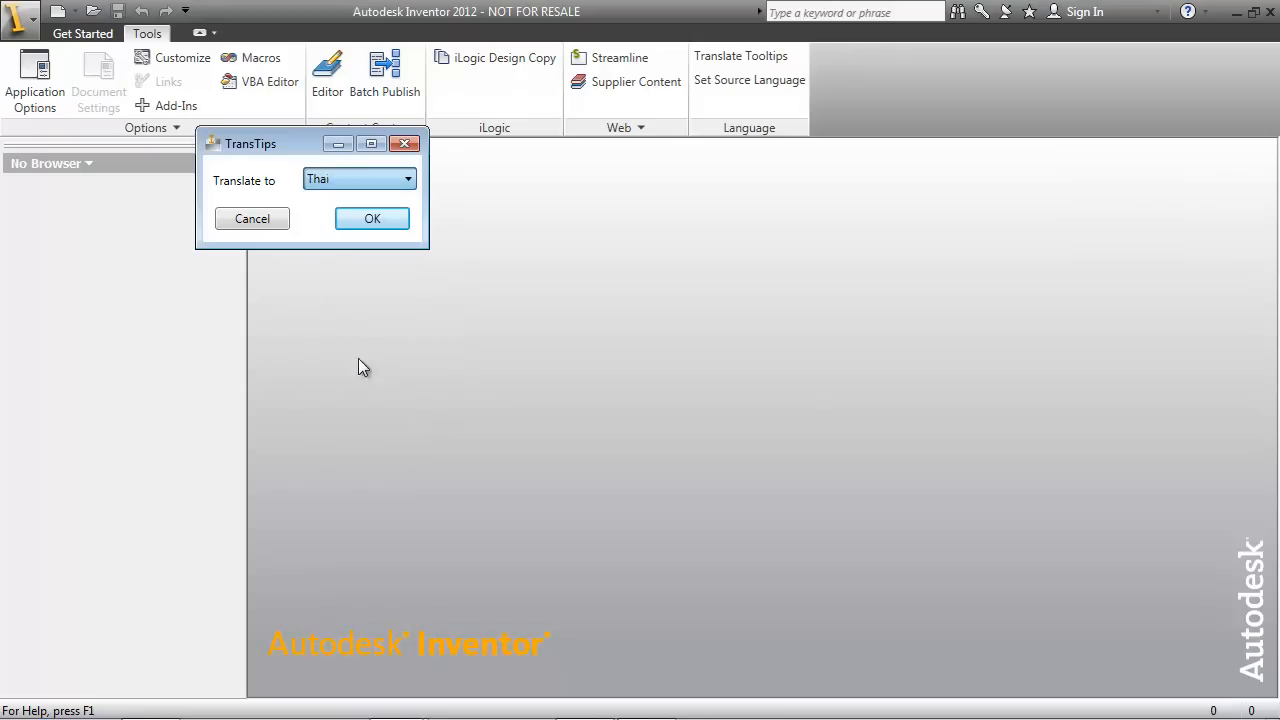
click(372, 218)
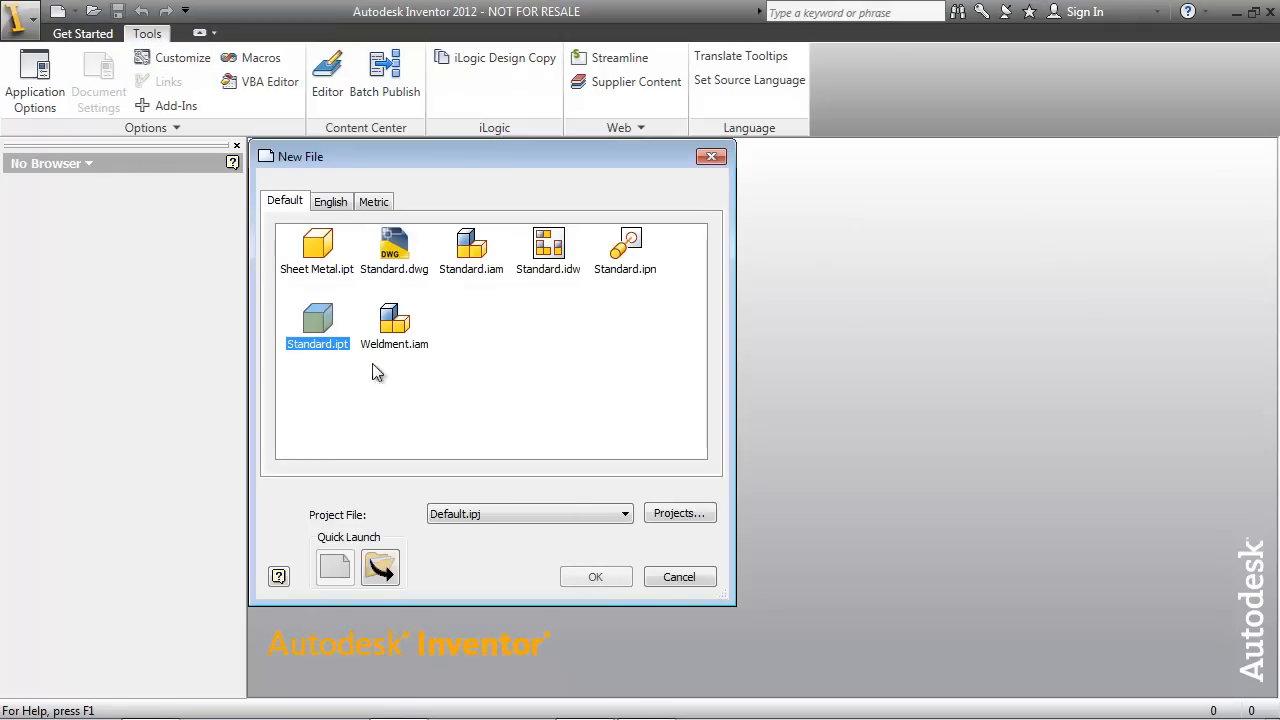
- Start a new standard part and bring up the TransTips translation-language list
click(596, 576)
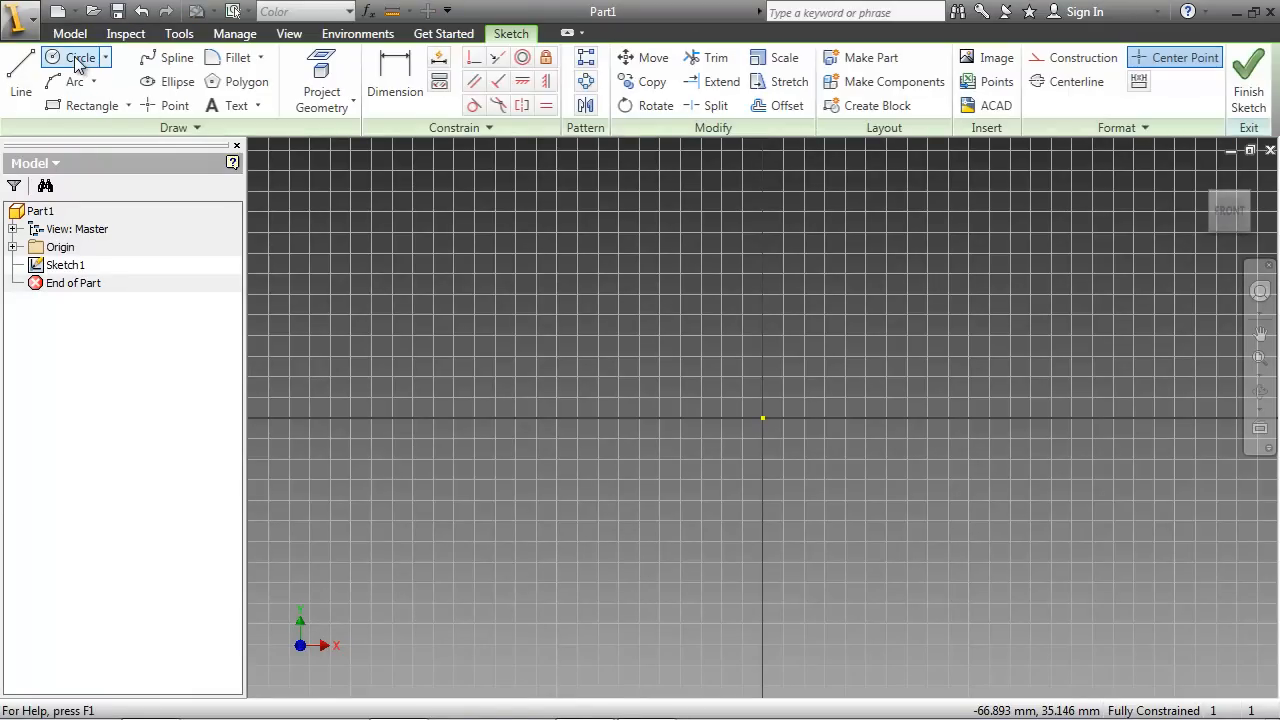
mouse_move(76, 62)
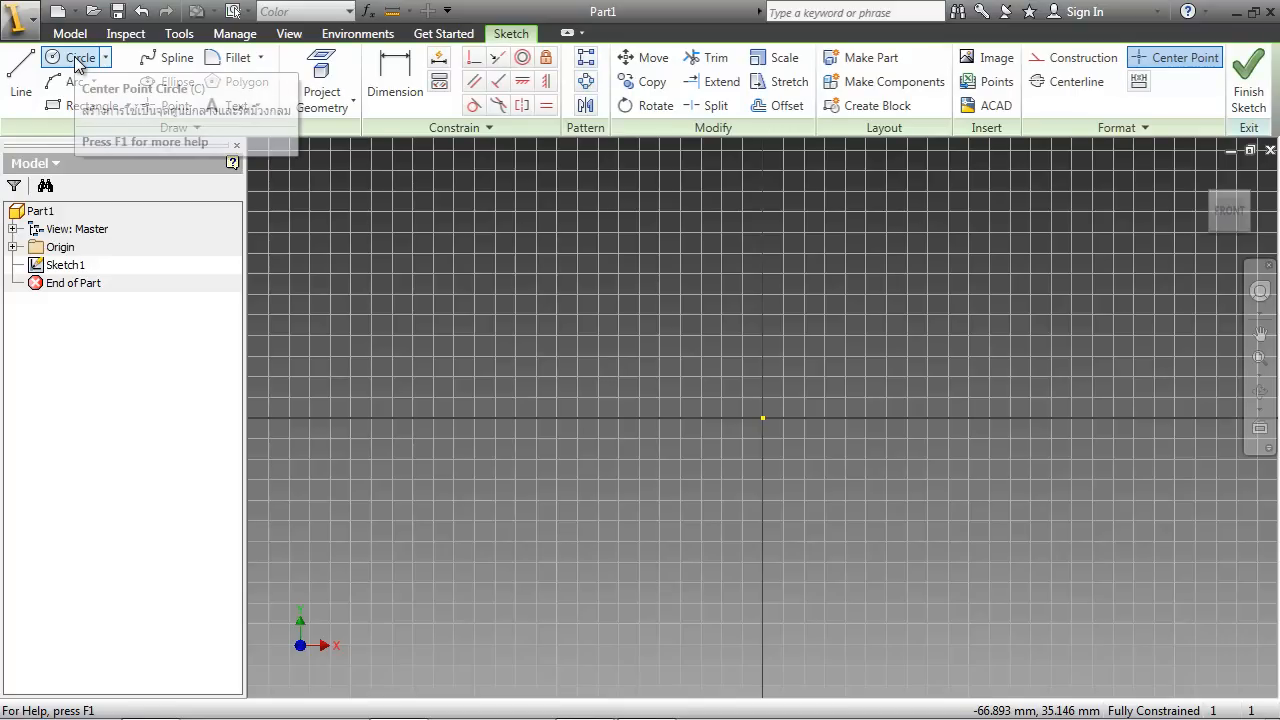
mouse_move(82, 56)
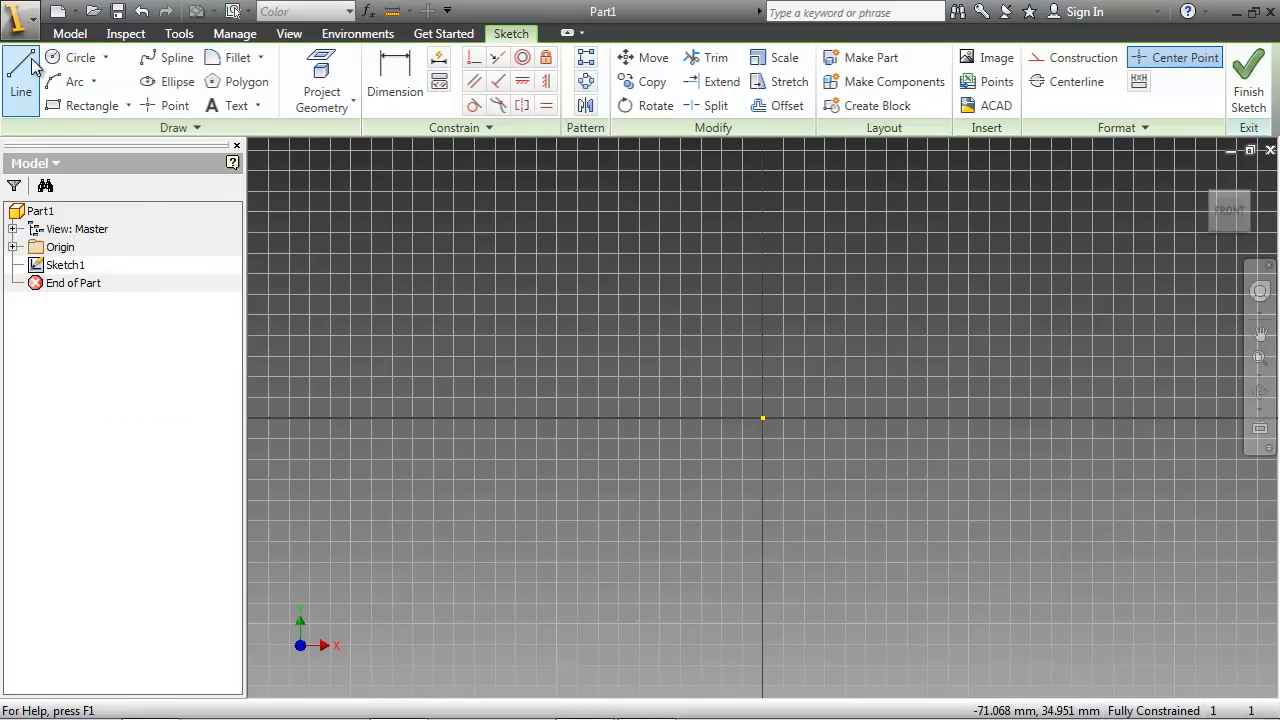
mouse_move(36, 66)
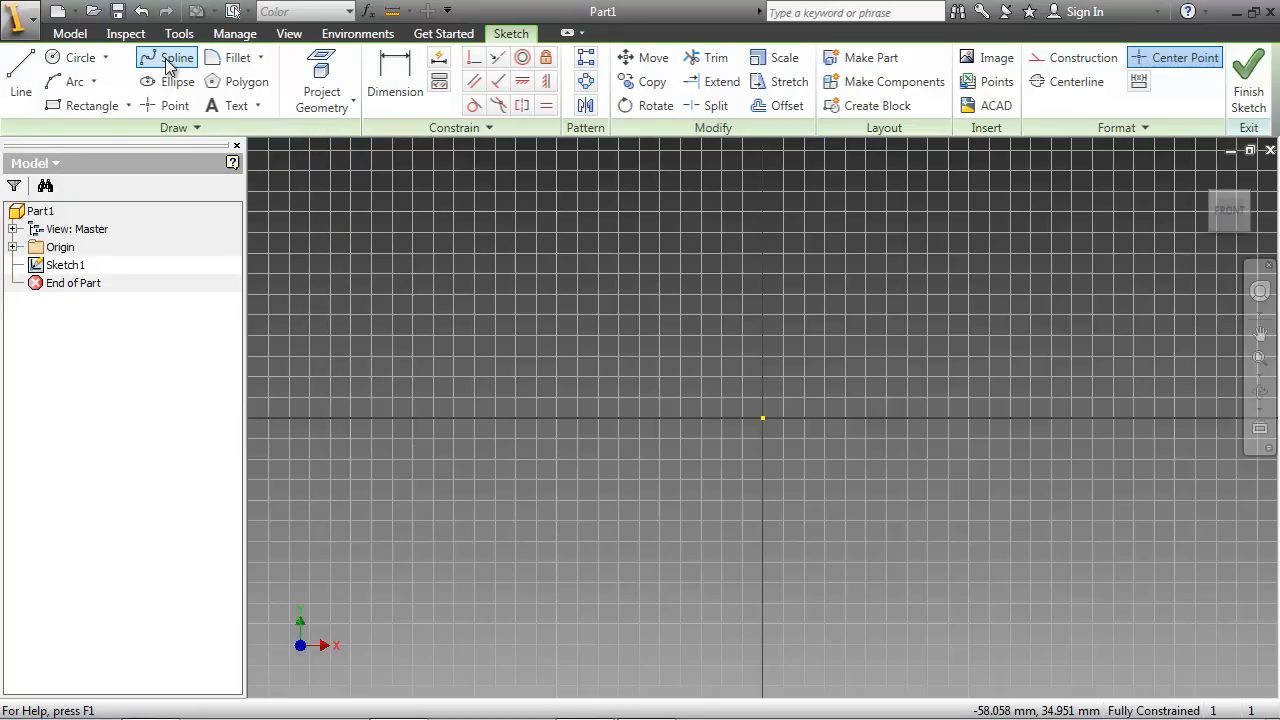
mouse_move(332, 50)
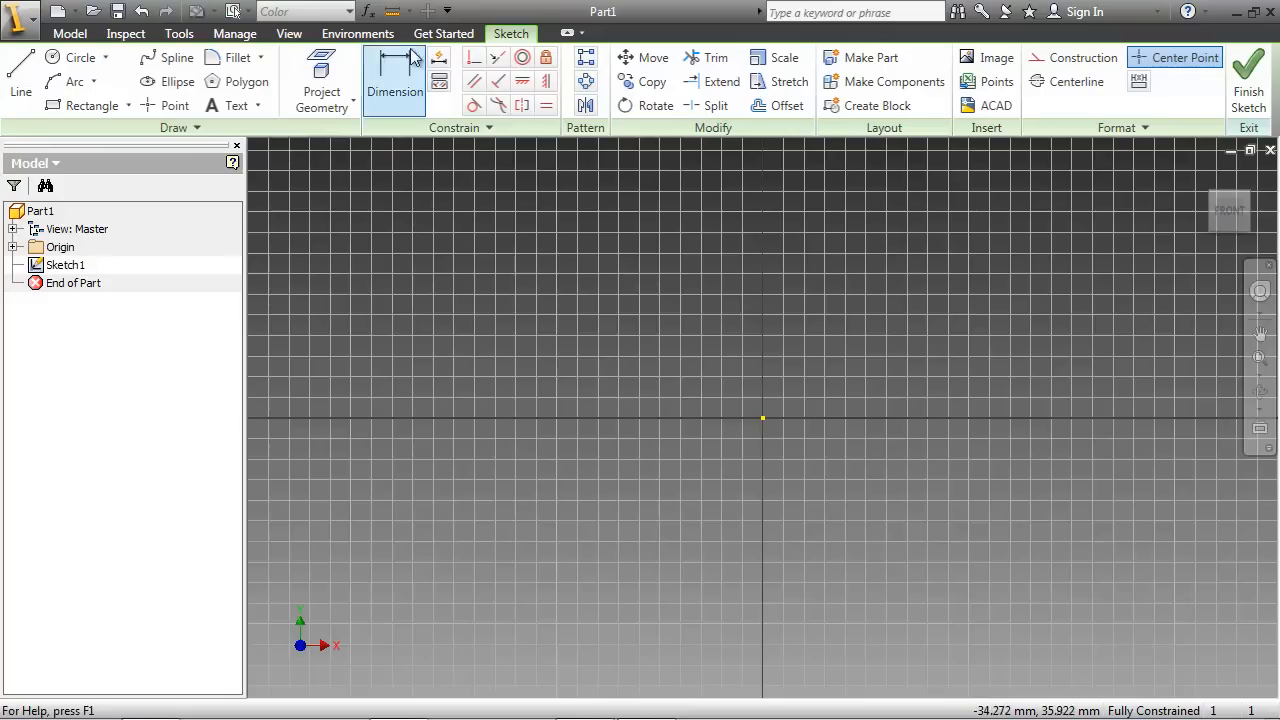
click(178, 32)
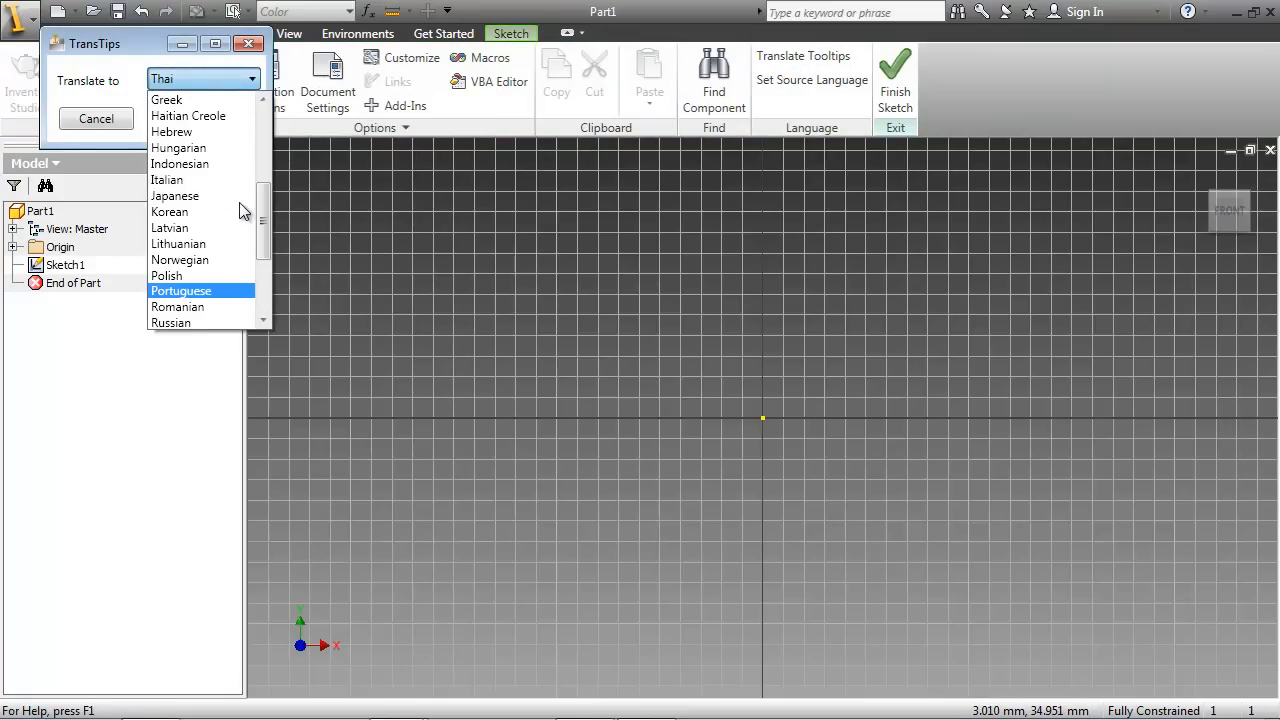
- Choose Hebrew as the TransTips language, confirm it and dismiss Application Options
click(172, 132)
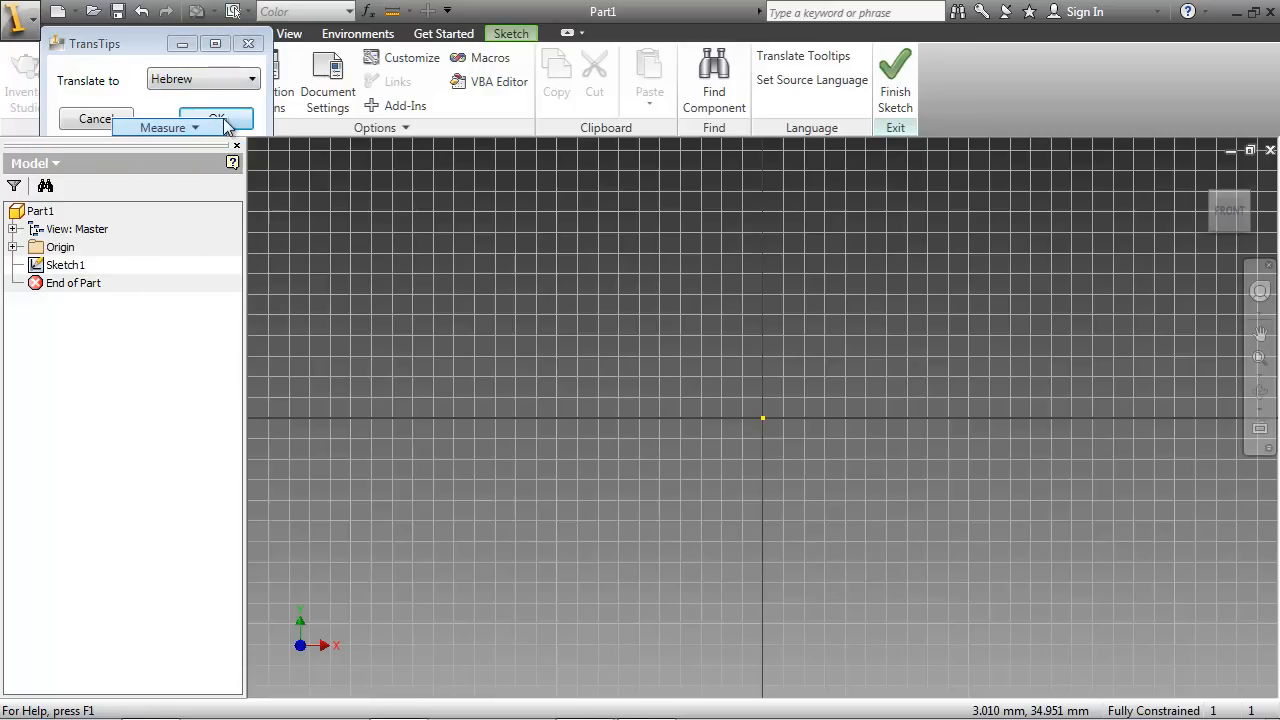
click(264, 80)
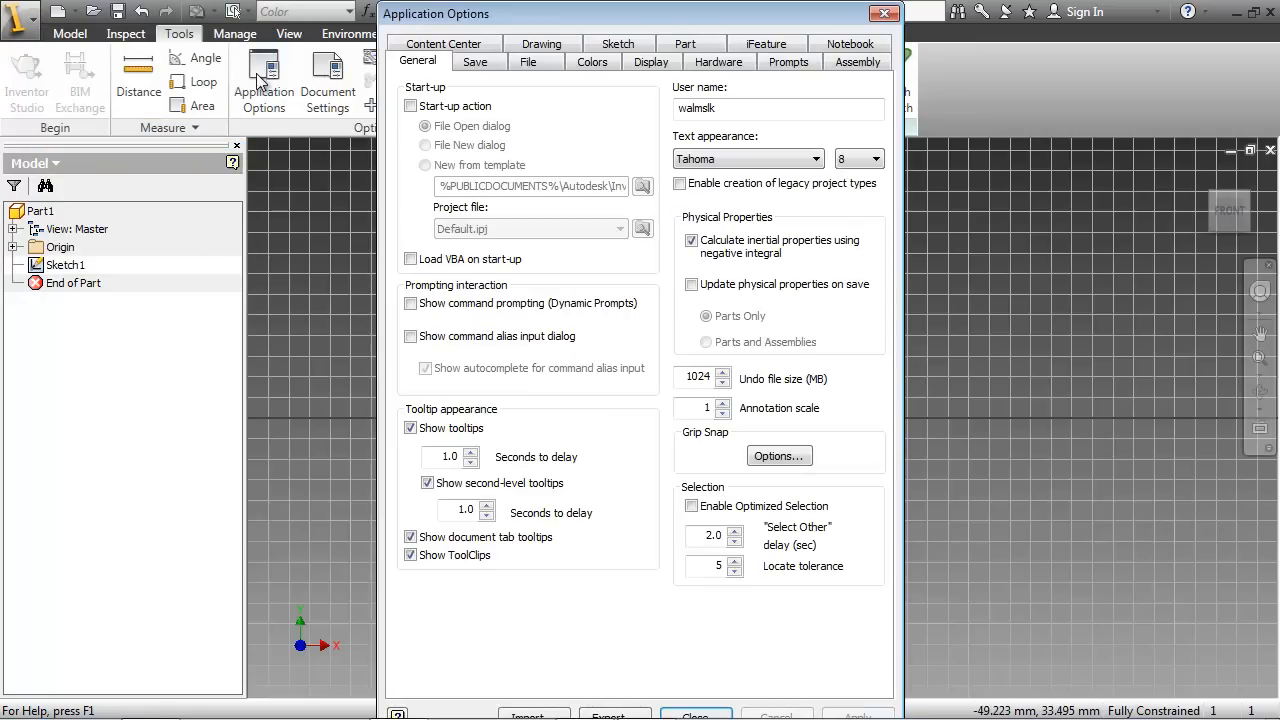
click(692, 716)
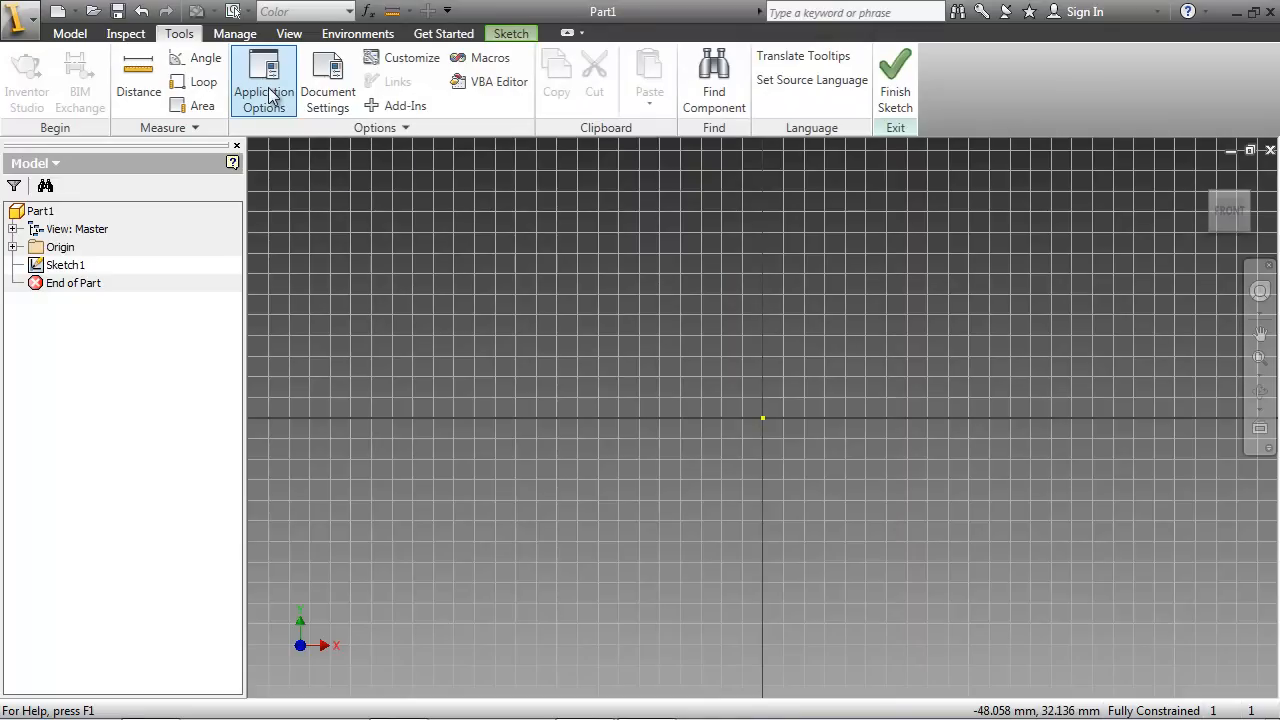
mouse_move(264, 90)
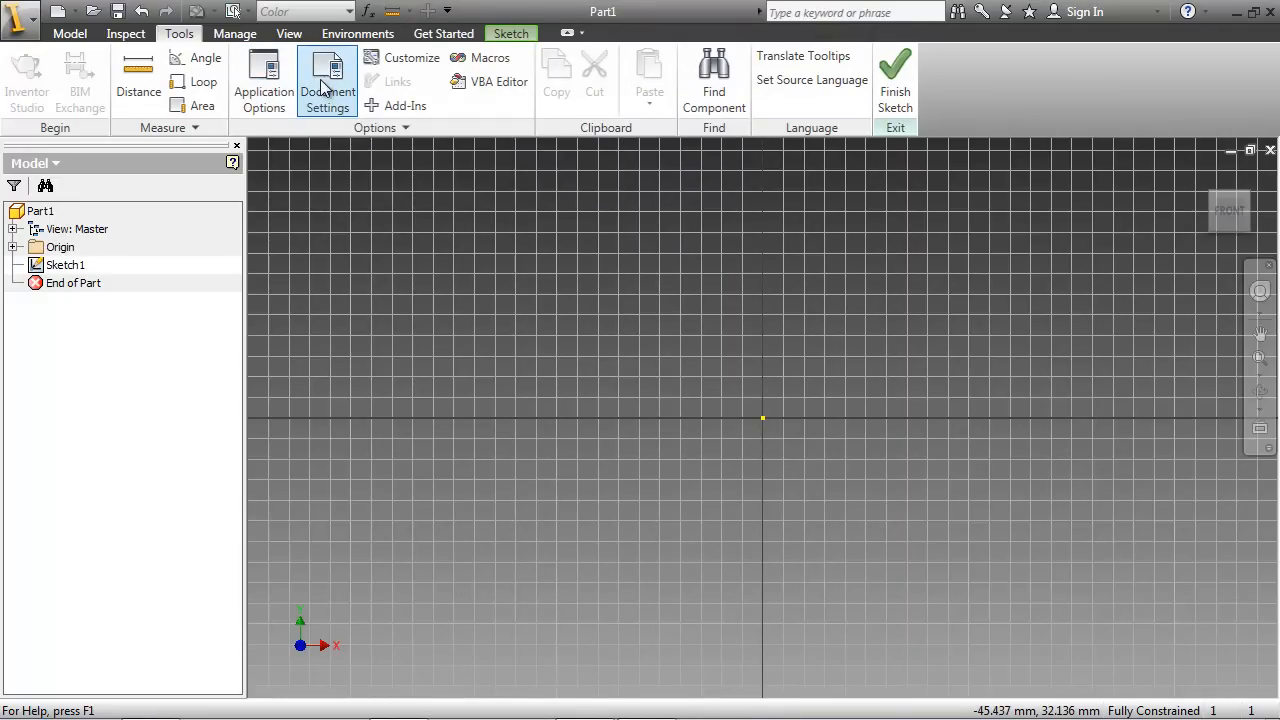
mouse_move(328, 76)
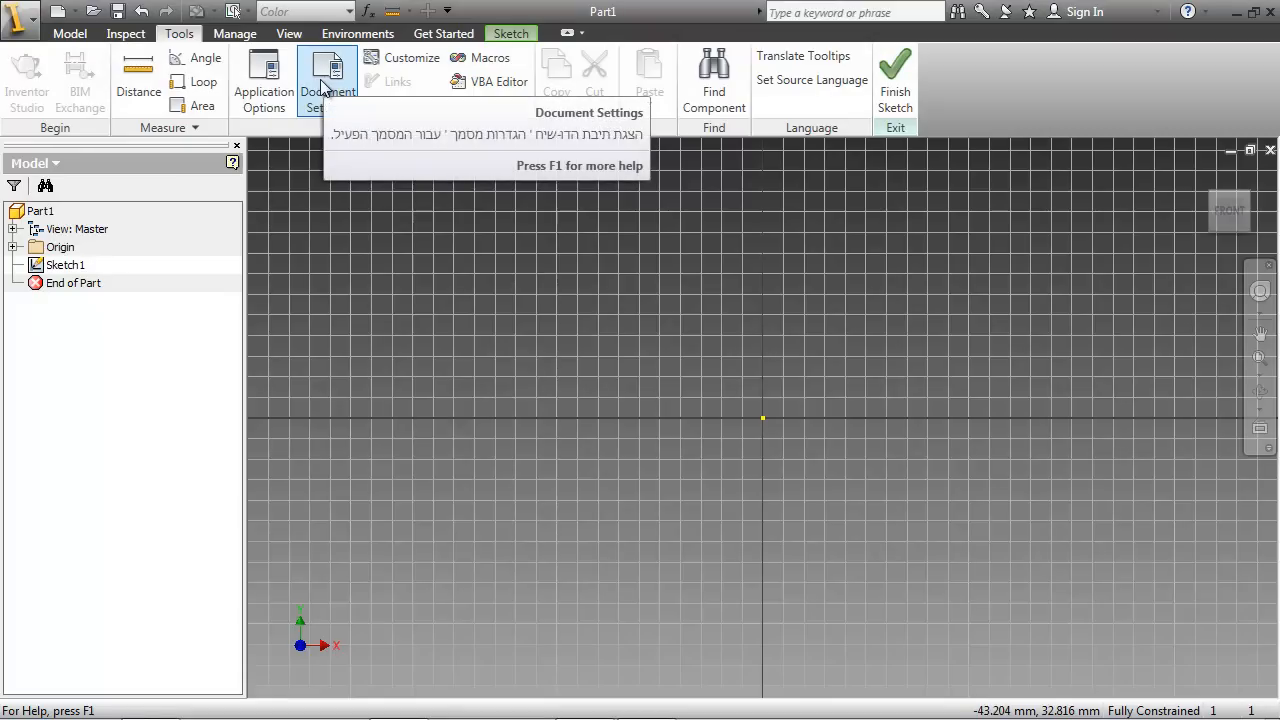
mouse_move(374, 190)
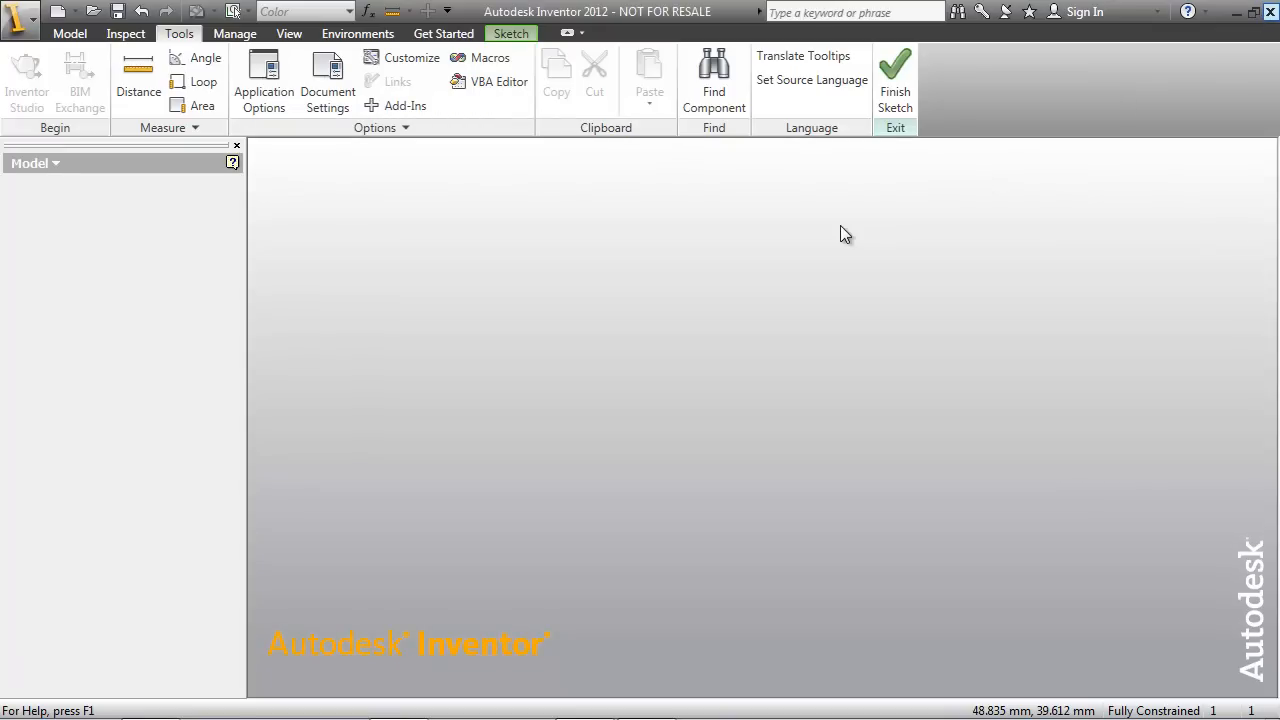
mouse_move(840, 236)
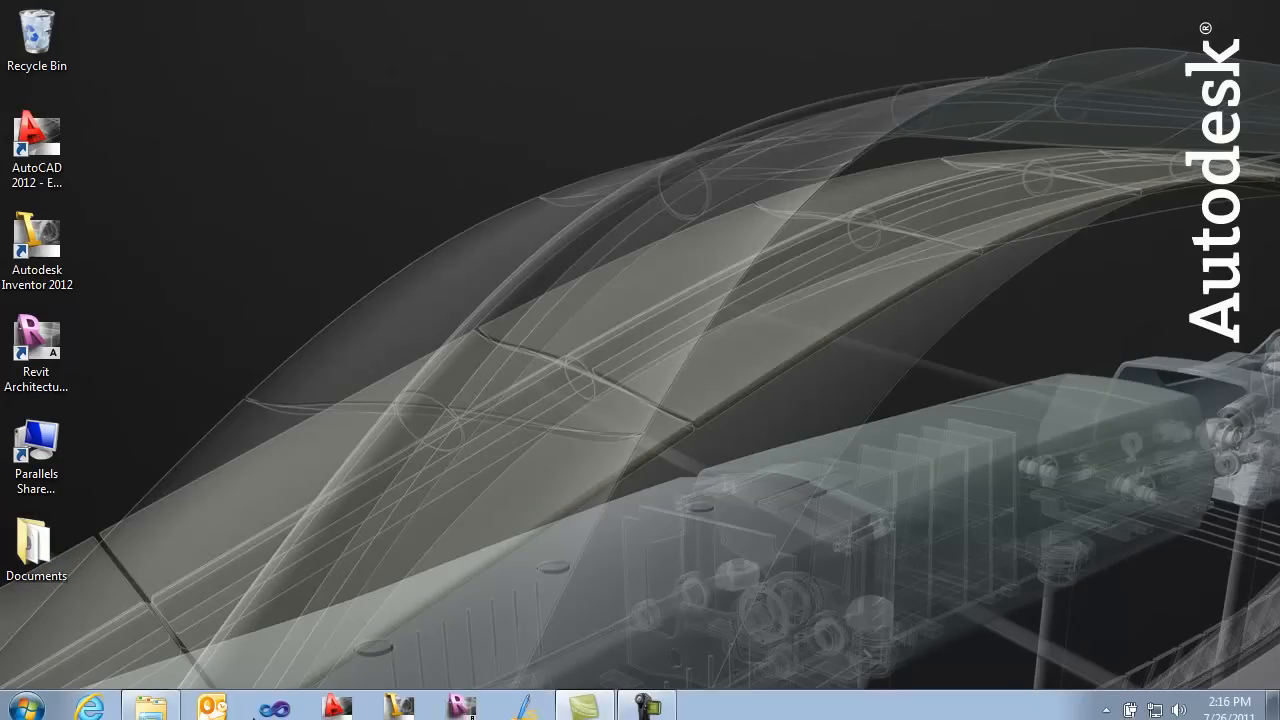
- Show My Documents and select the AutoCAD and Revit TransTips Cache folders in turn
click(150, 704)
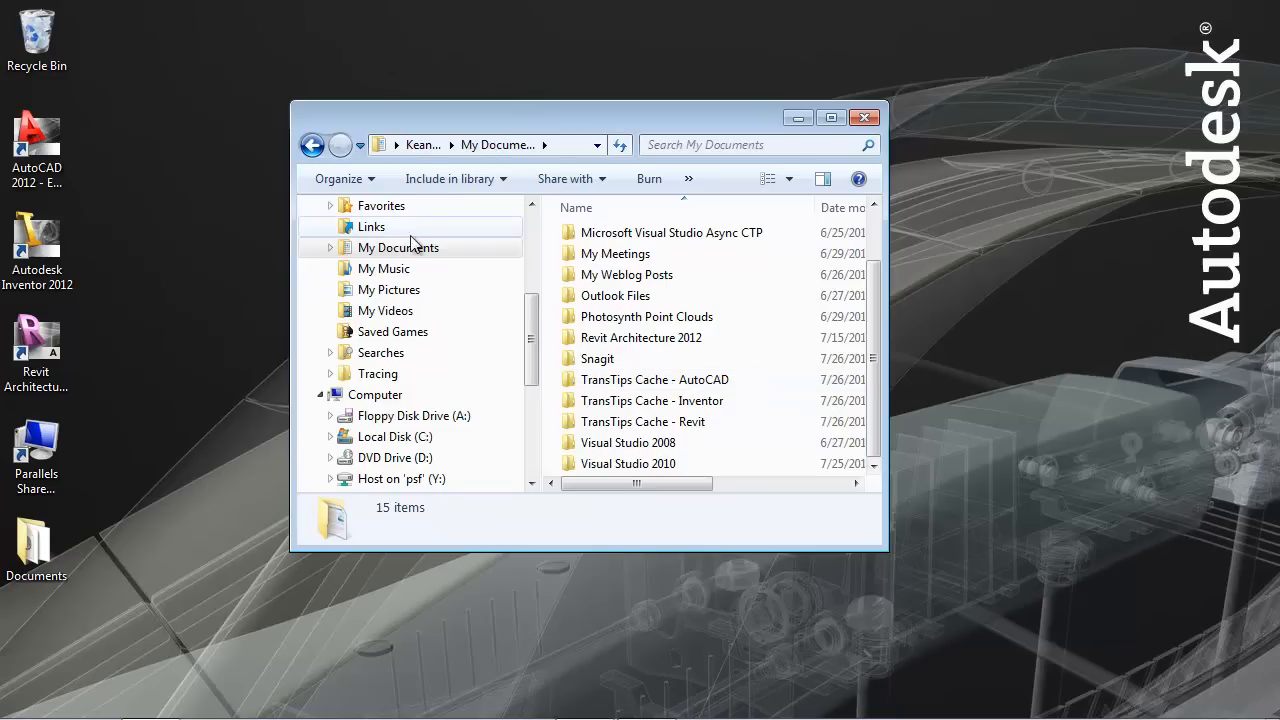
click(654, 380)
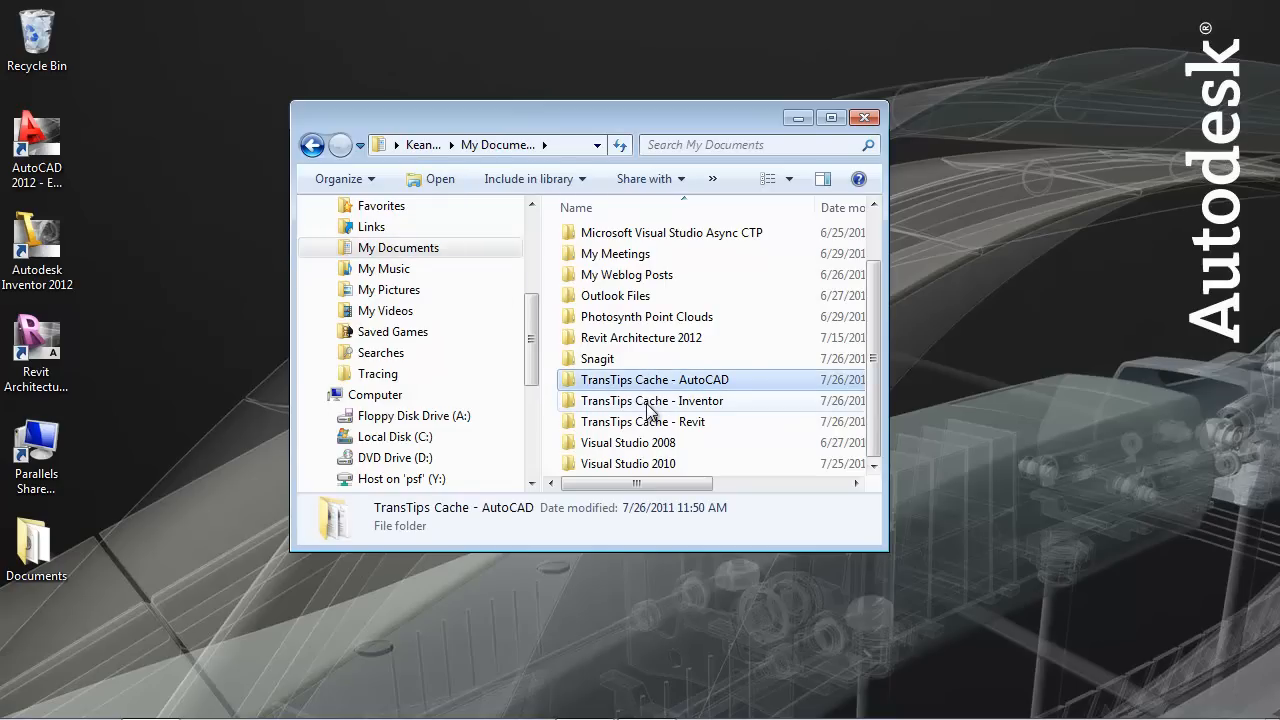
click(640, 420)
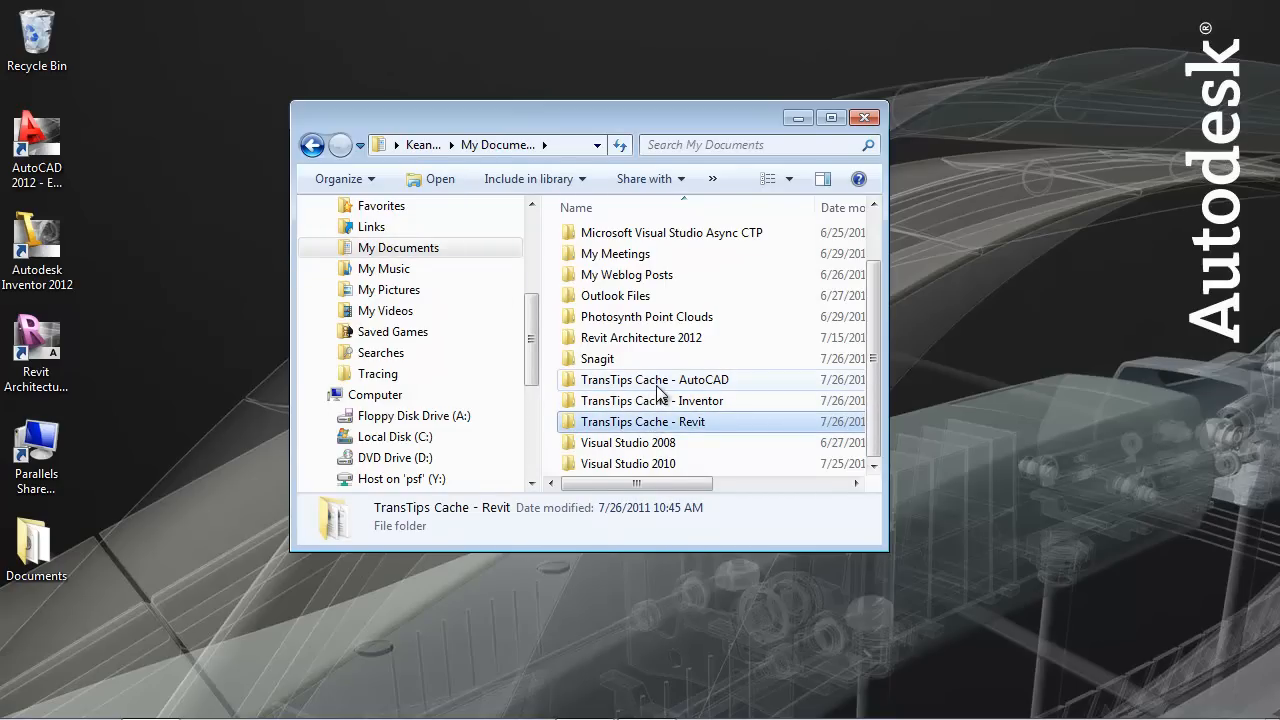
- Enter the AutoCAD TransTips Cache folder and view ARC.xml with its cached translations
double_click(654, 380)
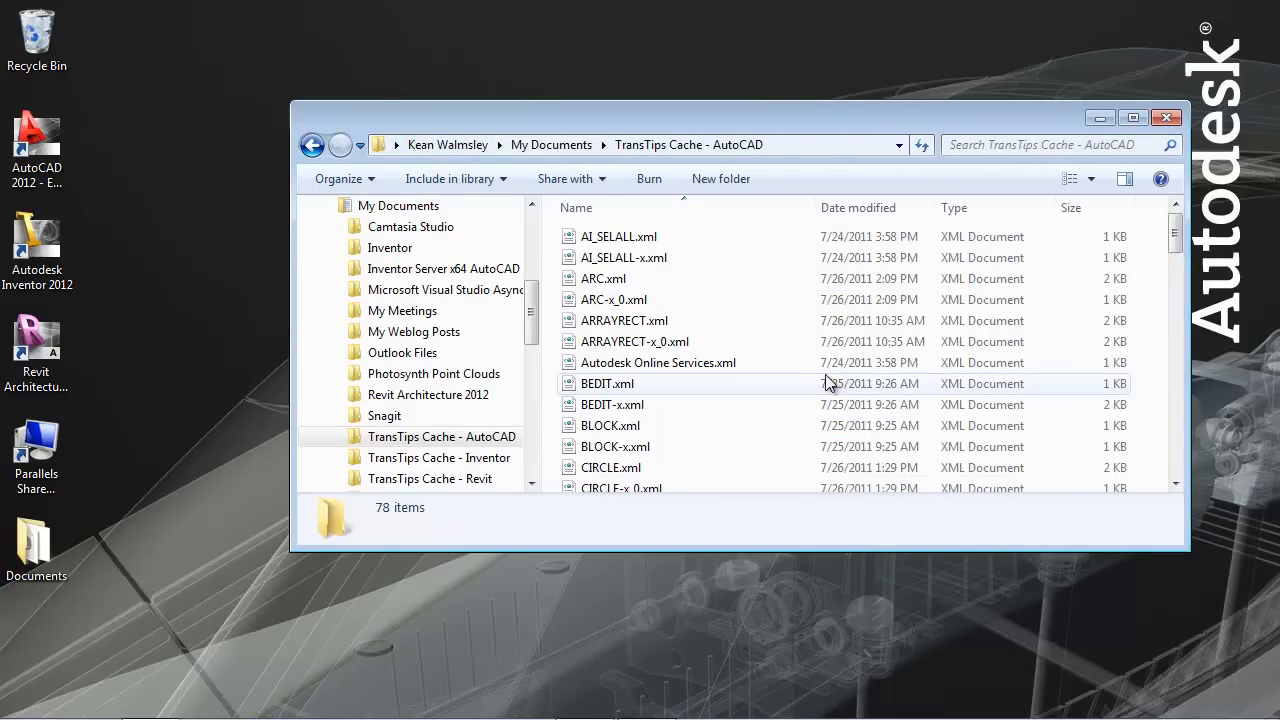
click(602, 278)
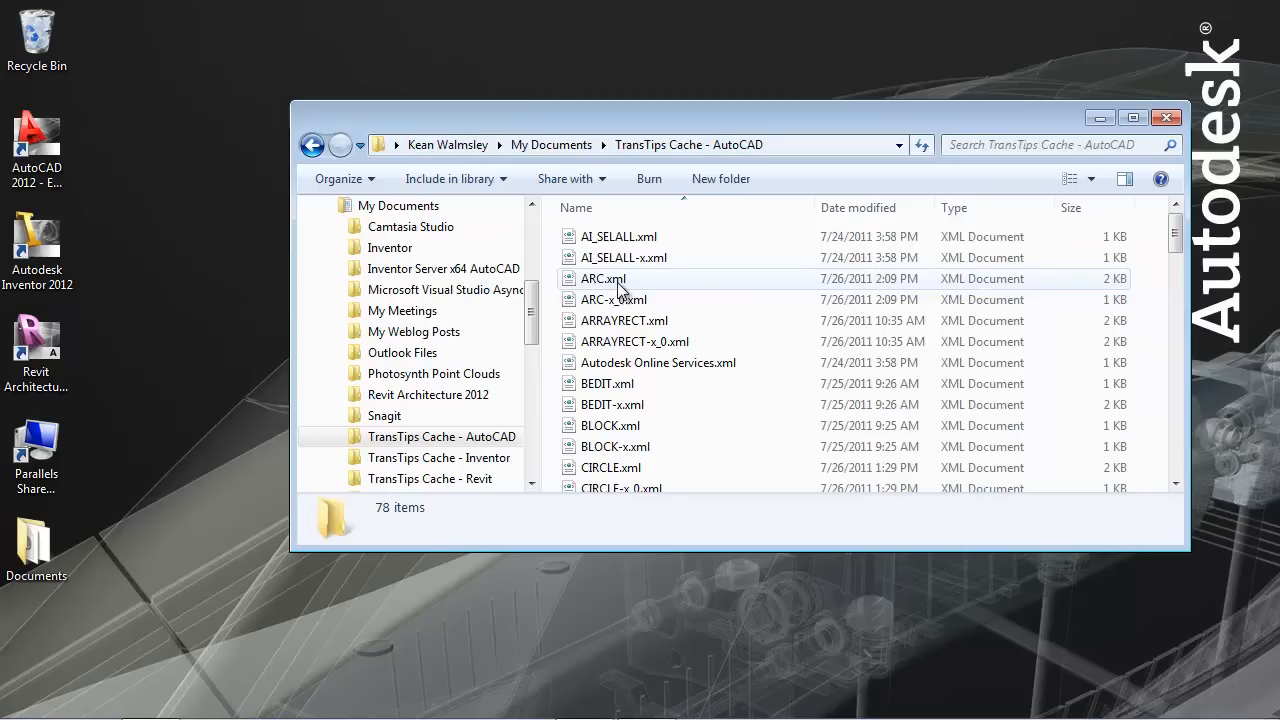
mouse_move(622, 290)
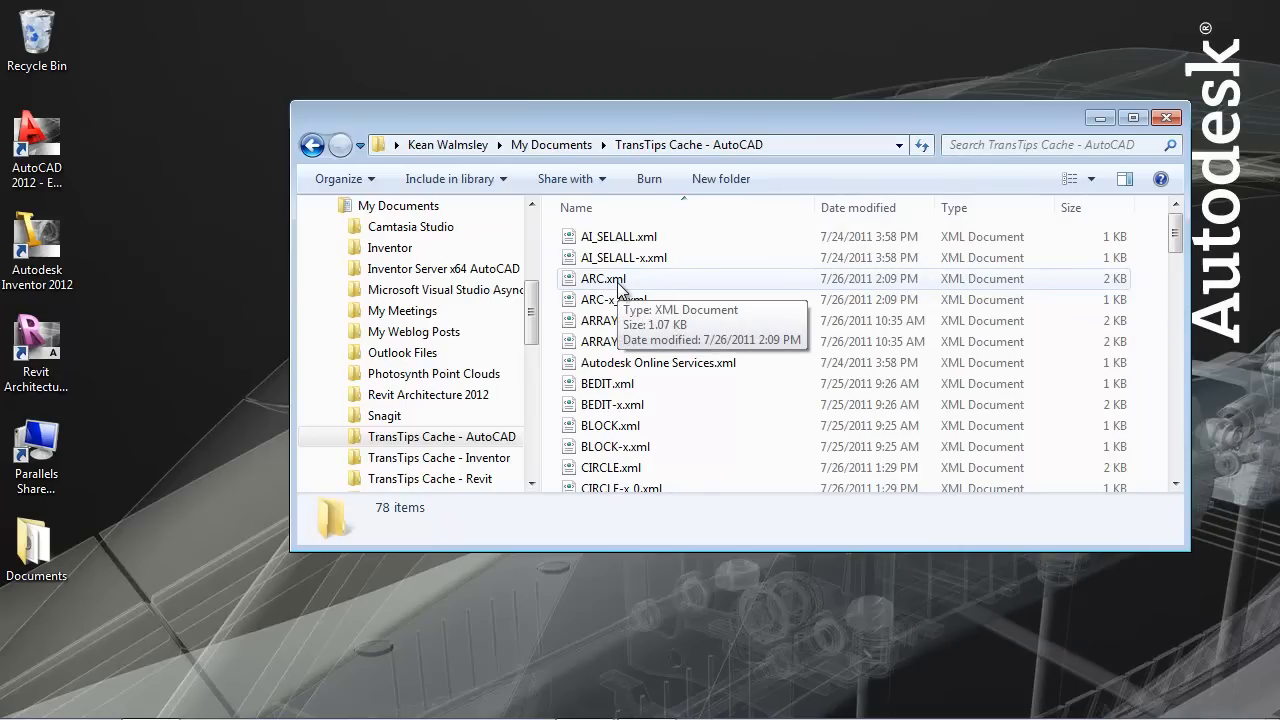
double_click(602, 278)
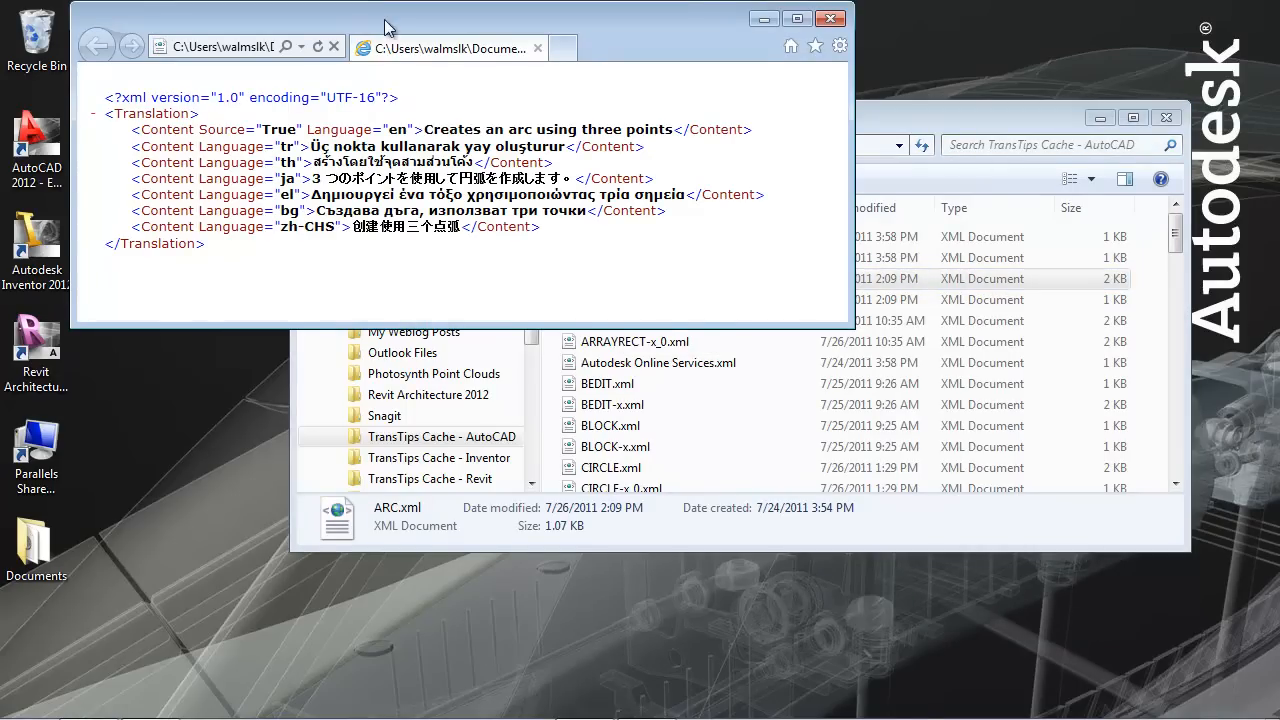
drag(388, 24, 388, 118)
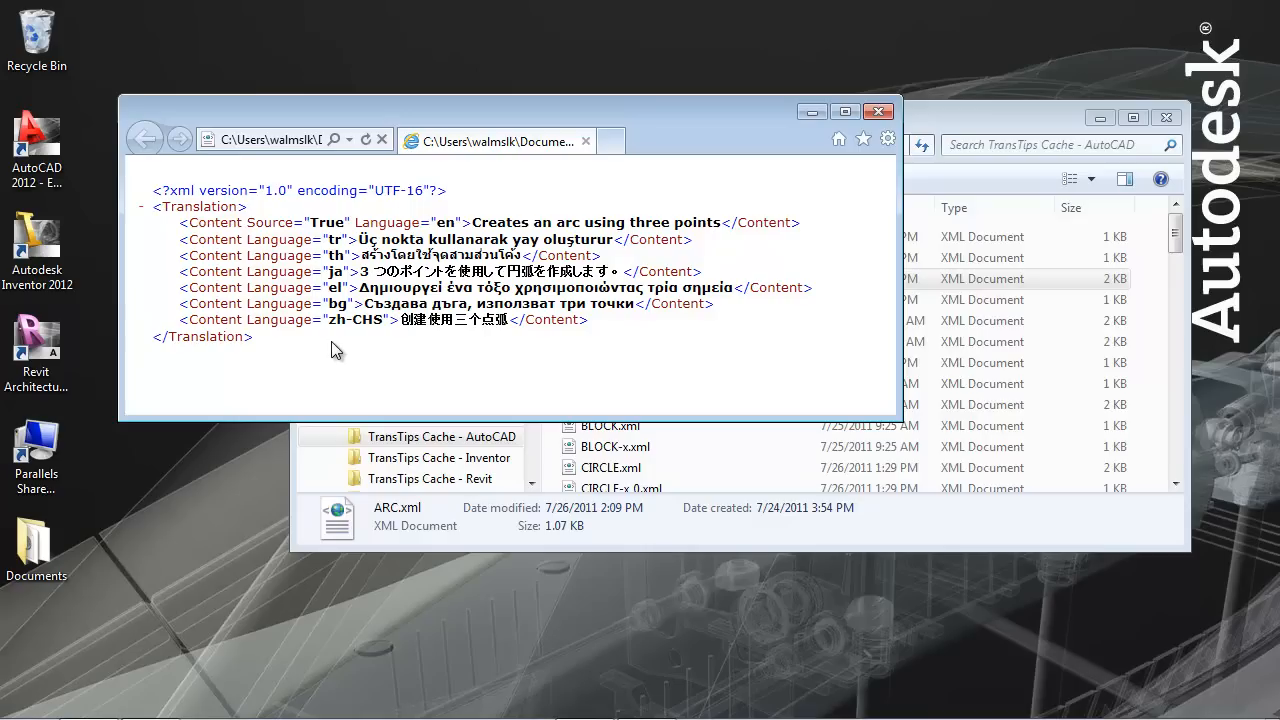
mouse_move(332, 352)
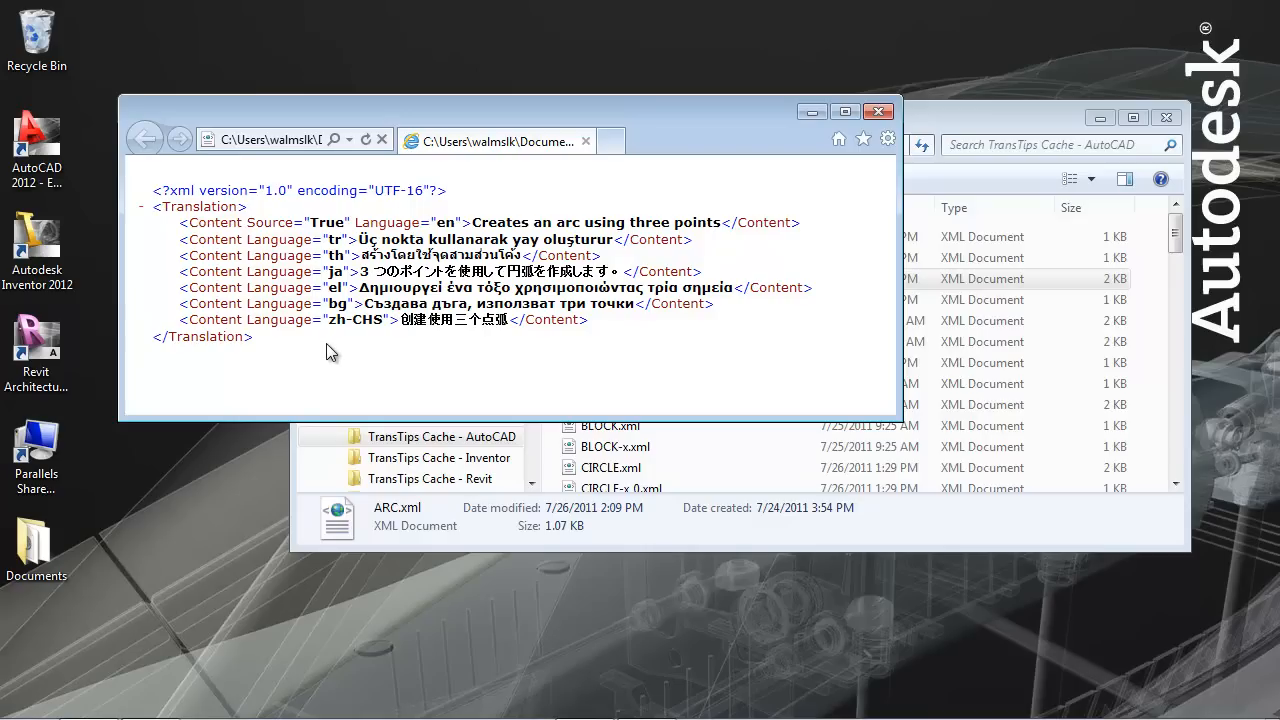
mouse_move(320, 356)
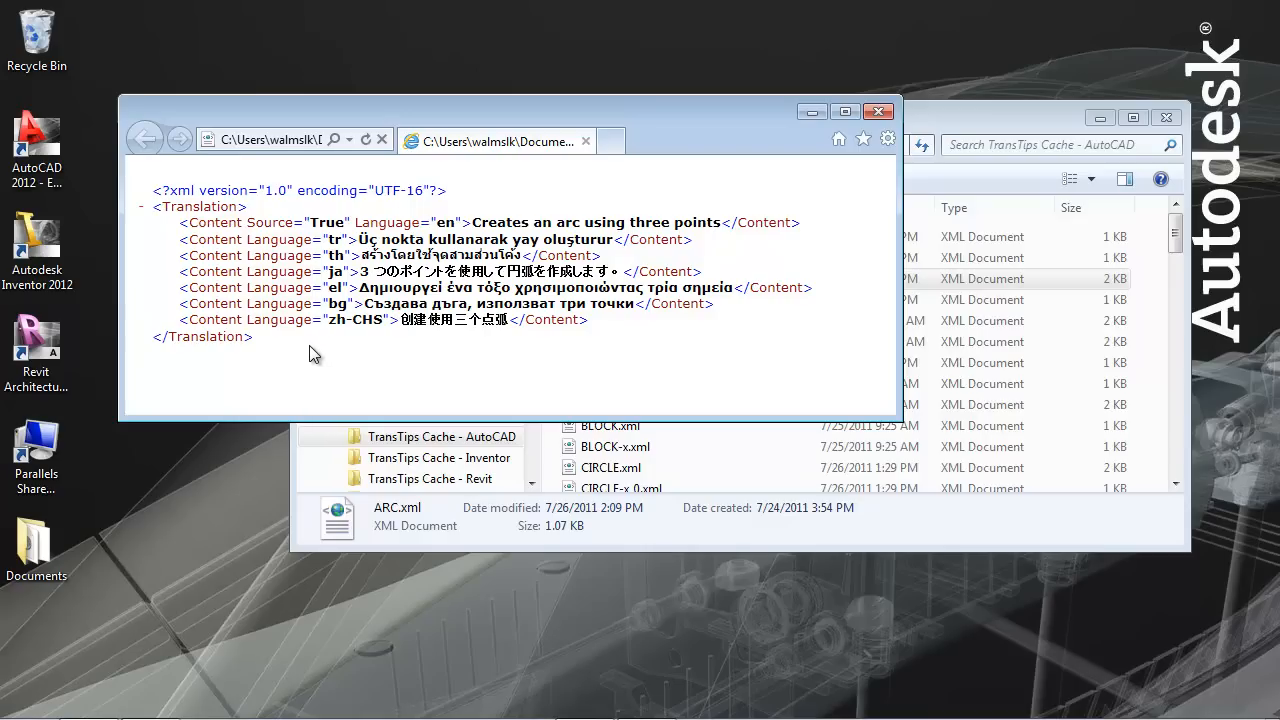
mouse_move(480, 158)
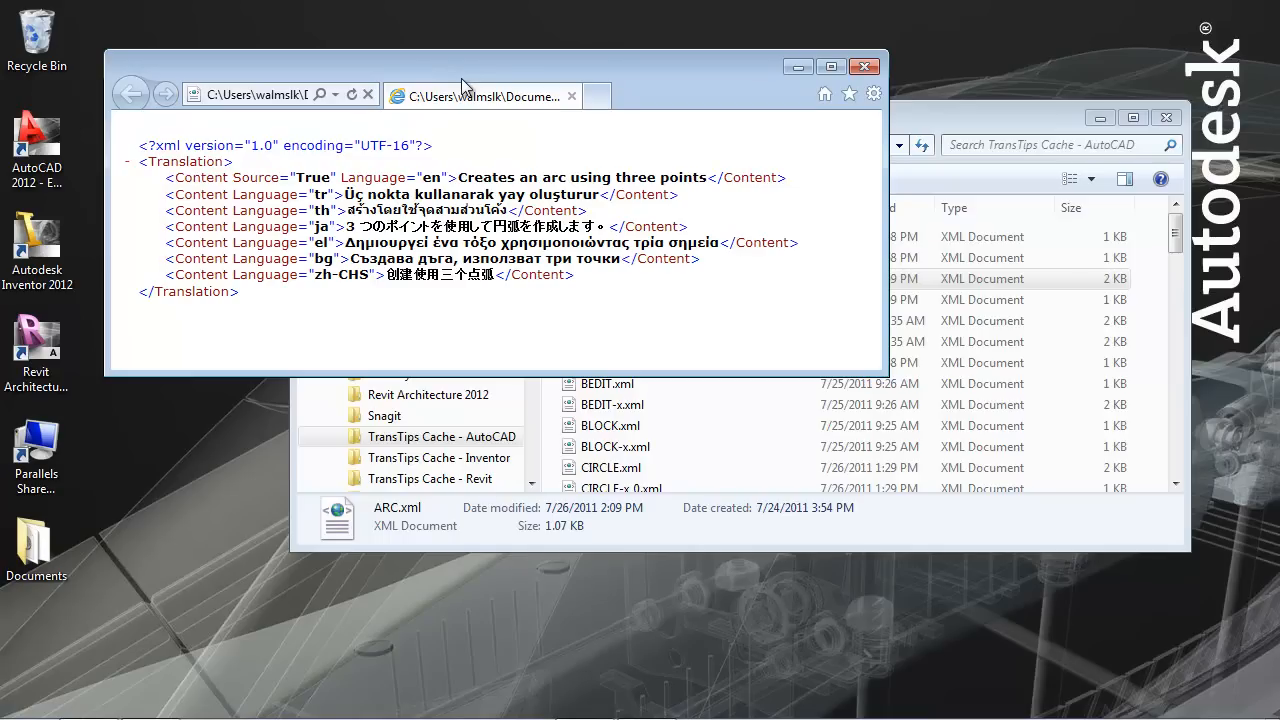
mouse_move(464, 96)
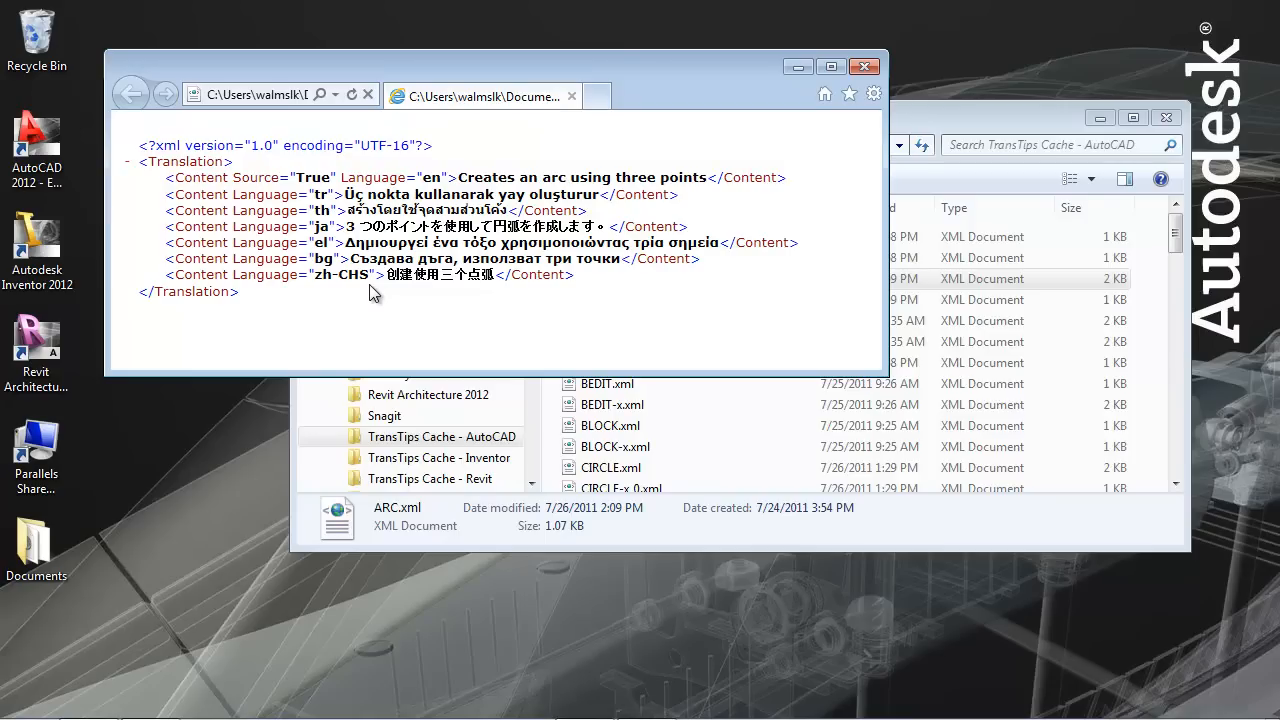
mouse_move(372, 292)
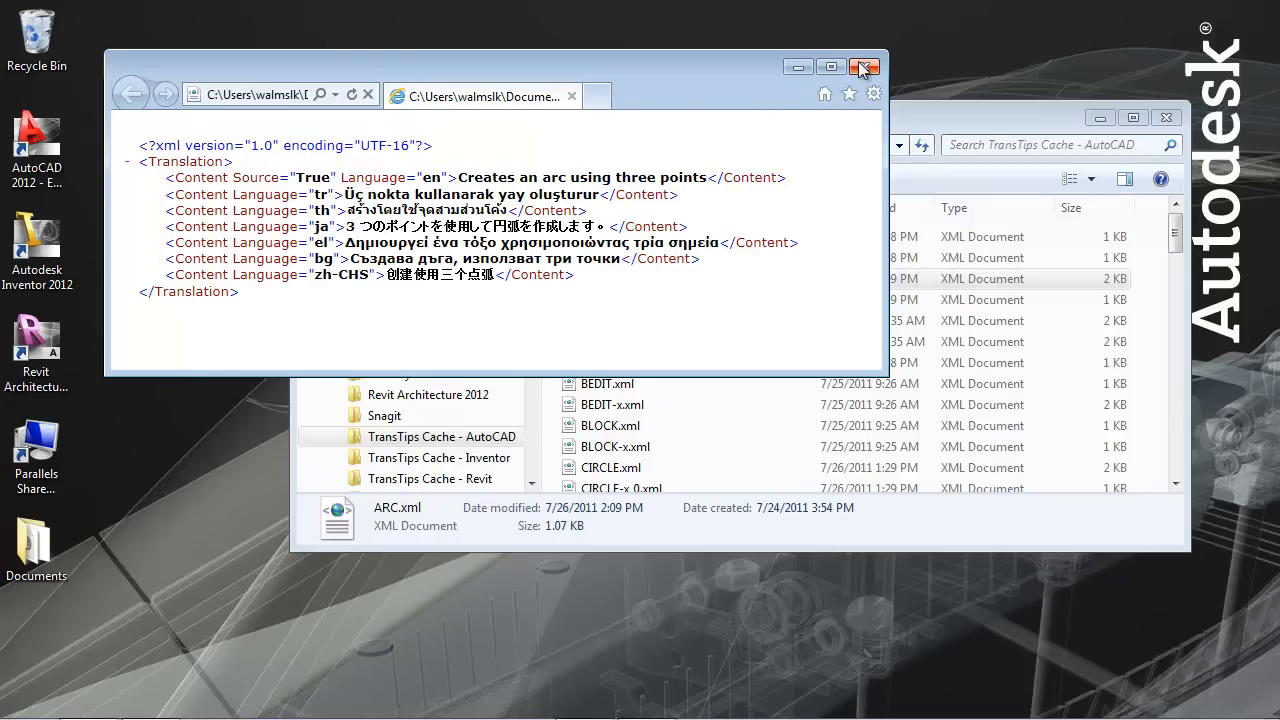
mouse_move(864, 68)
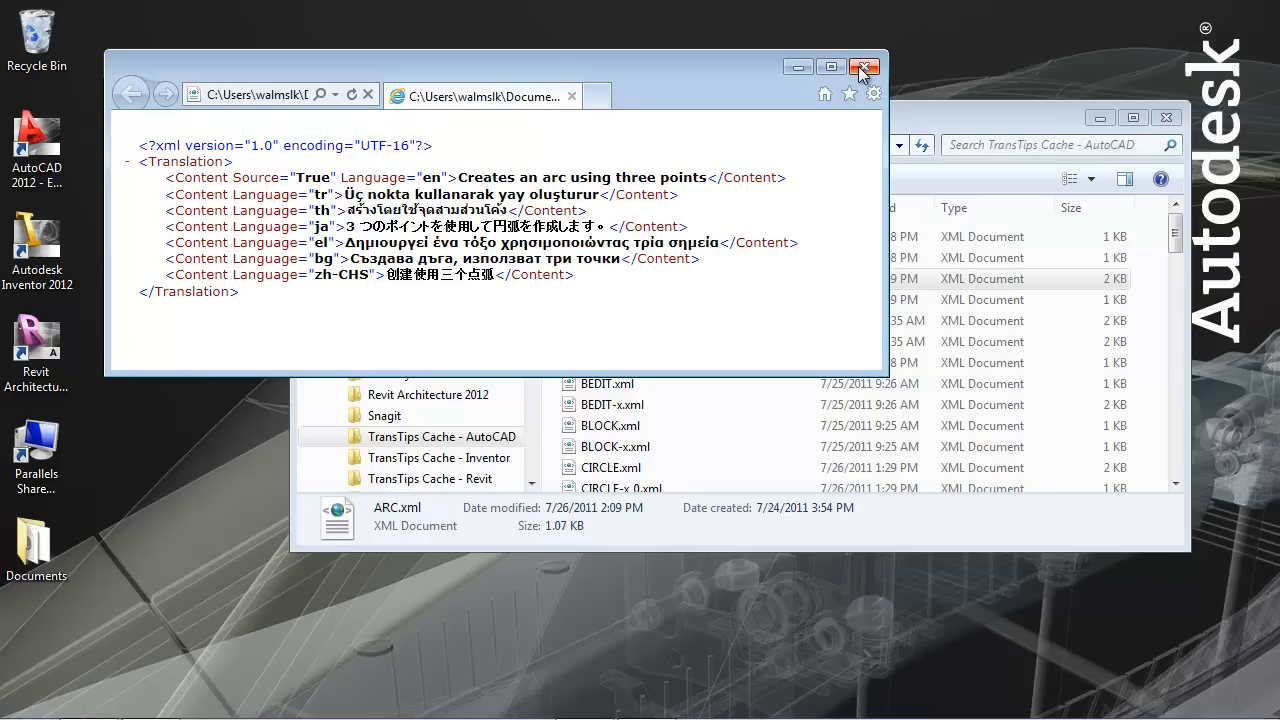
- Close the ARC.xml viewer, returning to the AutoCAD TransTips Cache folder
click(864, 66)
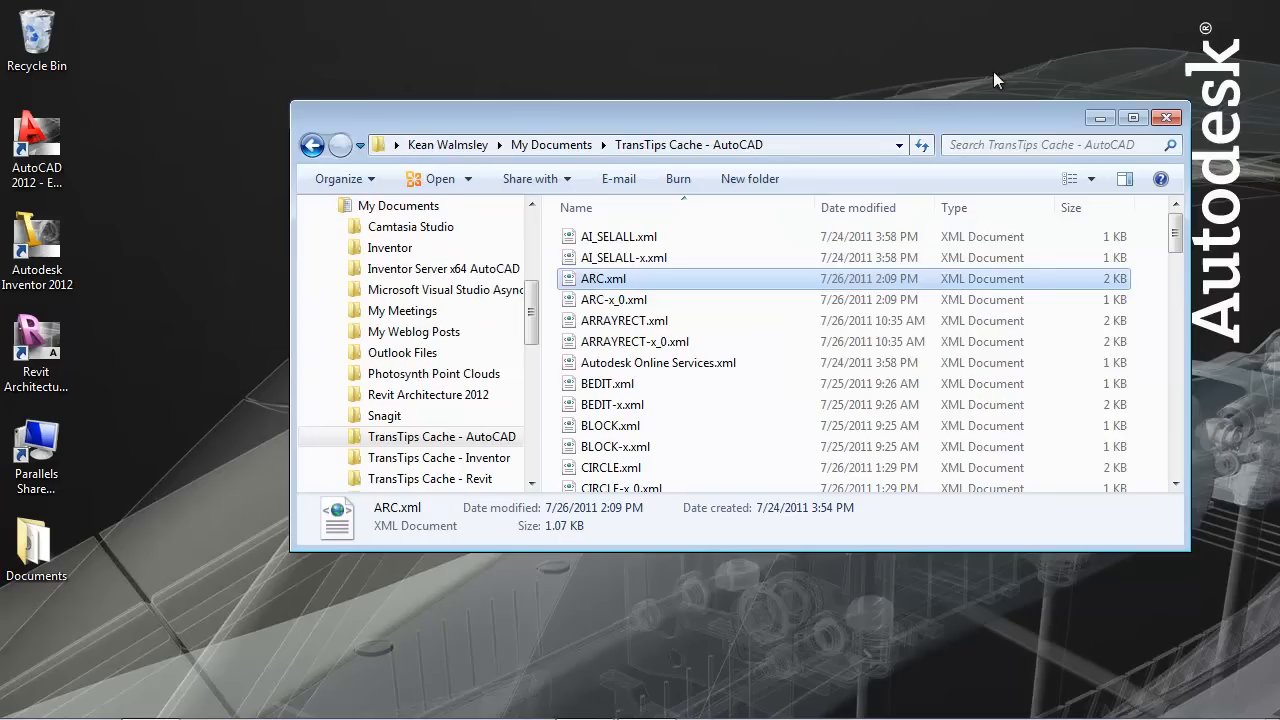